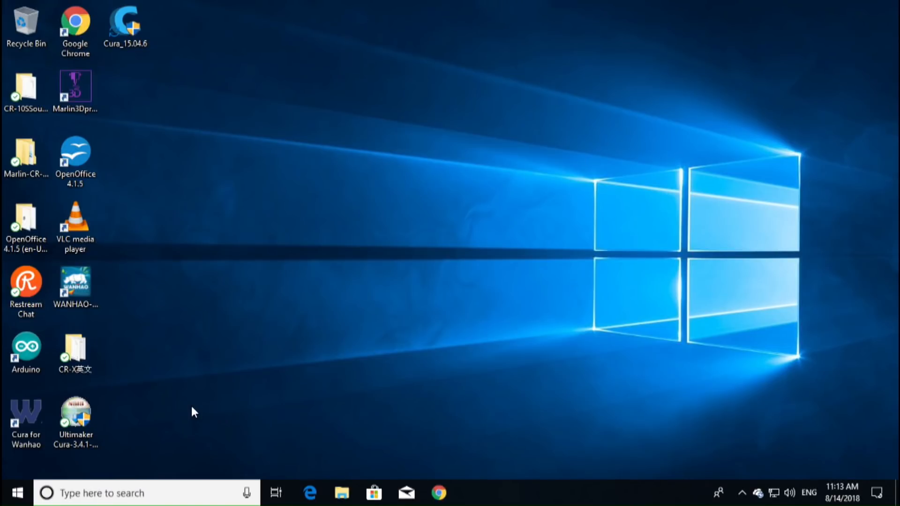
{"action": "mouse_move", "coordinate": [207, 349]}
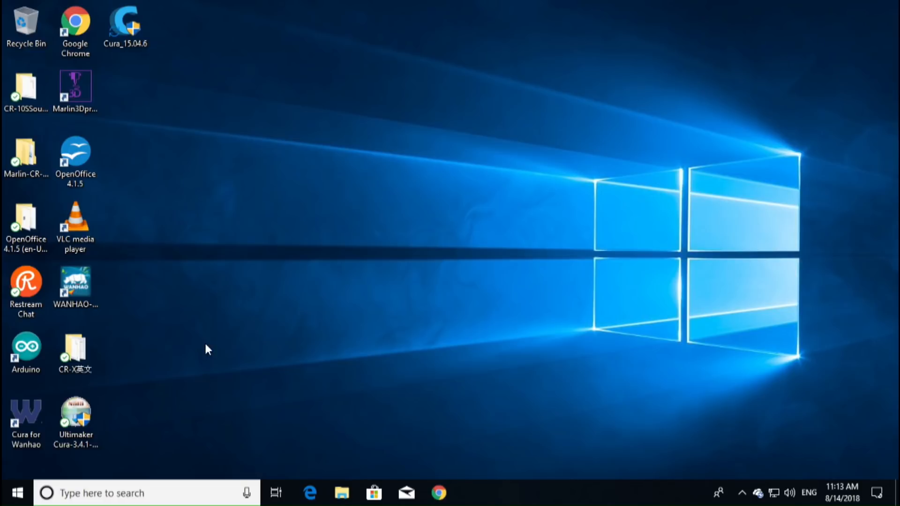
{"action": "mouse_move", "coordinate": [75, 353]}
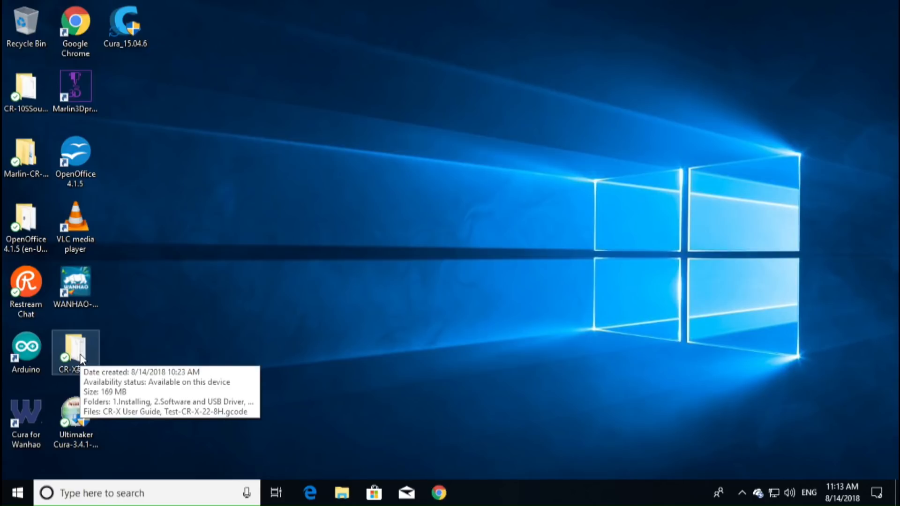
Browse the CR-X folder's contents: Installing, Software and USB Driver, Trouble Shootings, User Guide.
{"action": "double_click", "coordinate": [75, 350]}
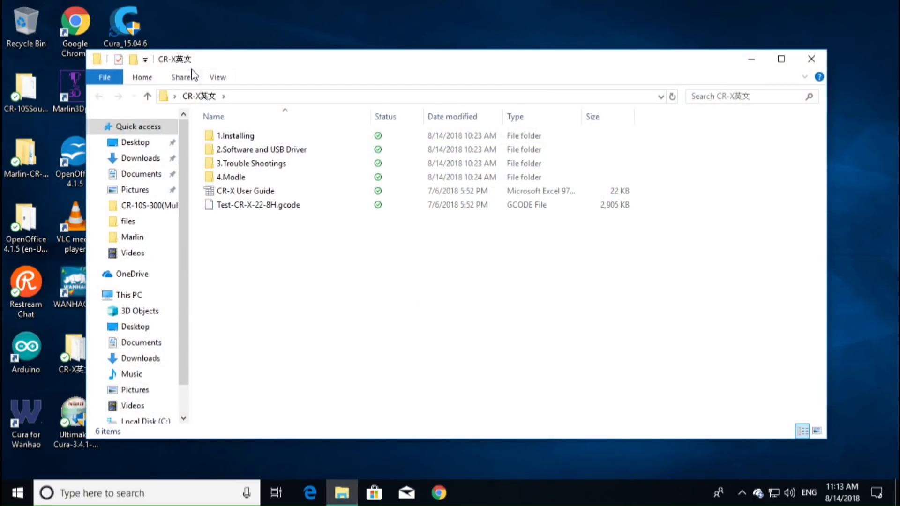
{"action": "left_click", "coordinate": [235, 135]}
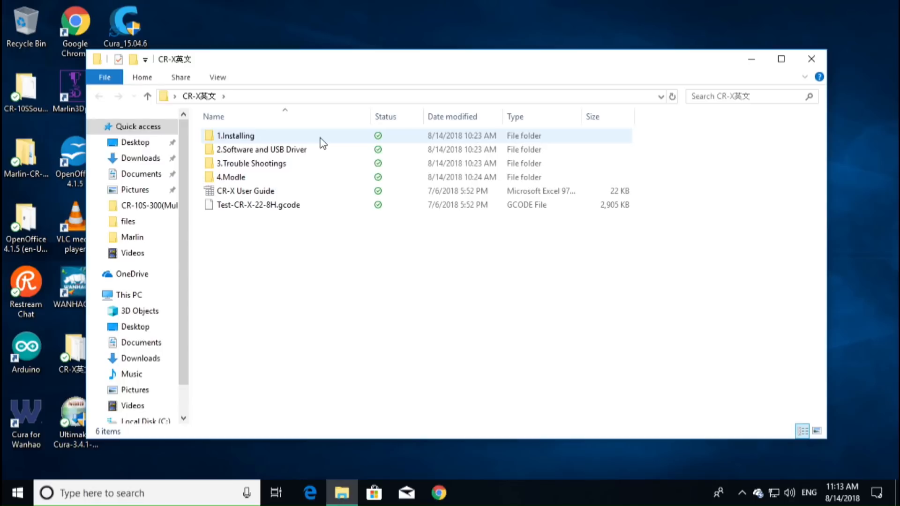
{"action": "left_click", "coordinate": [261, 149]}
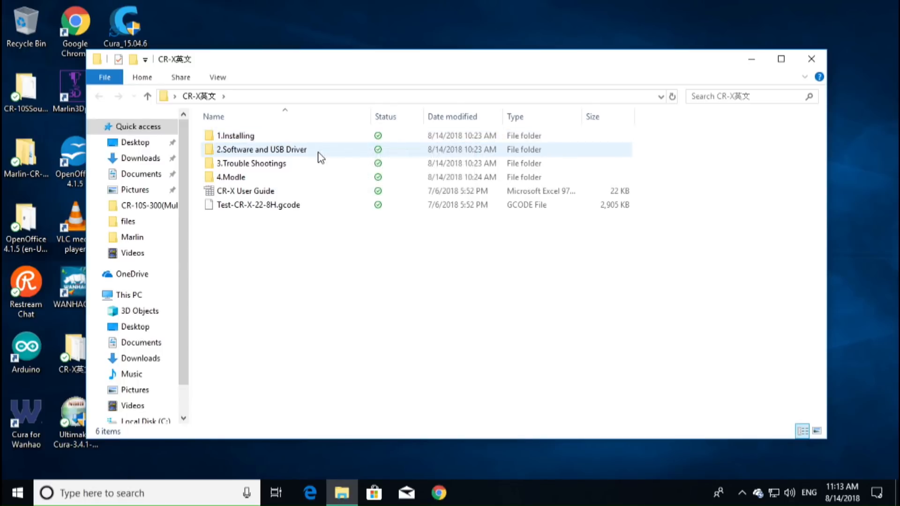
{"action": "left_click", "coordinate": [251, 163]}
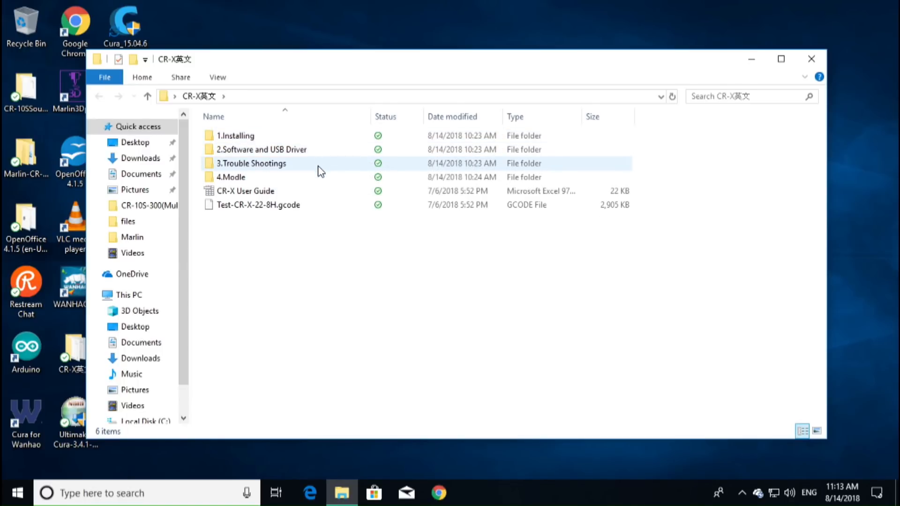
{"action": "left_click", "coordinate": [245, 190]}
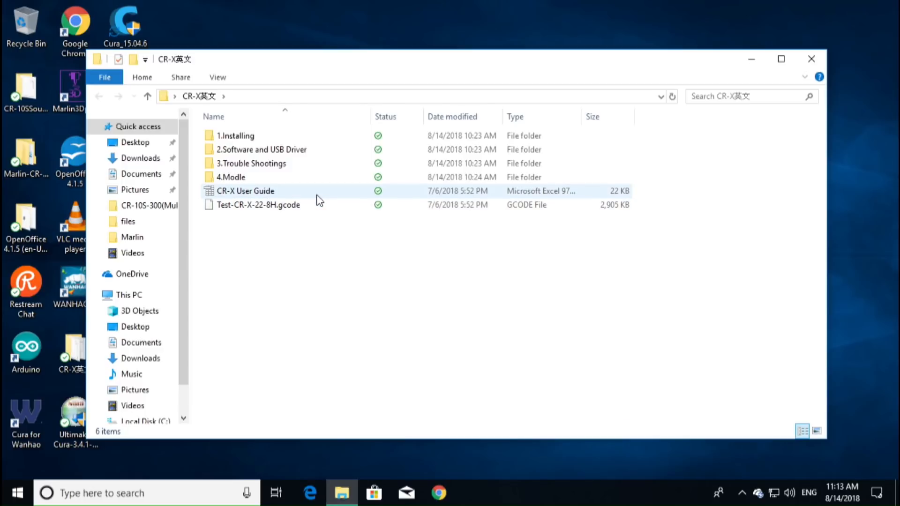
{"action": "left_click", "coordinate": [258, 205]}
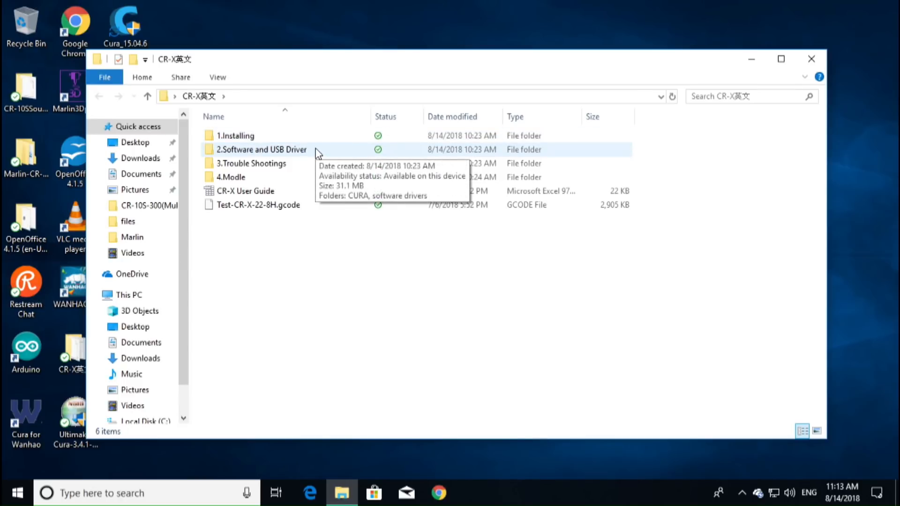
Reach the CURA folder inside 2.Software and USB Driver and select the Cura_15.04.6 installer.
{"action": "double_click", "coordinate": [262, 149]}
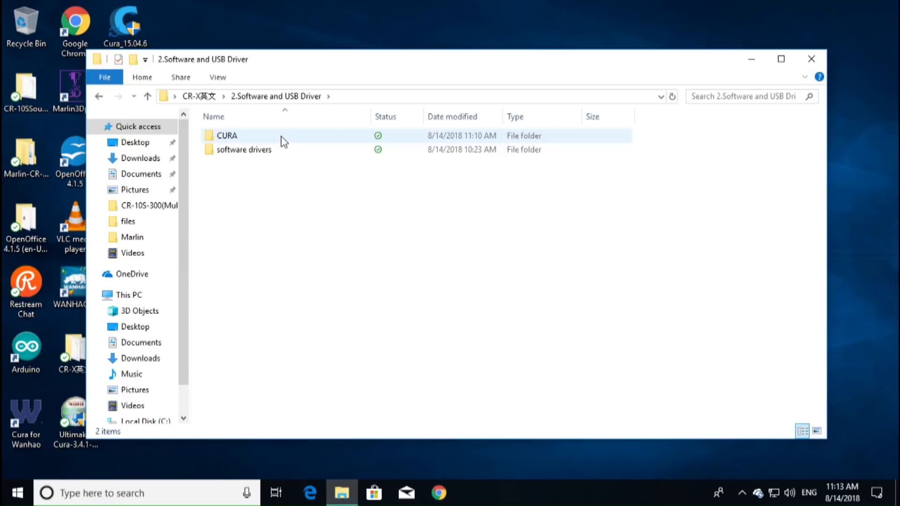
{"action": "double_click", "coordinate": [226, 135]}
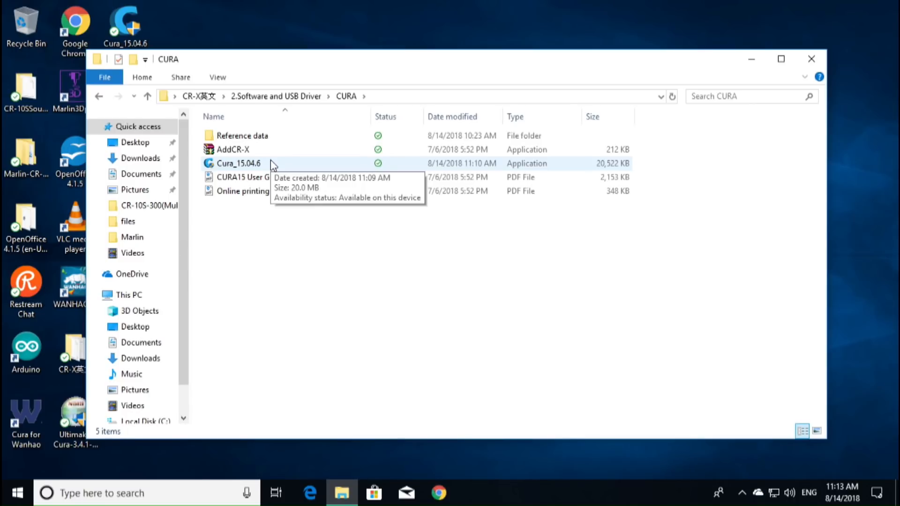
{"action": "left_click", "coordinate": [237, 163]}
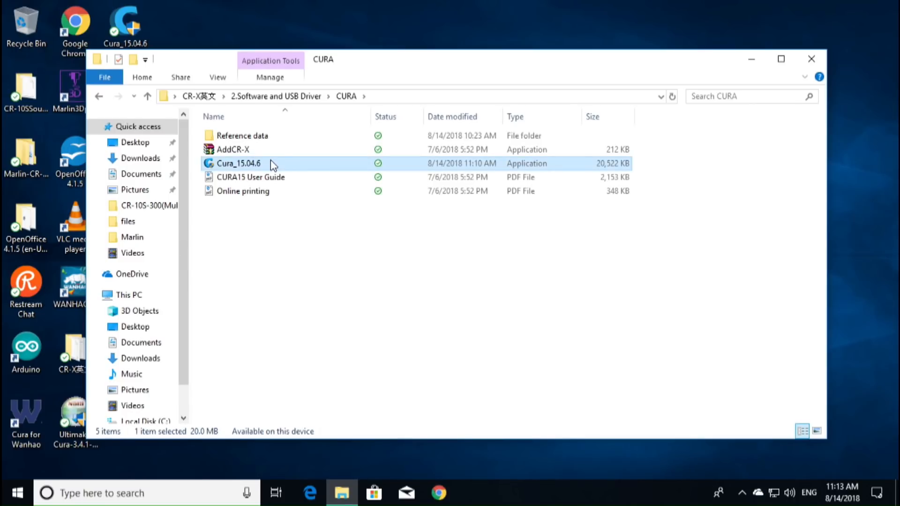
Run Cura_15.04.6, allow the UAC prompt, dismiss the NSIS launch error and close the Explorer window.
{"action": "double_click", "coordinate": [237, 163]}
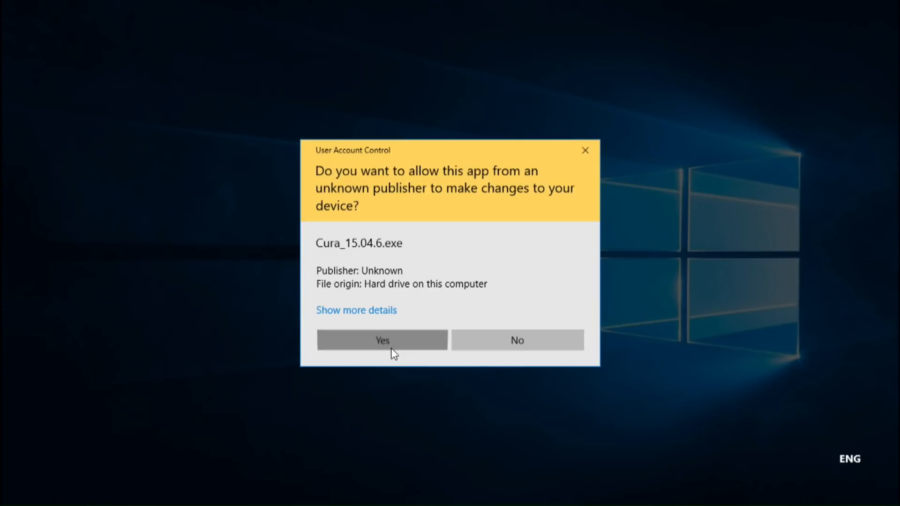
{"action": "left_click", "coordinate": [382, 339]}
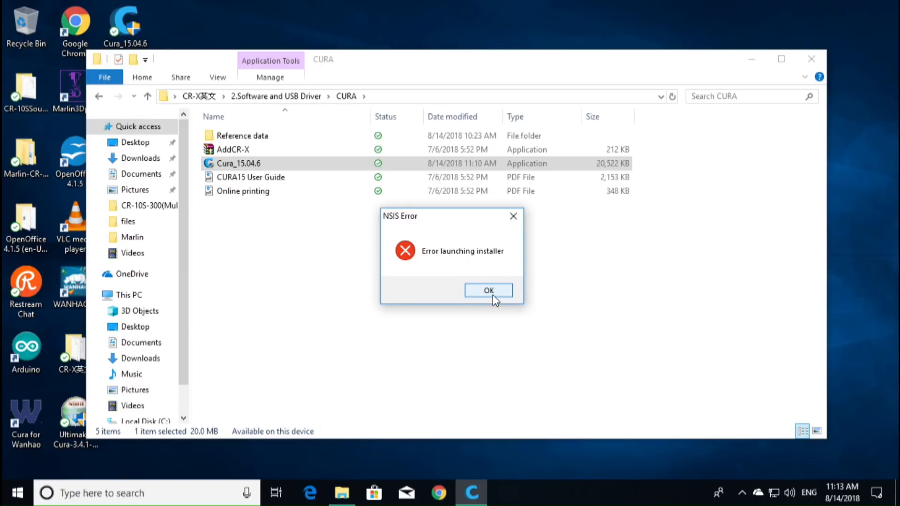
{"action": "left_click", "coordinate": [488, 290]}
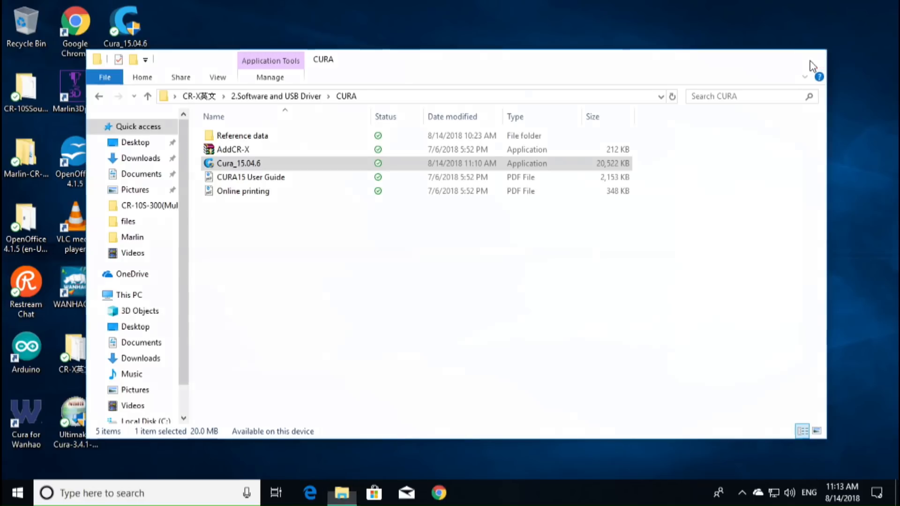
{"action": "left_click", "coordinate": [812, 65]}
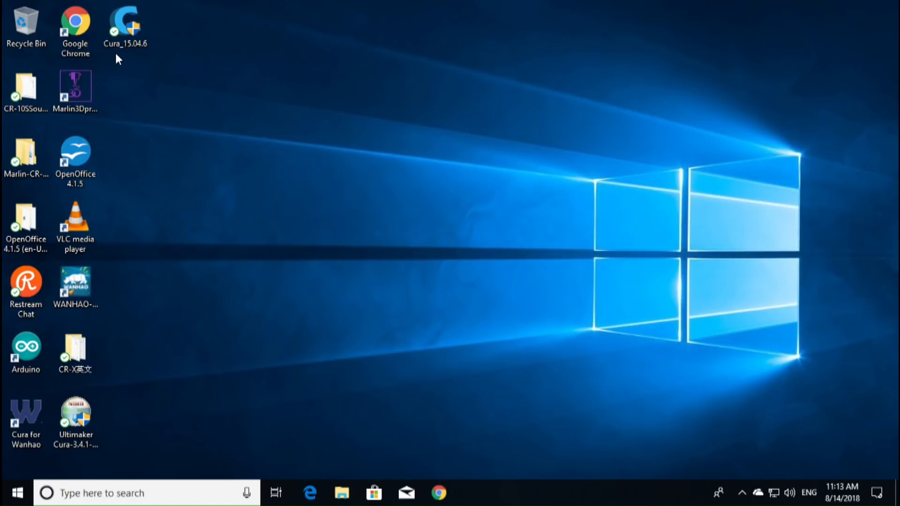
{"action": "mouse_move", "coordinate": [136, 55]}
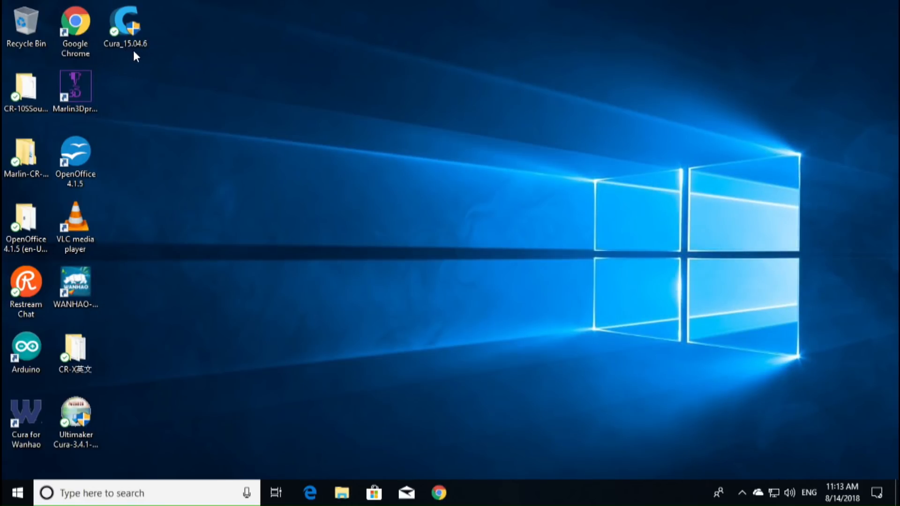
Install from the desktop shortcut to the default folder with OBJ and AMF file associations ticked.
{"action": "left_click", "coordinate": [124, 27]}
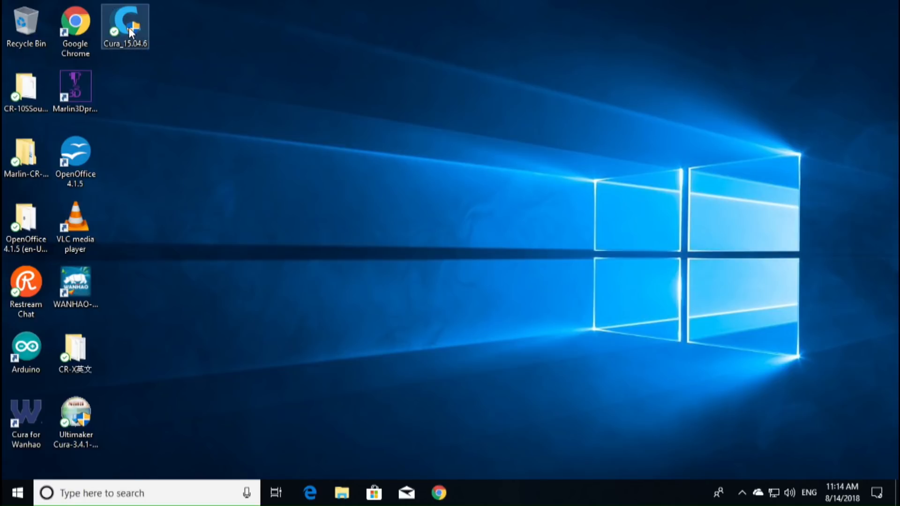
{"action": "mouse_move", "coordinate": [125, 26]}
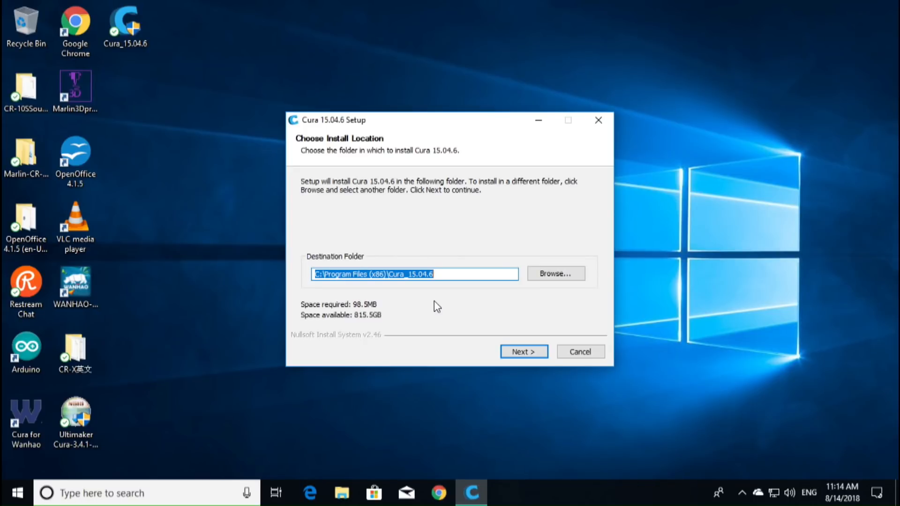
{"action": "mouse_move", "coordinate": [454, 300]}
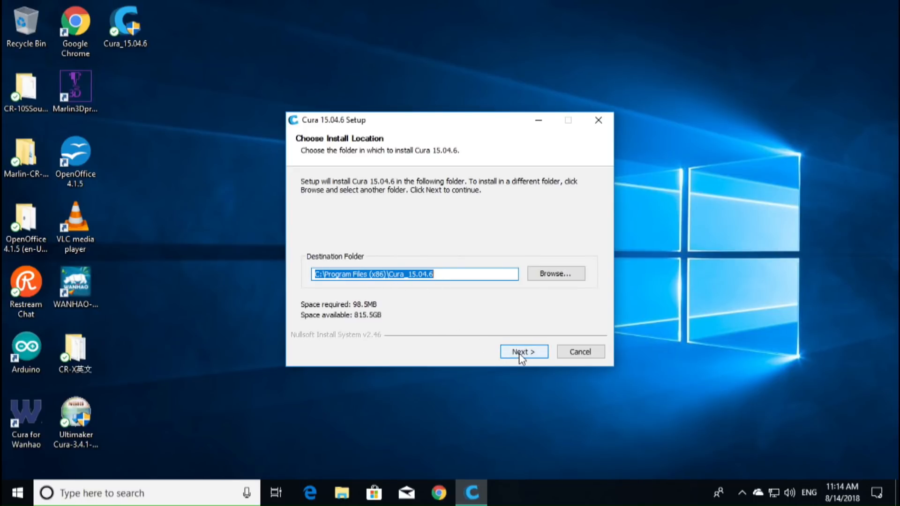
{"action": "left_click", "coordinate": [522, 352]}
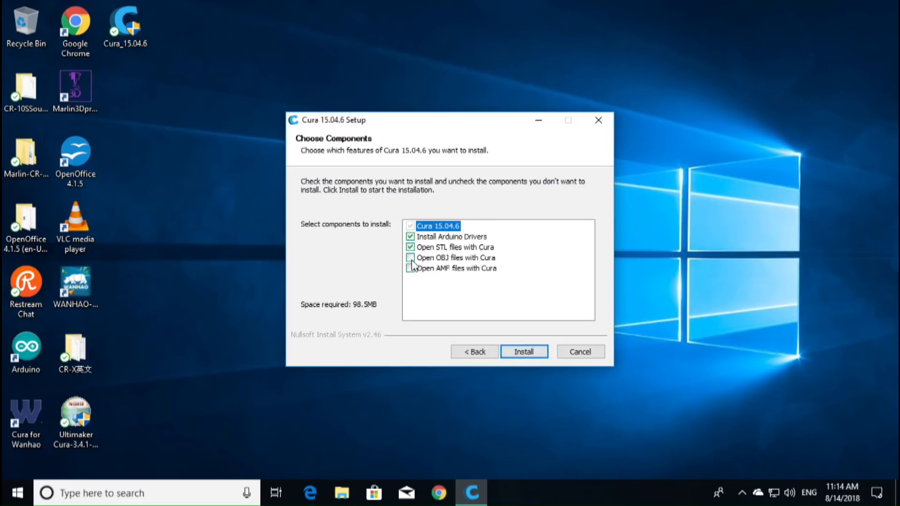
{"action": "left_click", "coordinate": [411, 268]}
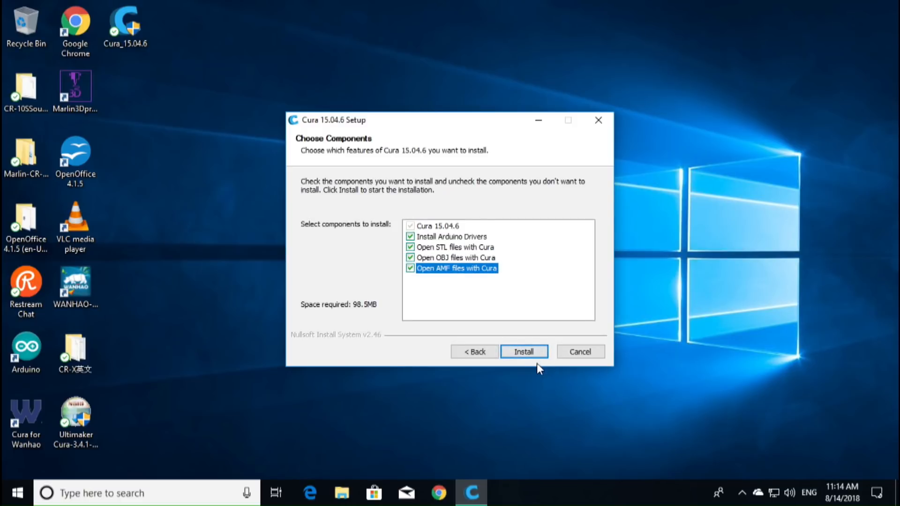
{"action": "left_click", "coordinate": [523, 351]}
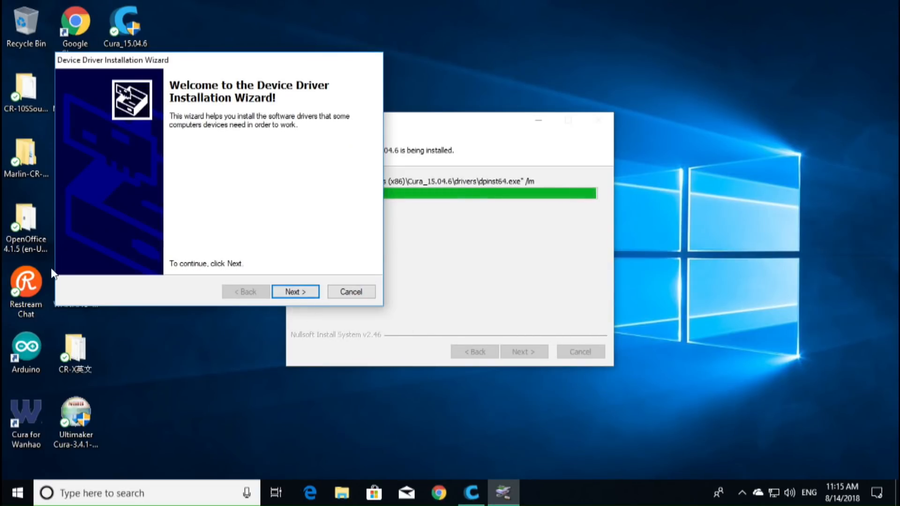
Finish the Arduino device driver wizard, uncheck Start Cura 15.04.6 and close the finished setup.
{"action": "left_click", "coordinate": [294, 291]}
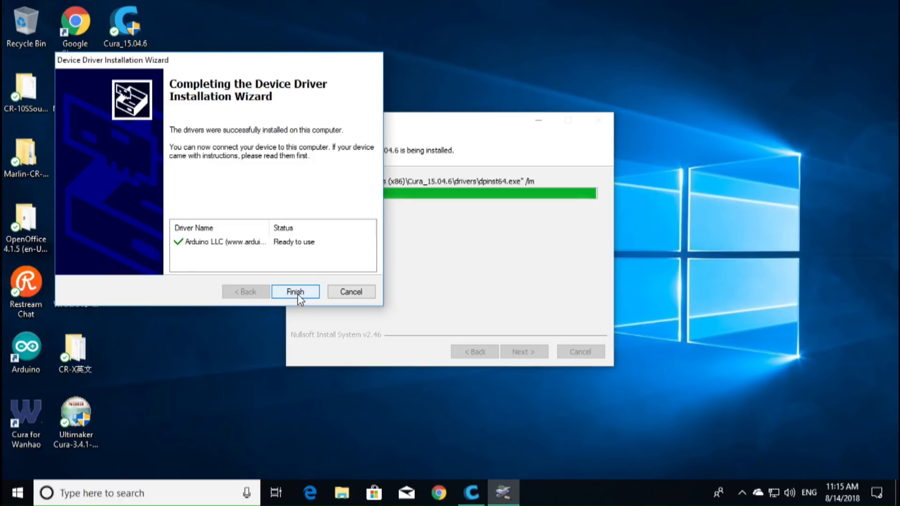
{"action": "left_click", "coordinate": [294, 292]}
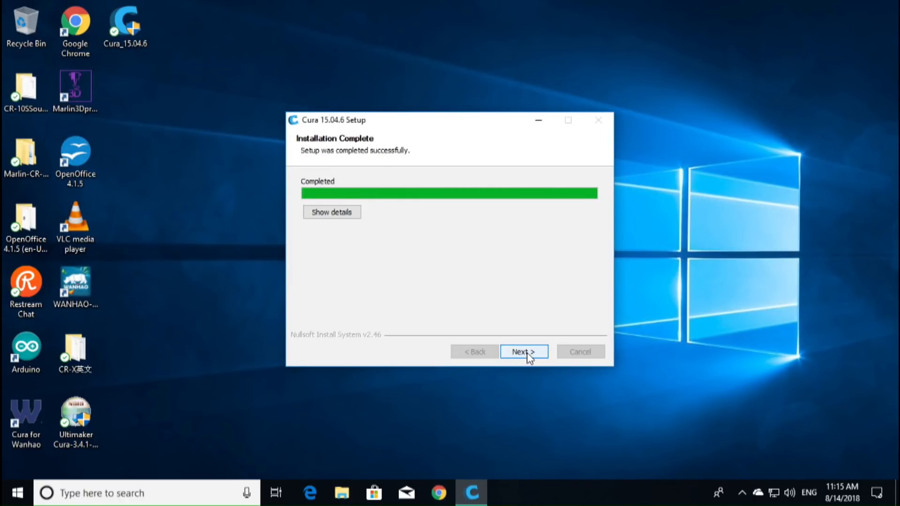
{"action": "left_click", "coordinate": [523, 352]}
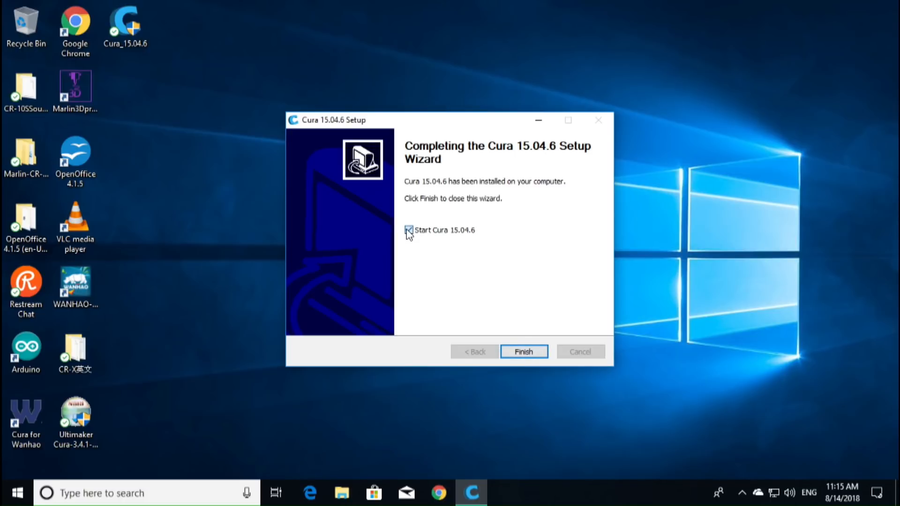
{"action": "left_click", "coordinate": [408, 230]}
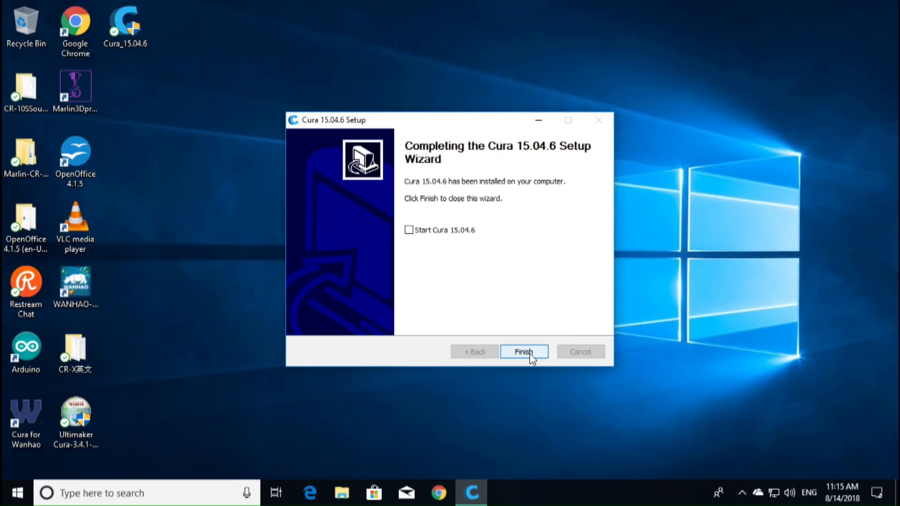
{"action": "left_click", "coordinate": [523, 352]}
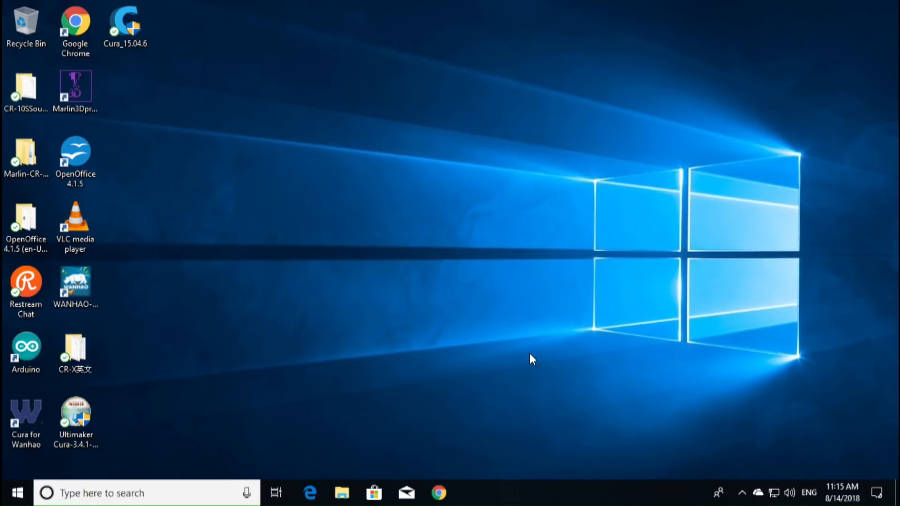
Reopen CR-X > 2.Software and USB Driver > CURA and select the AddCR-X program.
{"action": "left_click", "coordinate": [75, 348]}
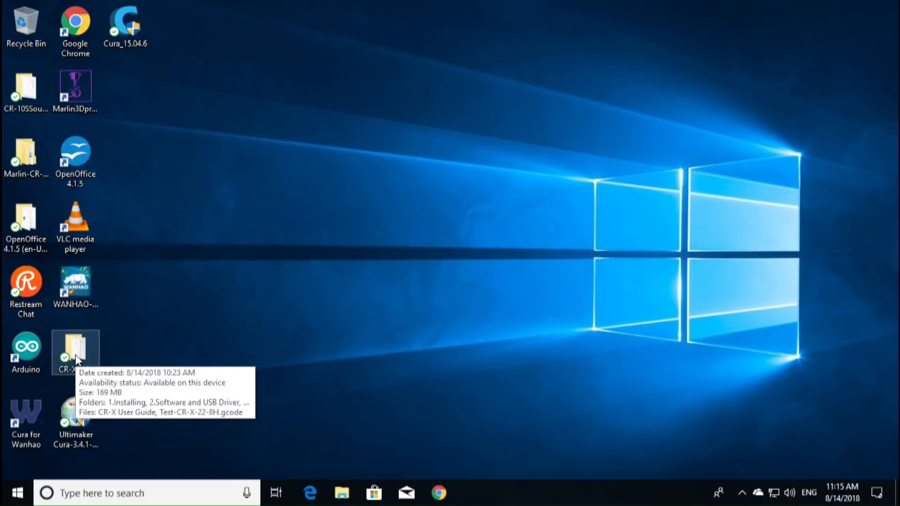
{"action": "double_click", "coordinate": [75, 349]}
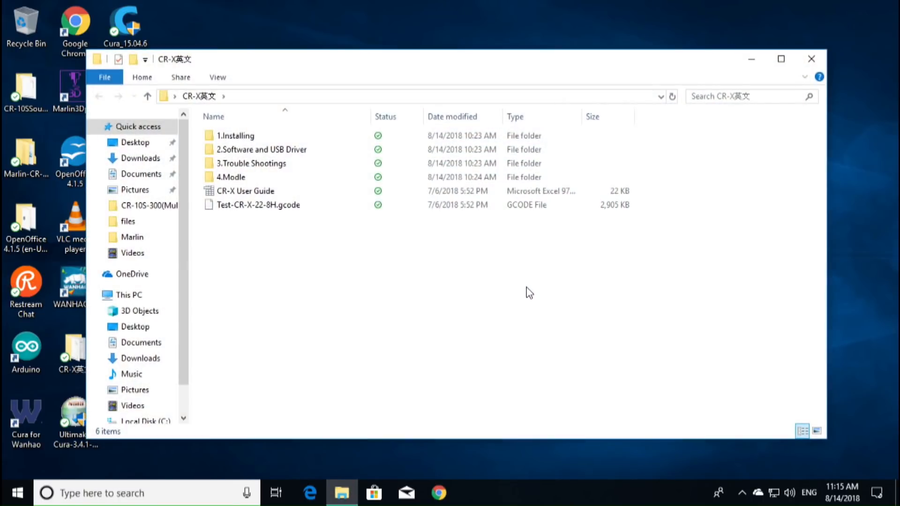
{"action": "double_click", "coordinate": [262, 149]}
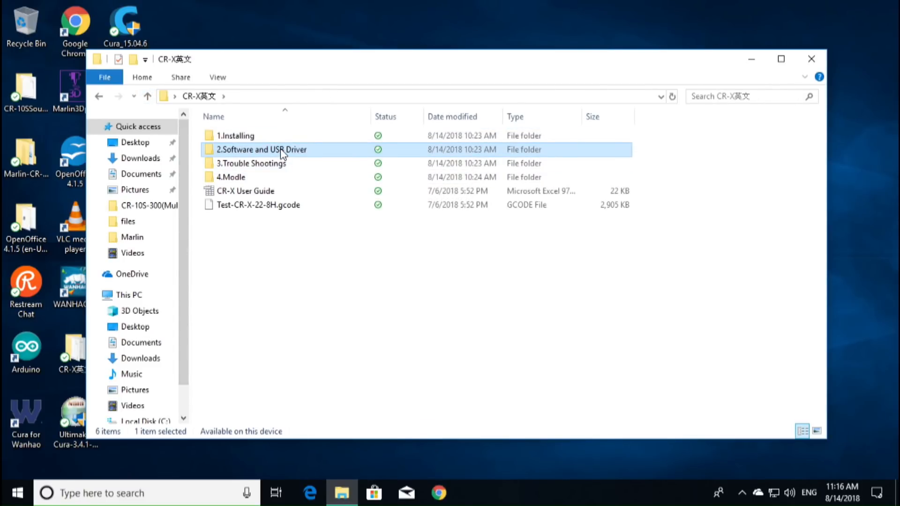
{"action": "double_click", "coordinate": [262, 149]}
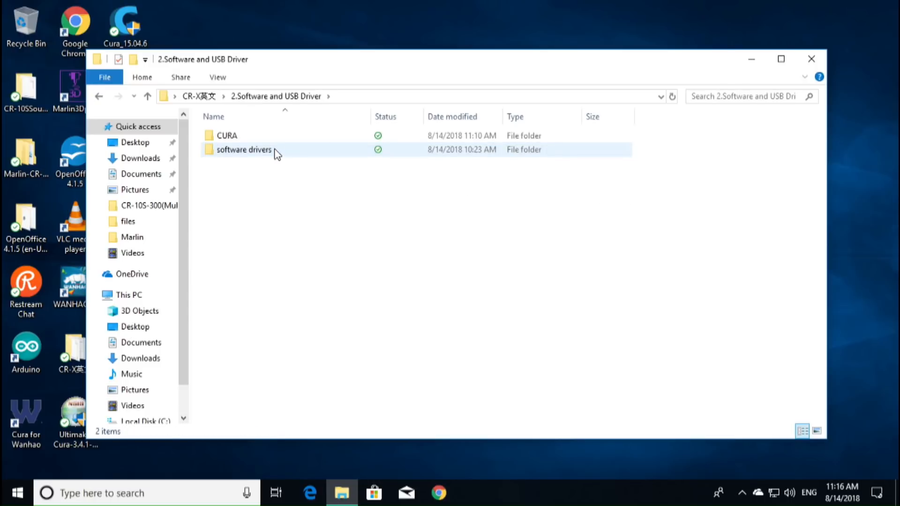
{"action": "double_click", "coordinate": [227, 135]}
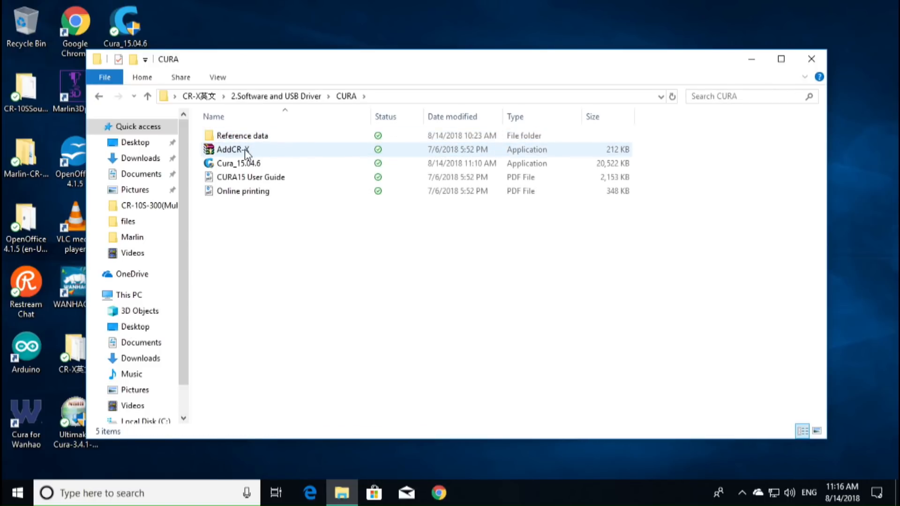
{"action": "left_click", "coordinate": [233, 149]}
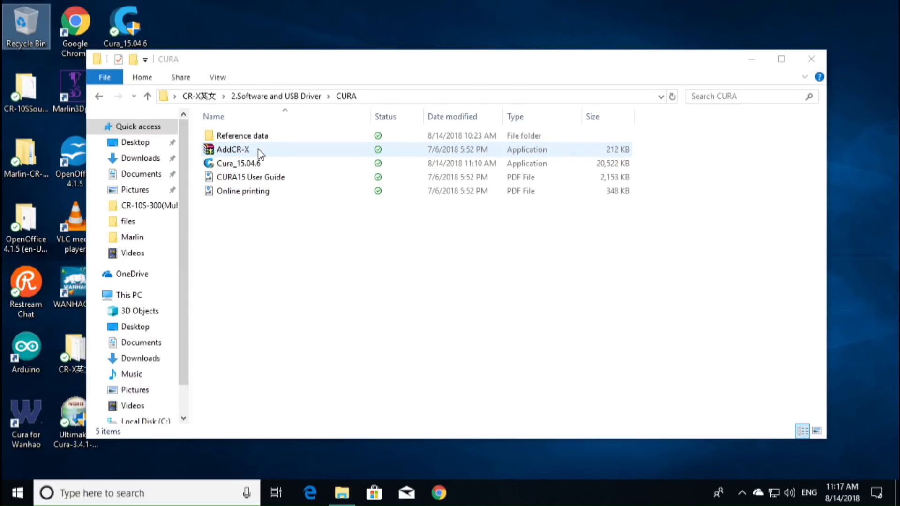
{"action": "left_click", "coordinate": [233, 149]}
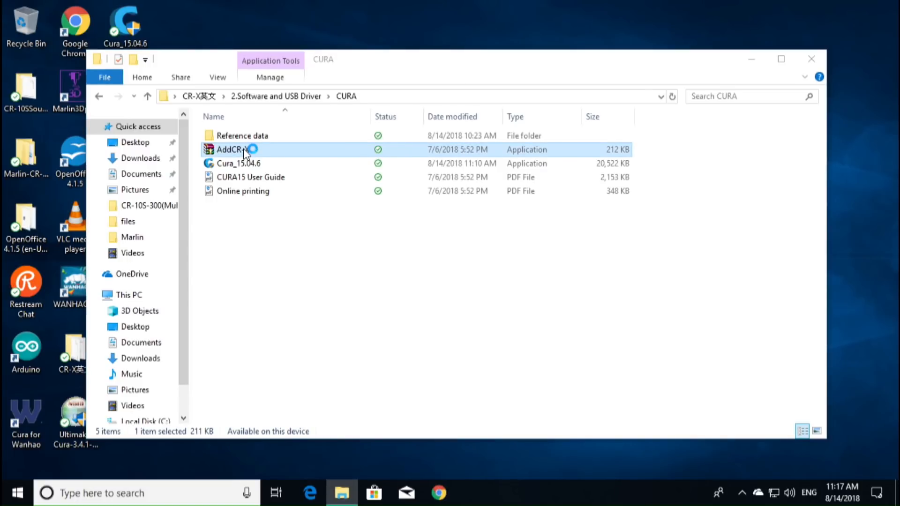
Extract AddCR-X into C:\Program Files (x86), allowing UAC and overwriting resources.py.
{"action": "double_click", "coordinate": [233, 149]}
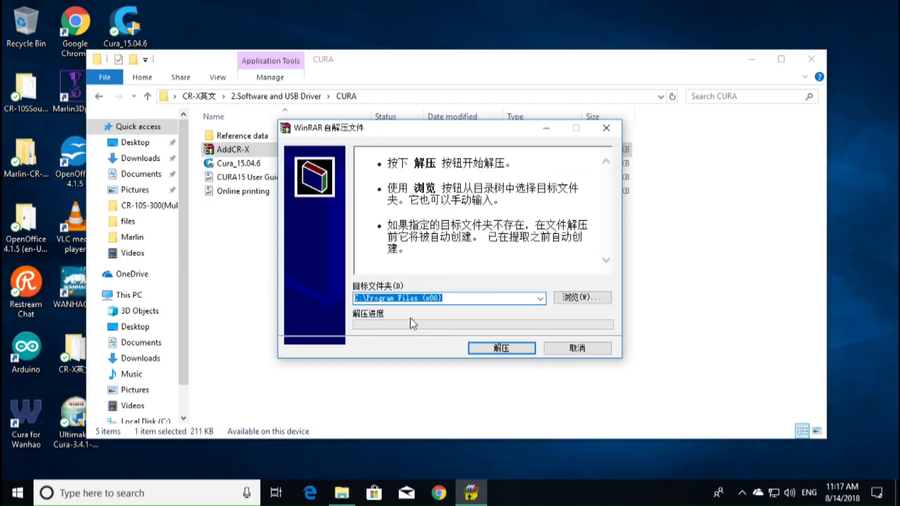
{"action": "mouse_move", "coordinate": [484, 300]}
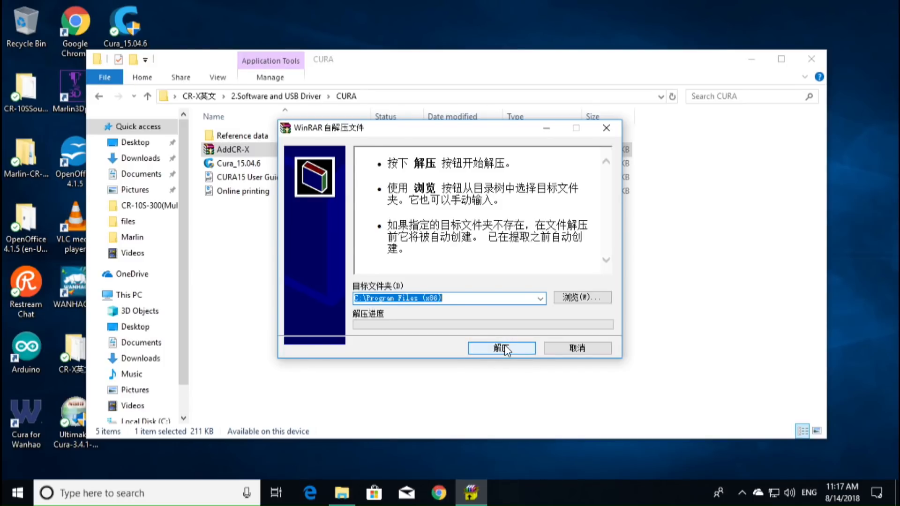
{"action": "left_click", "coordinate": [500, 348]}
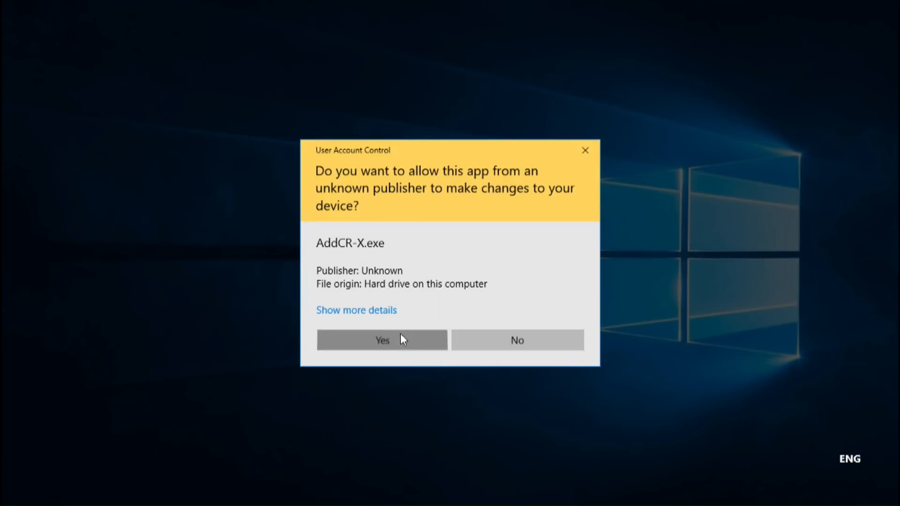
{"action": "left_click", "coordinate": [382, 339]}
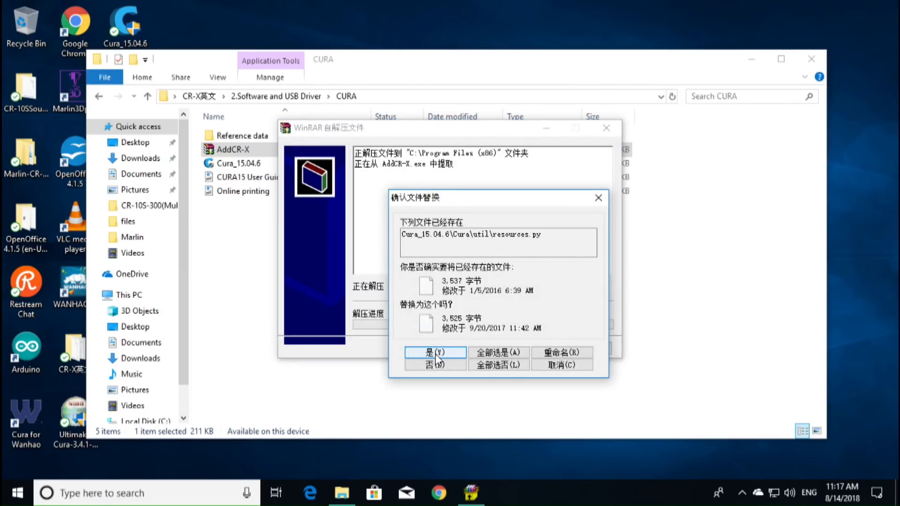
{"action": "left_click", "coordinate": [435, 352]}
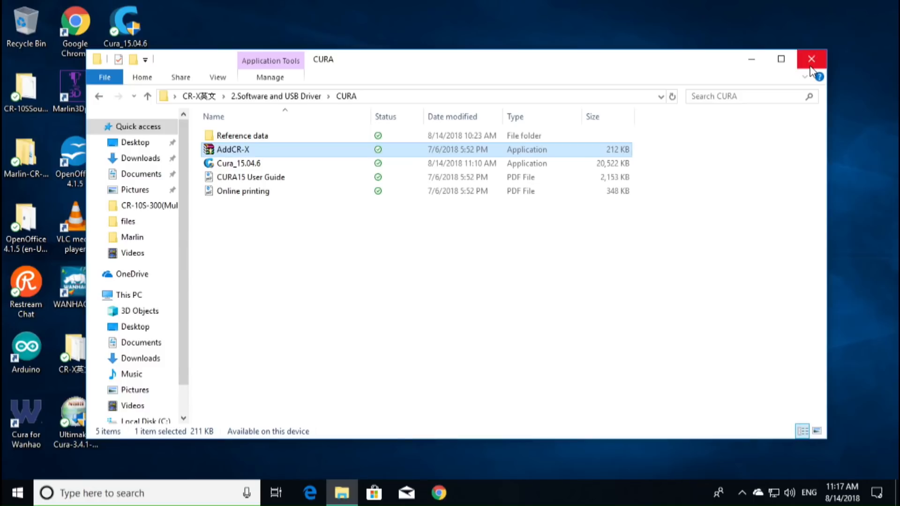
Restart the PC from Start > Power, then launch Cura 15.04.6 from Recently added.
{"action": "left_click", "coordinate": [811, 59]}
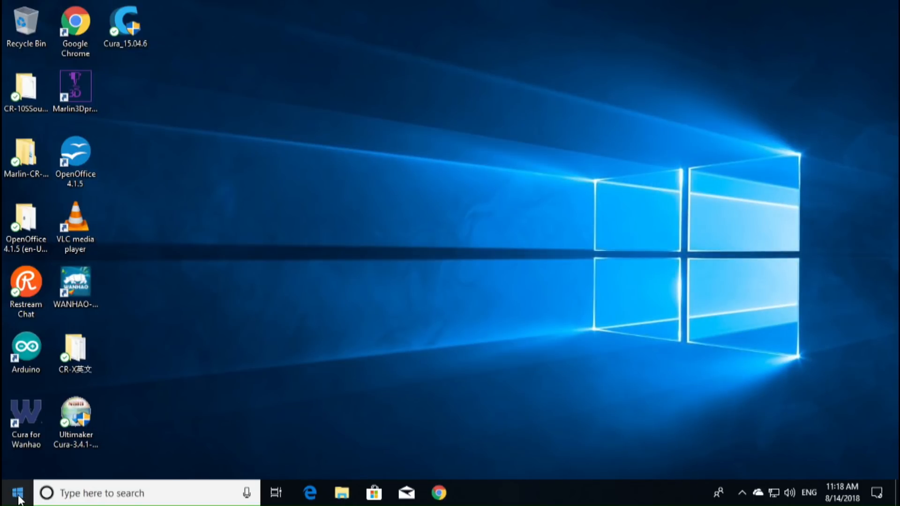
{"action": "left_click", "coordinate": [16, 491]}
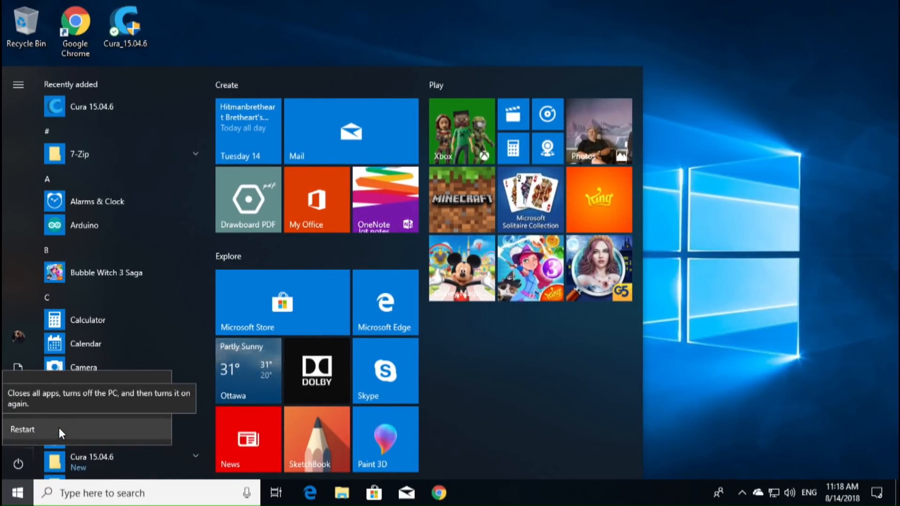
{"action": "left_click", "coordinate": [23, 429]}
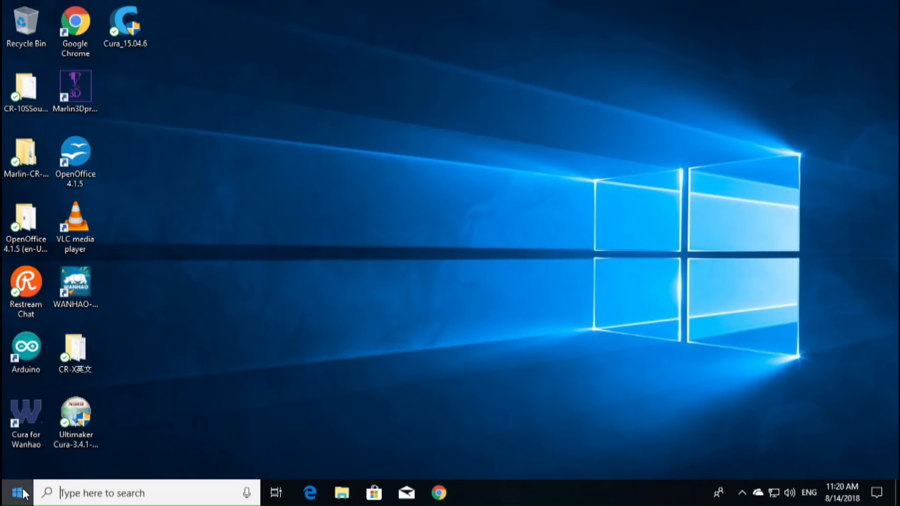
{"action": "left_click", "coordinate": [11, 492]}
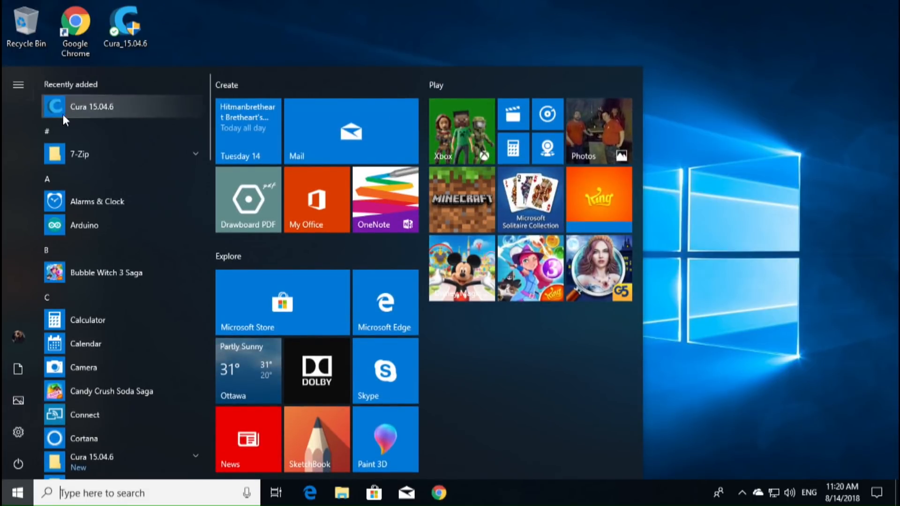
{"action": "left_click", "coordinate": [16, 492]}
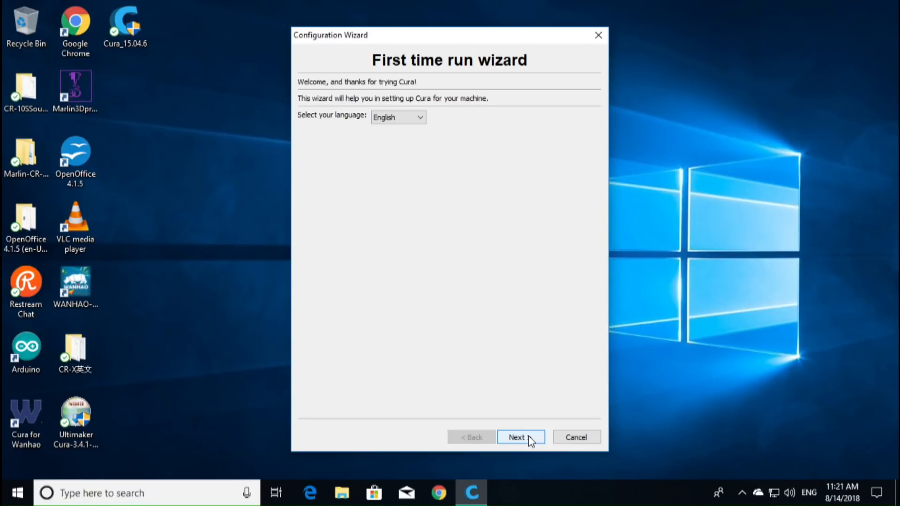
Choose Other machine, select the CR-X profile and finish the first-run wizard.
{"action": "left_click", "coordinate": [520, 437]}
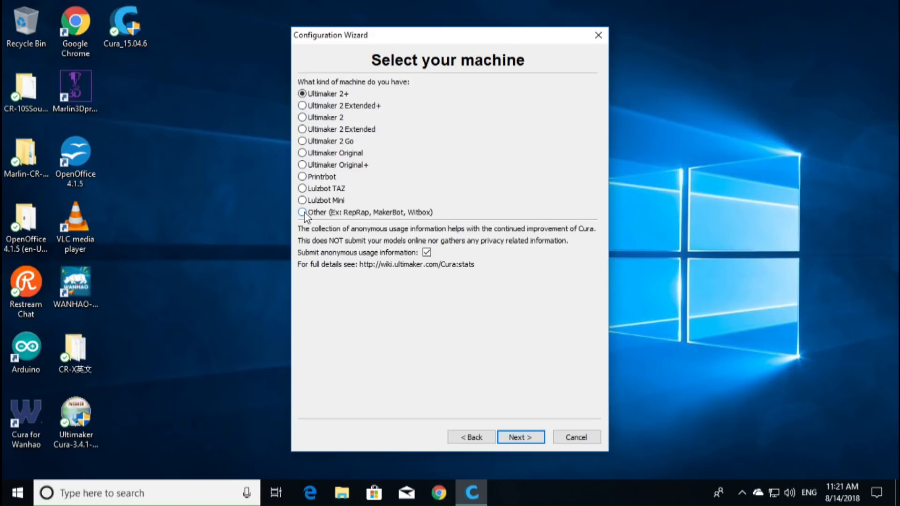
{"action": "left_click", "coordinate": [303, 212]}
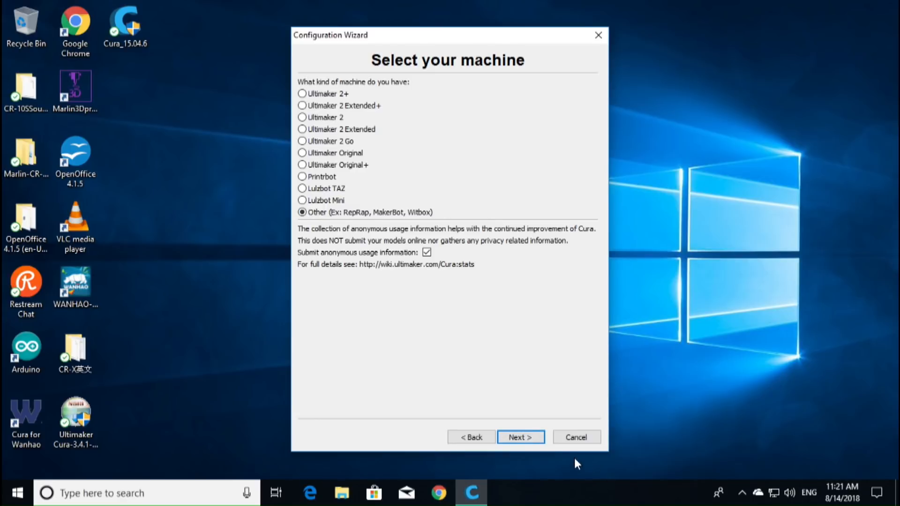
{"action": "left_click", "coordinate": [519, 437]}
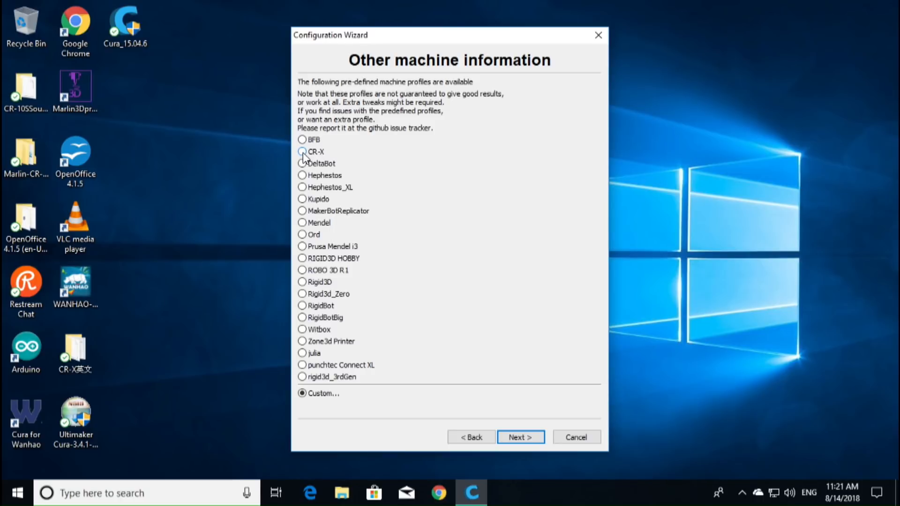
{"action": "left_click", "coordinate": [303, 152]}
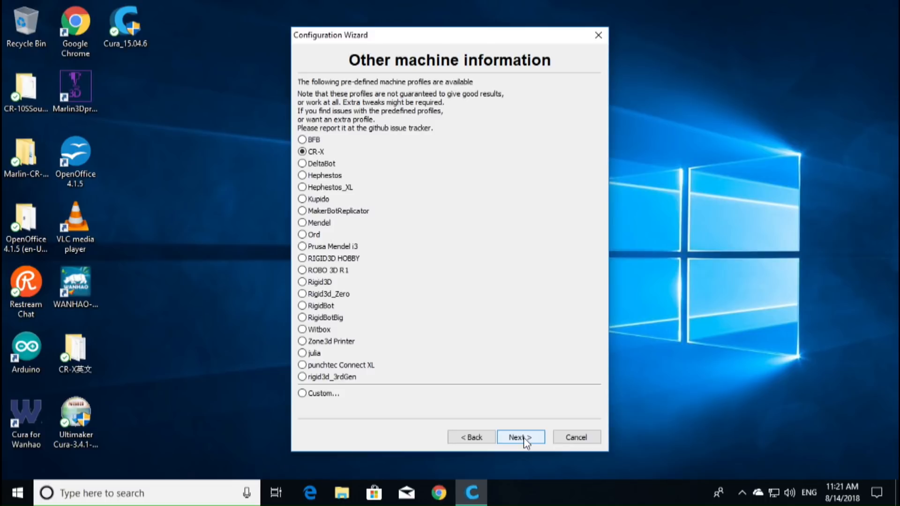
{"action": "left_click", "coordinate": [519, 437]}
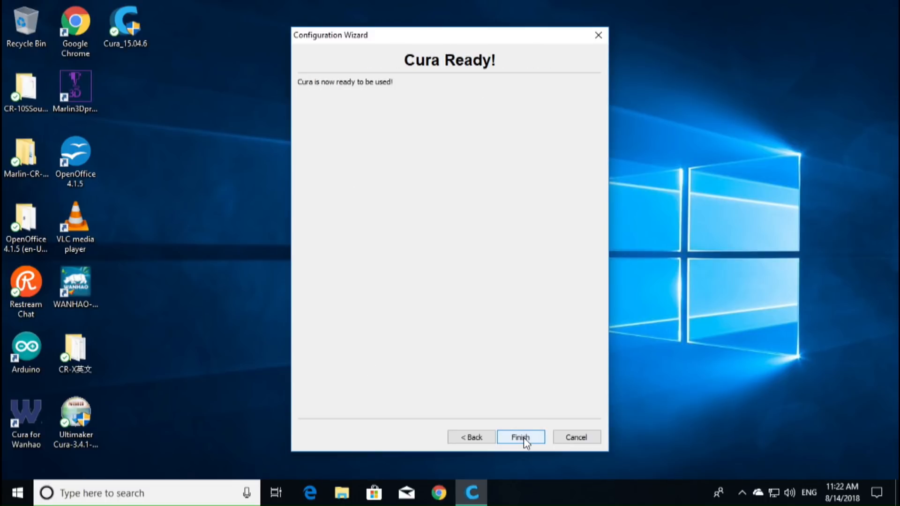
{"action": "left_click", "coordinate": [519, 436]}
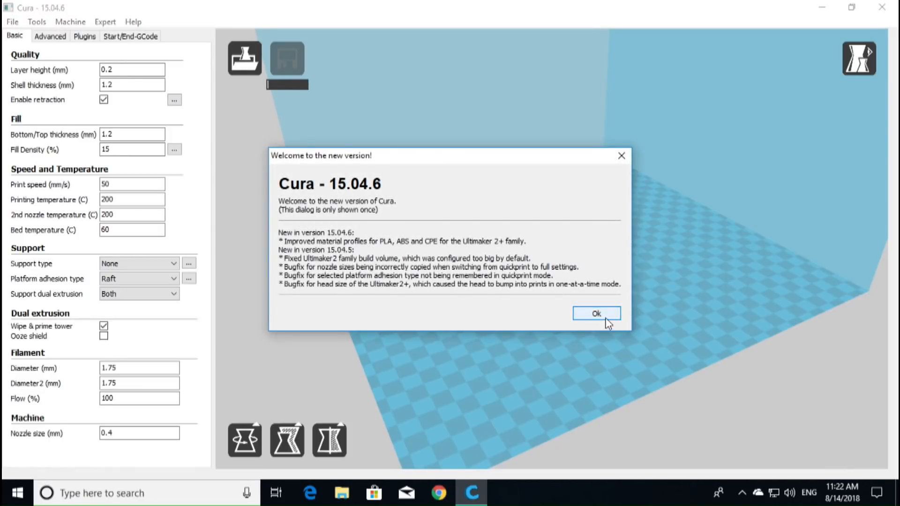
Dismiss the welcome notice and select the yellow sample robot, zooming in on the build plate.
{"action": "left_click", "coordinate": [596, 312]}
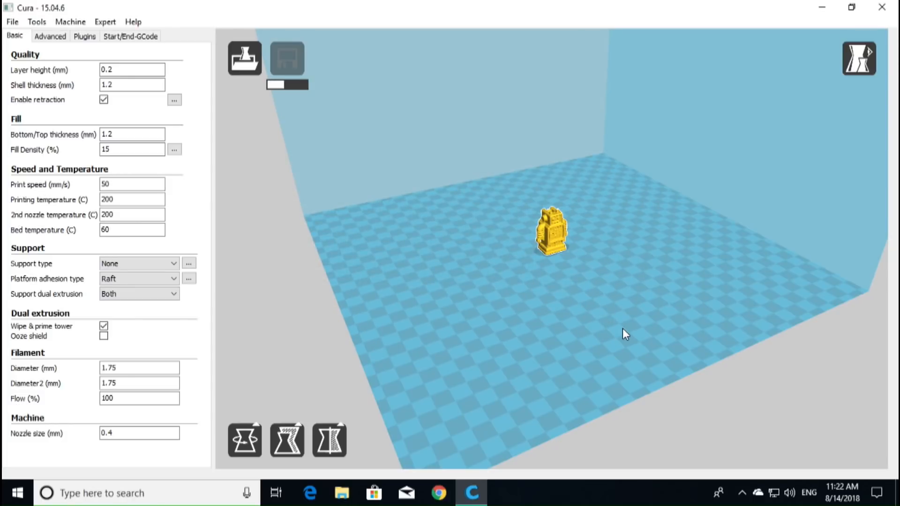
{"action": "left_click", "coordinate": [287, 57]}
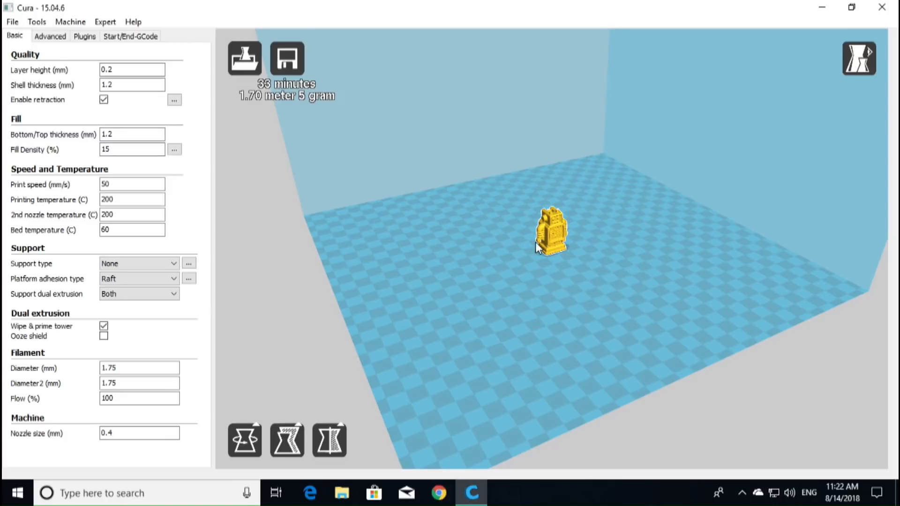
{"action": "mouse_move", "coordinate": [526, 259]}
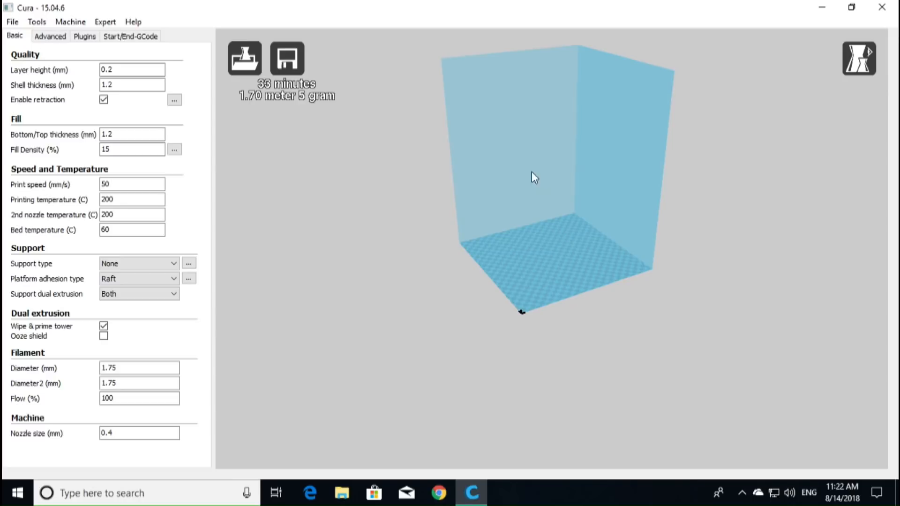
{"action": "left_click_drag", "start_coordinate": [533, 177], "coordinate": [560, 247]}
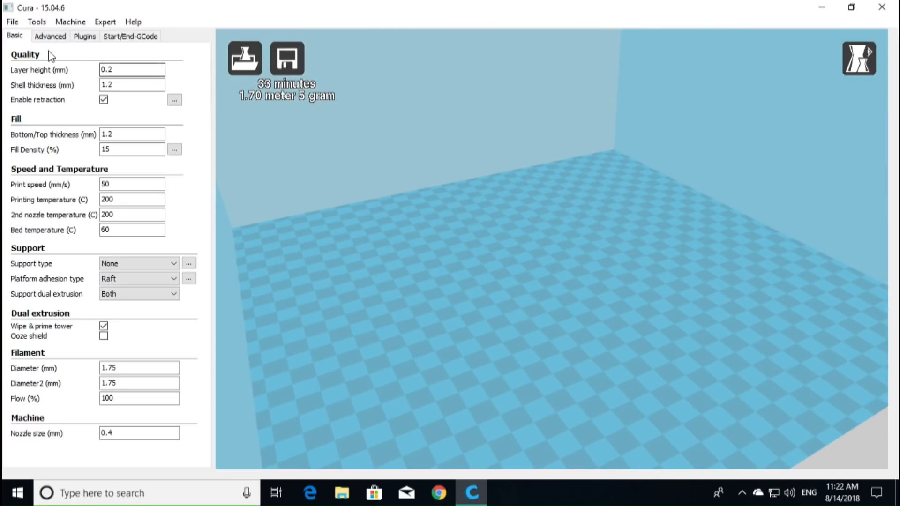
{"action": "mouse_move", "coordinate": [132, 84]}
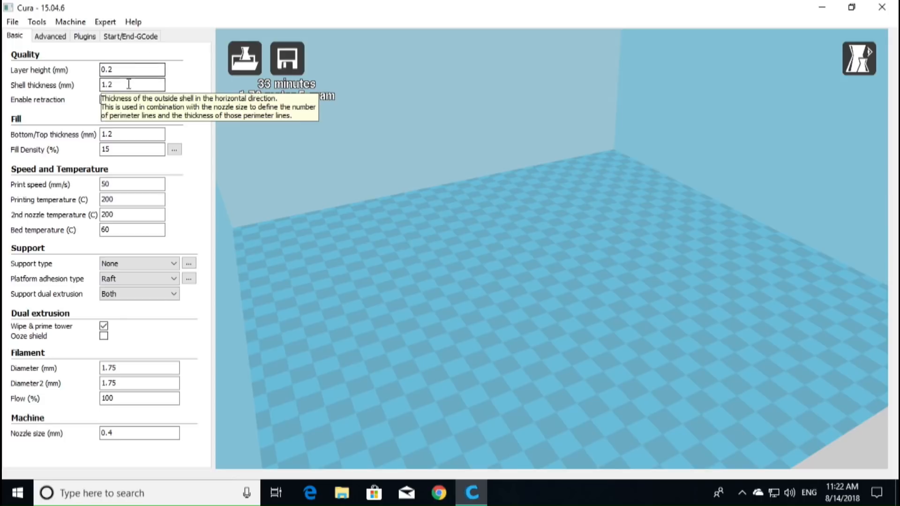
{"action": "mouse_move", "coordinate": [57, 86]}
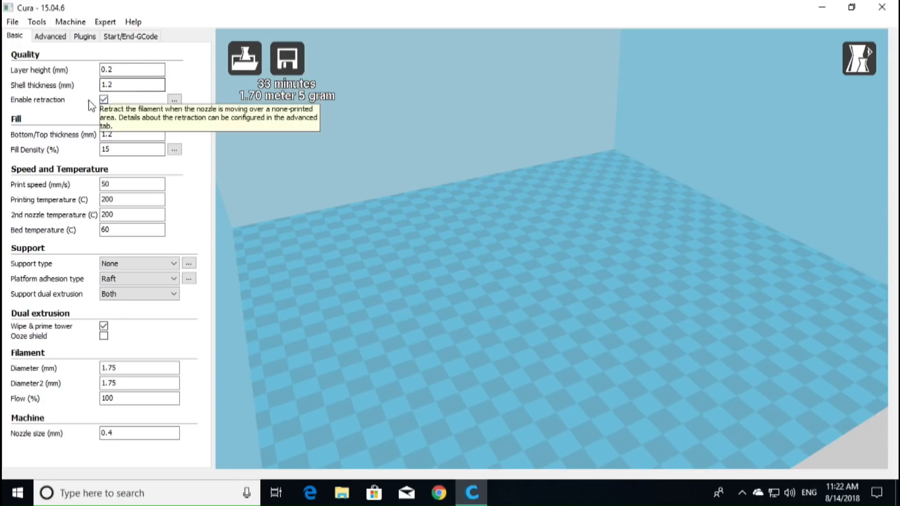
{"action": "mouse_move", "coordinate": [79, 98]}
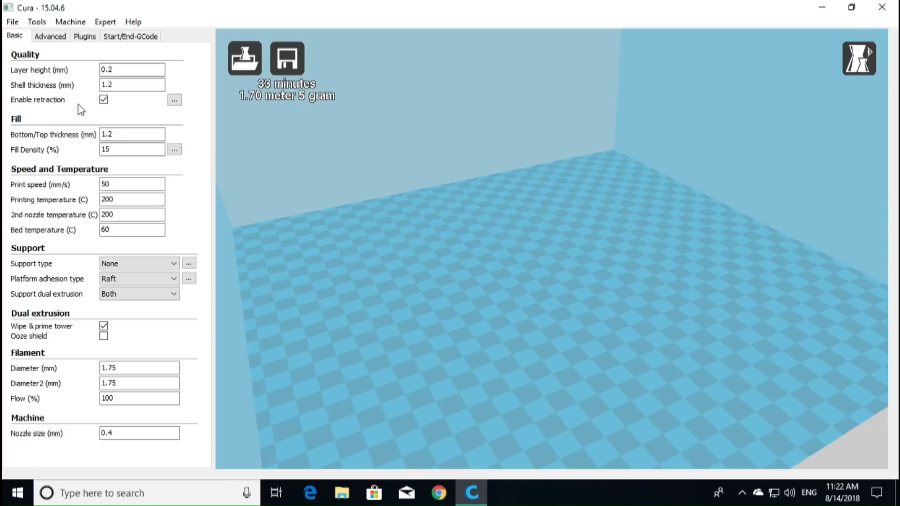
{"action": "mouse_move", "coordinate": [75, 233]}
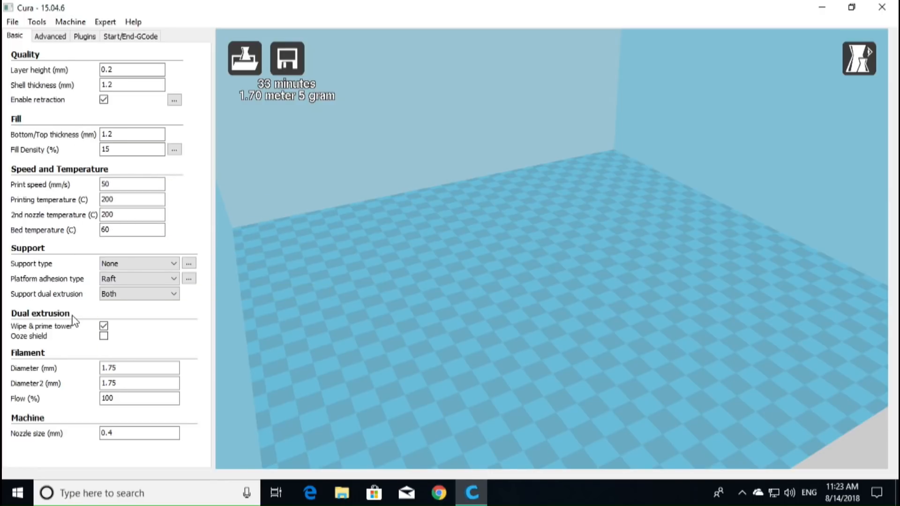
{"action": "mouse_move", "coordinate": [383, 151]}
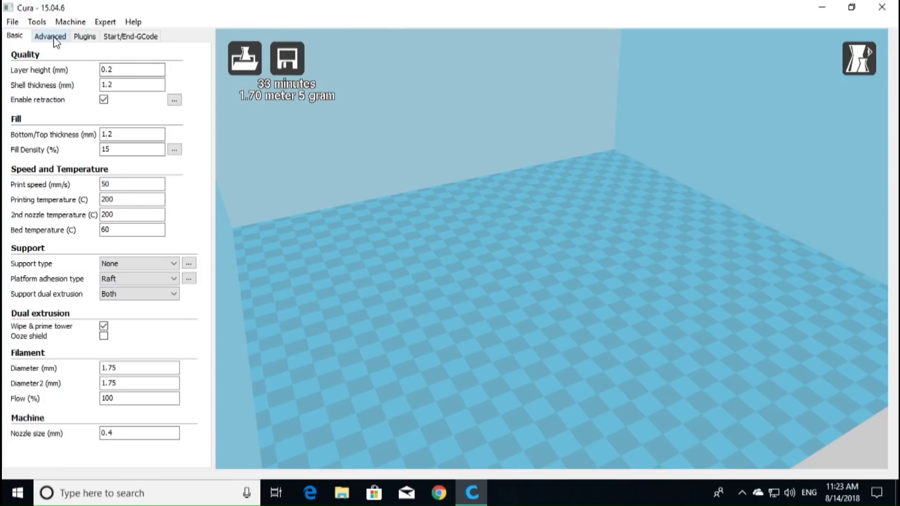
Show the Advanced settings tab and drop down the Machine menu listing the Cr-X profile.
{"action": "left_click", "coordinate": [50, 37]}
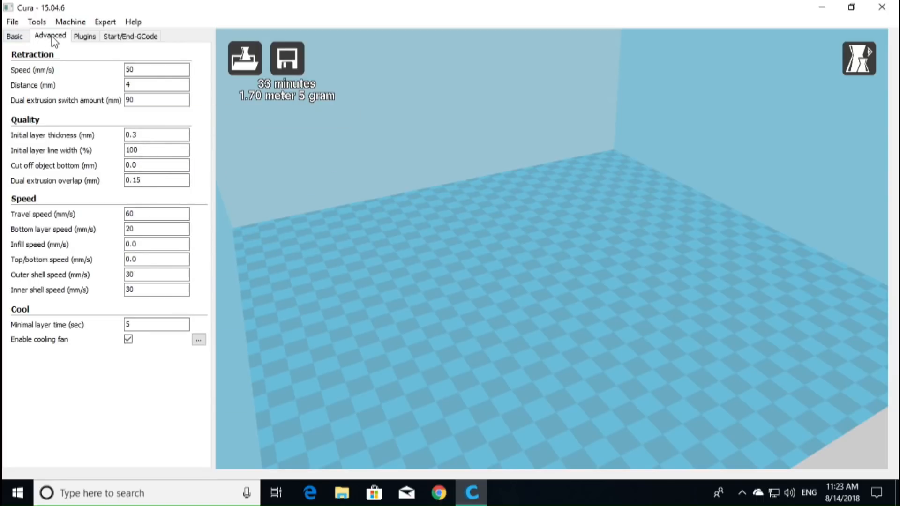
{"action": "left_click", "coordinate": [70, 22]}
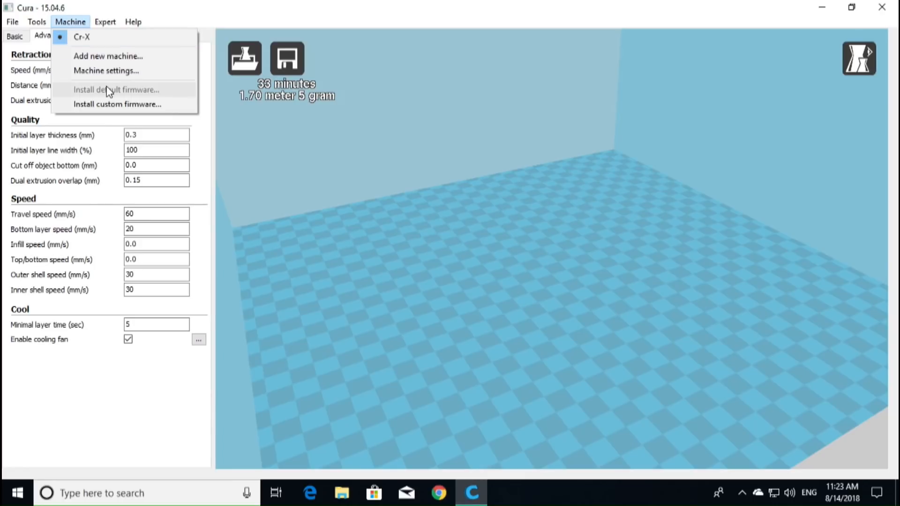
{"action": "mouse_move", "coordinate": [114, 70]}
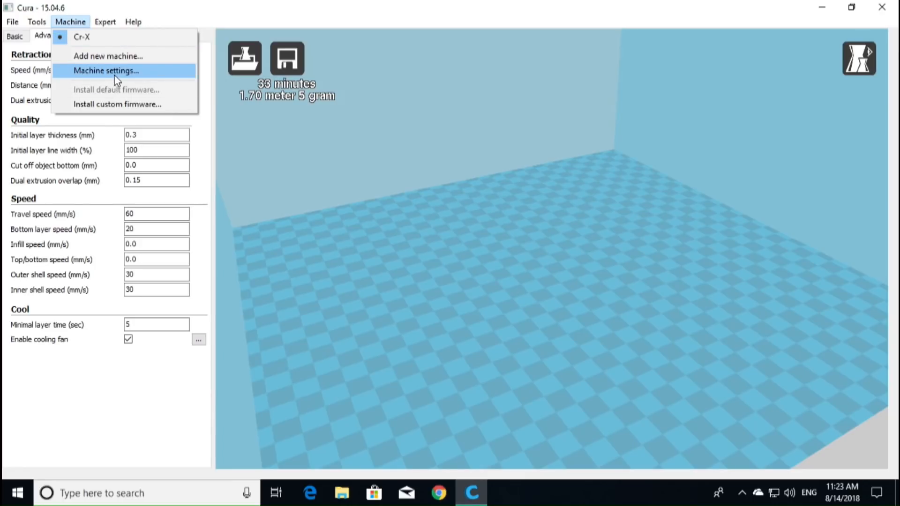
Review the CR-X machine settings (310 × 310 × 405 mm, two extruders) and accept them.
{"action": "left_click", "coordinate": [106, 70]}
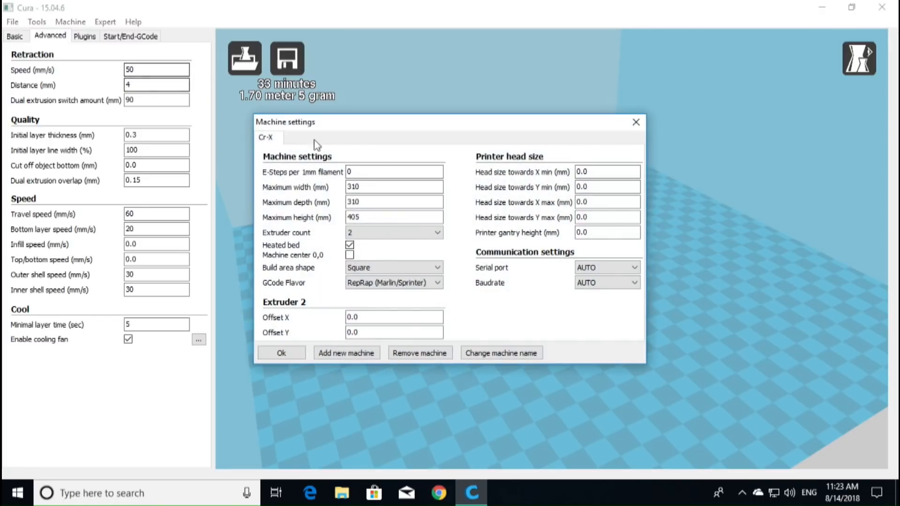
{"action": "mouse_move", "coordinate": [422, 297]}
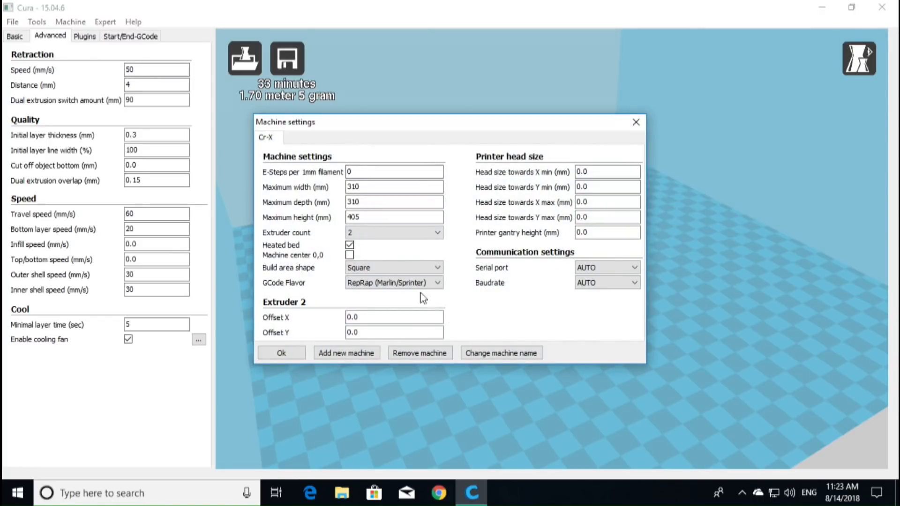
{"action": "mouse_move", "coordinate": [561, 332]}
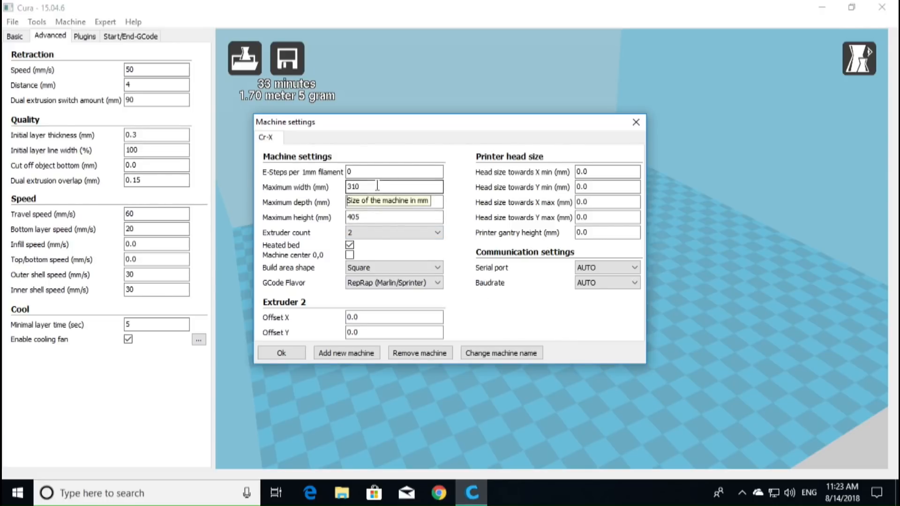
{"action": "type", "text": "310"}
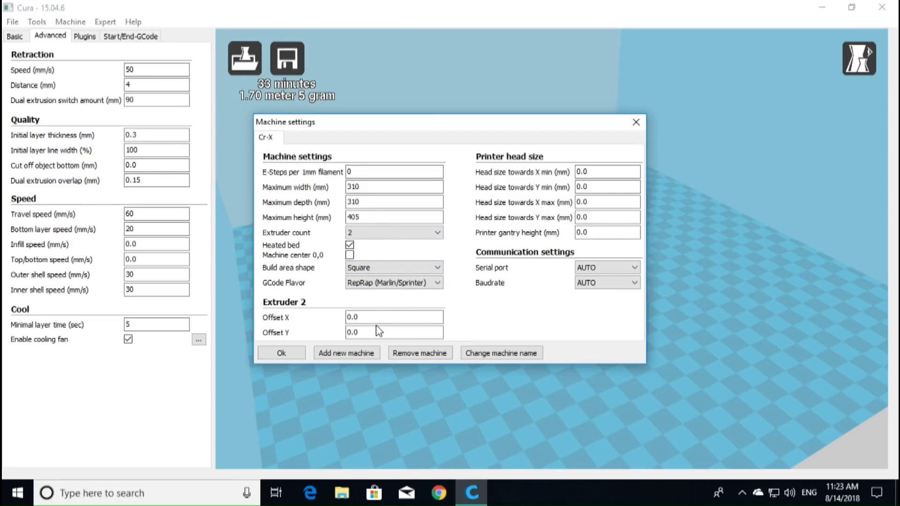
{"action": "mouse_move", "coordinate": [583, 304]}
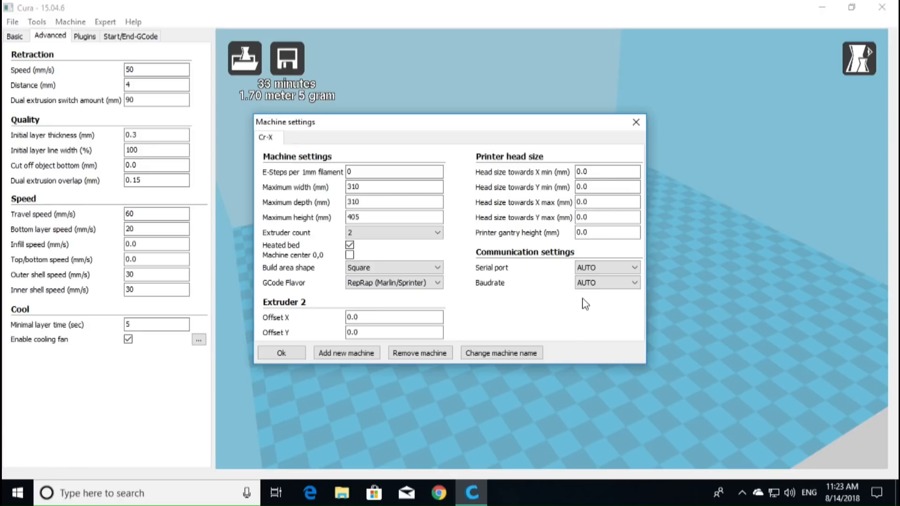
{"action": "mouse_move", "coordinate": [567, 337]}
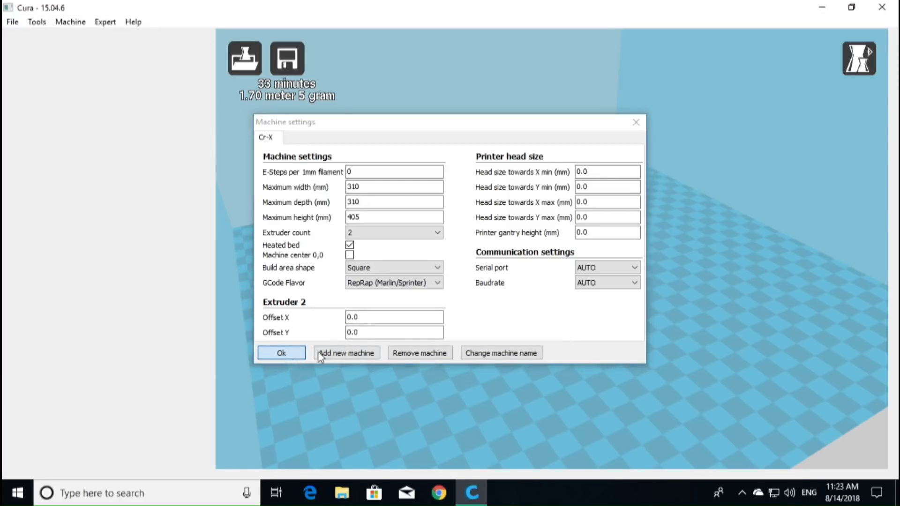
{"action": "left_click", "coordinate": [280, 352]}
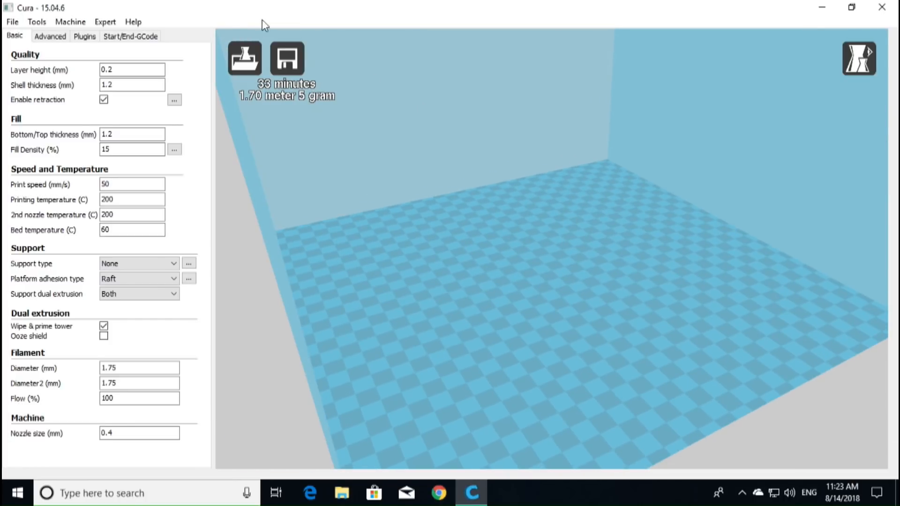
{"action": "mouse_move", "coordinate": [245, 58]}
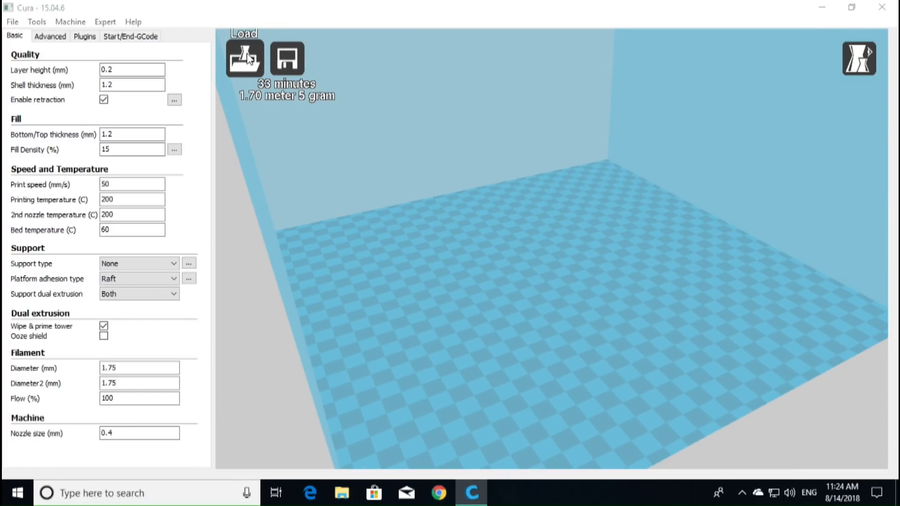
Load Test-CR-X-22-8H.gcode from the Desktop CR-X folder onto the build plate.
{"action": "left_click", "coordinate": [244, 59]}
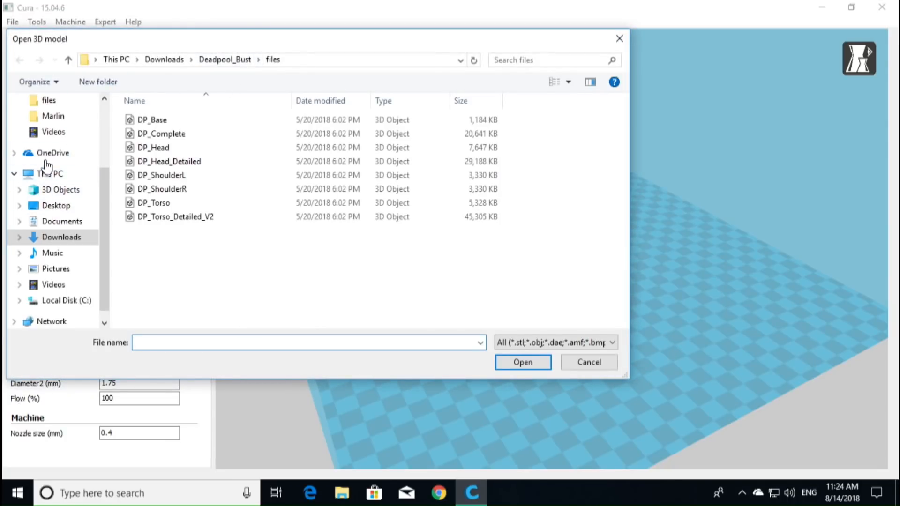
{"action": "left_click", "coordinate": [55, 206]}
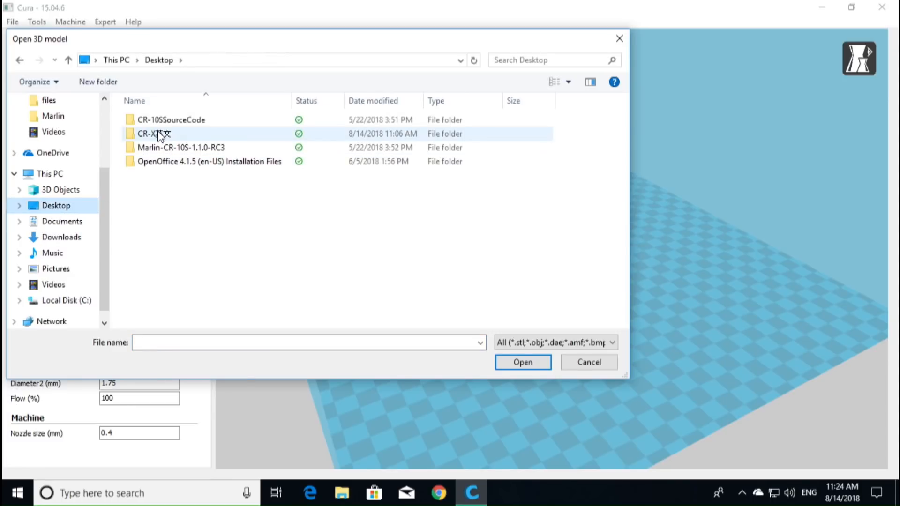
{"action": "double_click", "coordinate": [153, 134]}
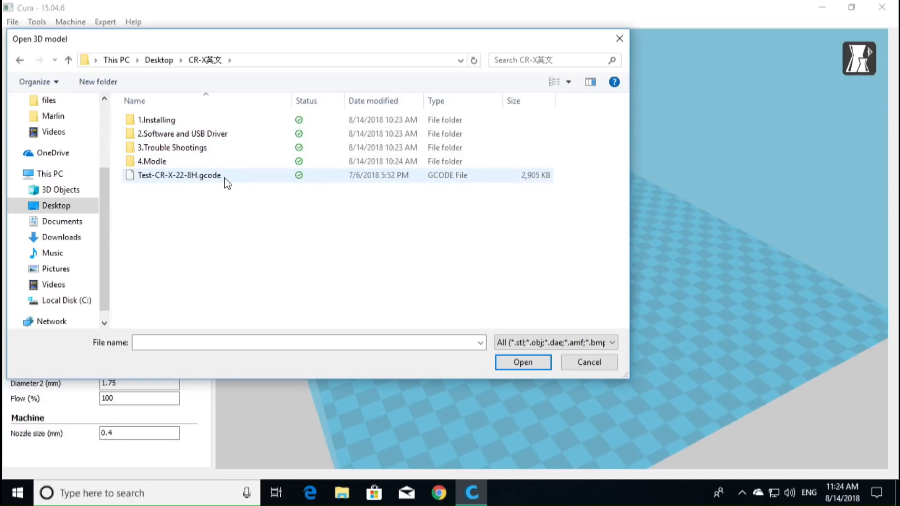
{"action": "left_click", "coordinate": [179, 175]}
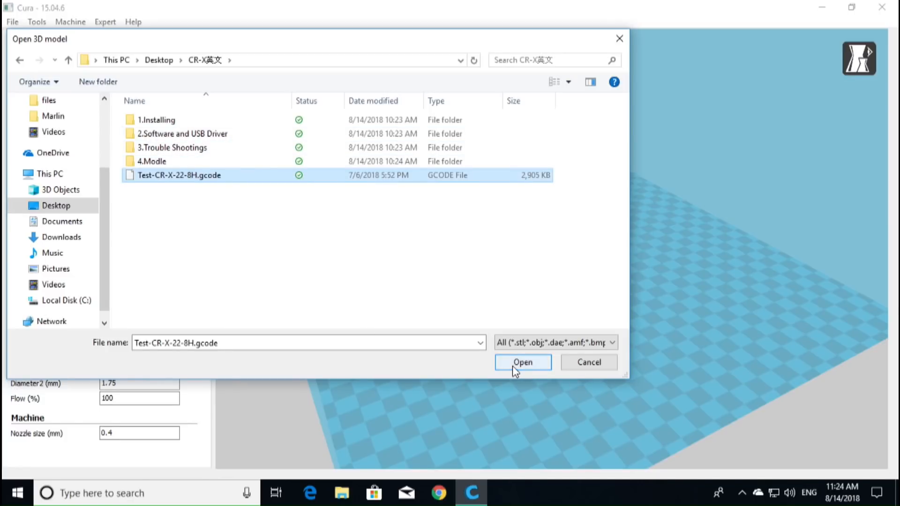
{"action": "left_click", "coordinate": [522, 361]}
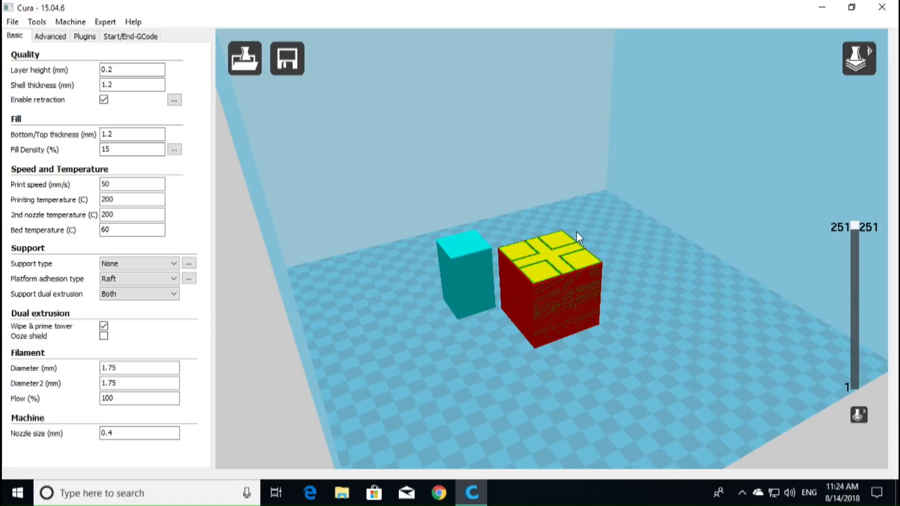
{"action": "mouse_move", "coordinate": [453, 297]}
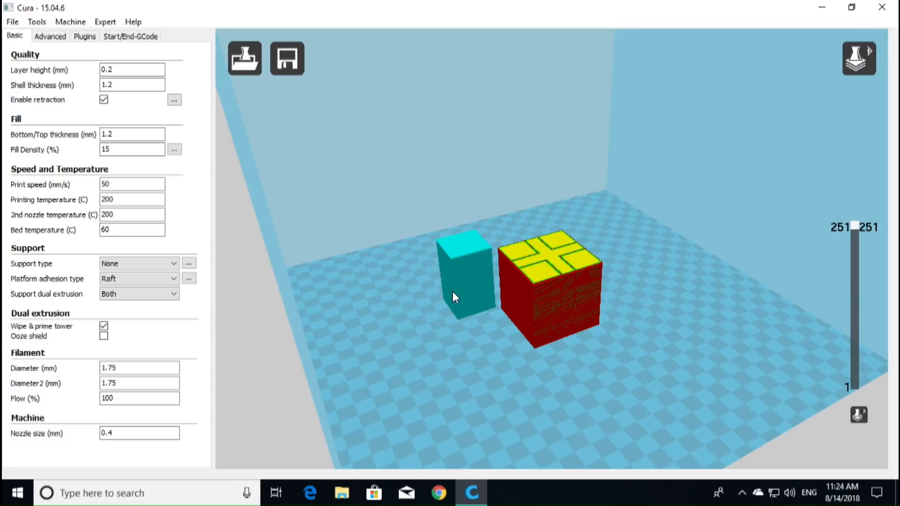
{"action": "mouse_move", "coordinate": [464, 300]}
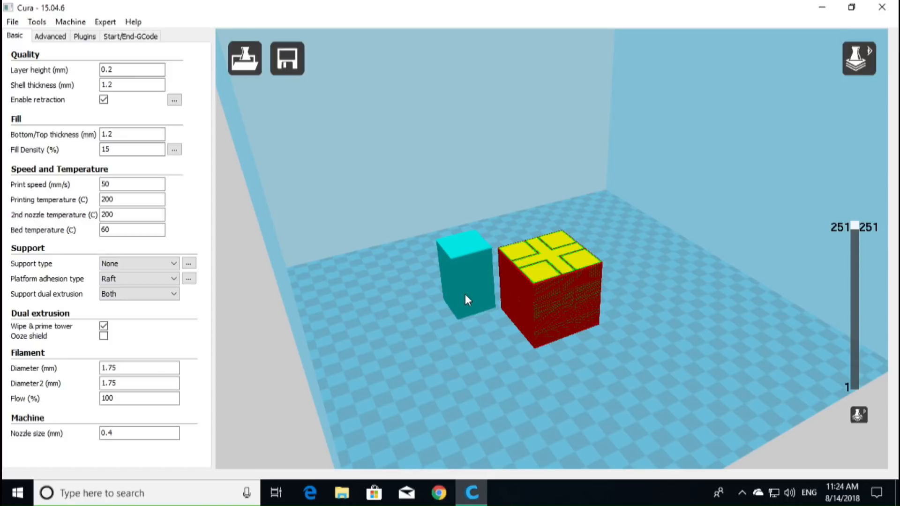
{"action": "mouse_move", "coordinate": [641, 324]}
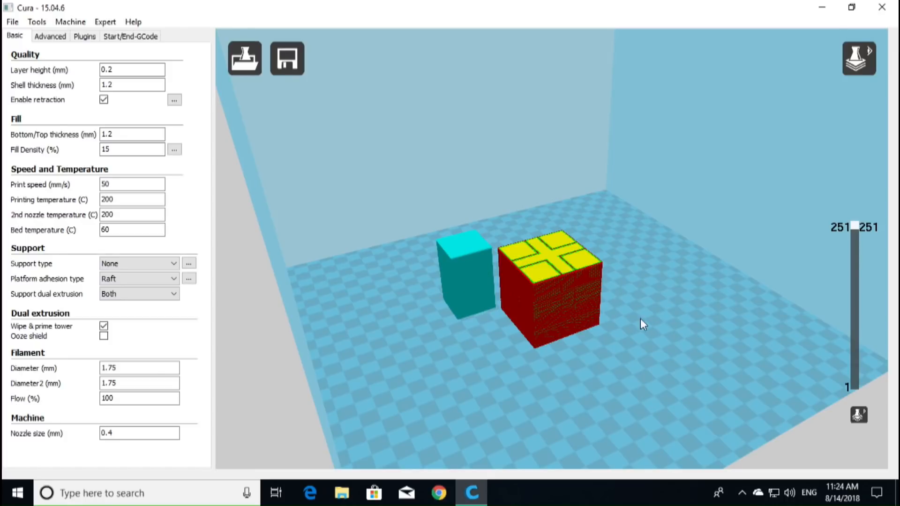
{"action": "mouse_move", "coordinate": [568, 174]}
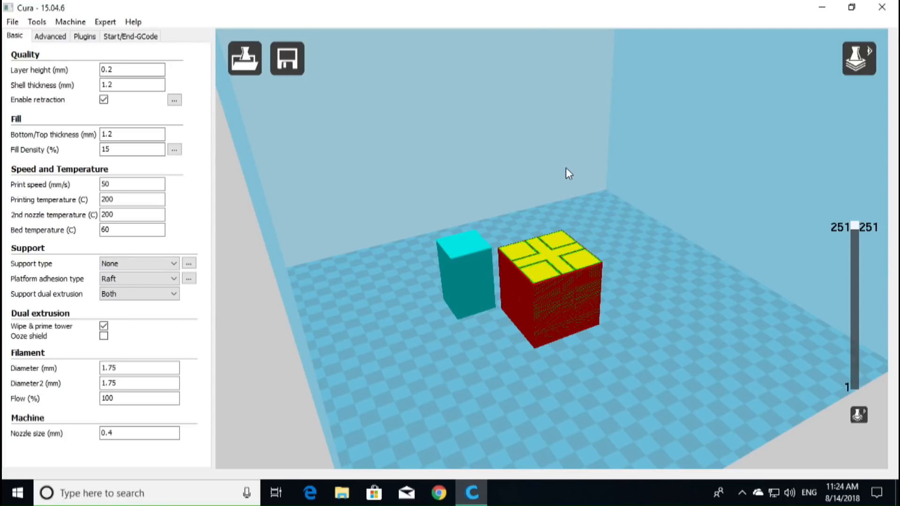
{"action": "mouse_move", "coordinate": [705, 133]}
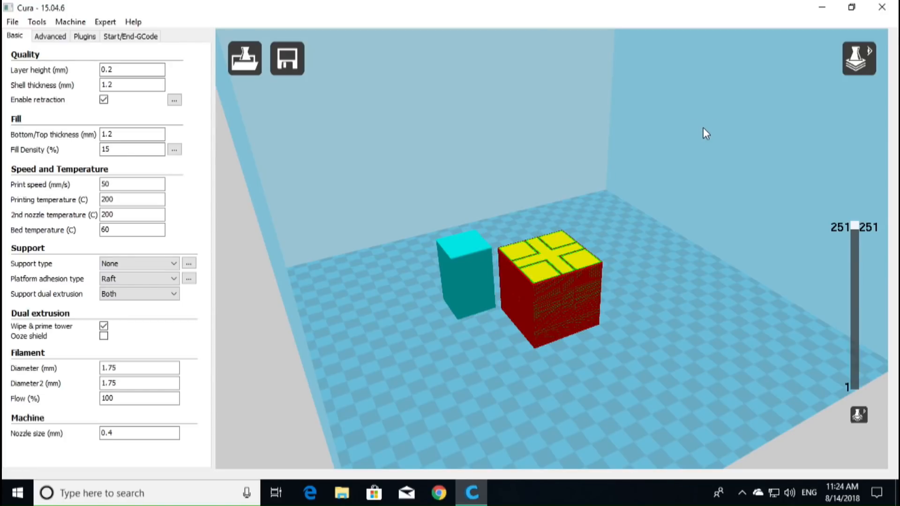
{"action": "mouse_move", "coordinate": [723, 110]}
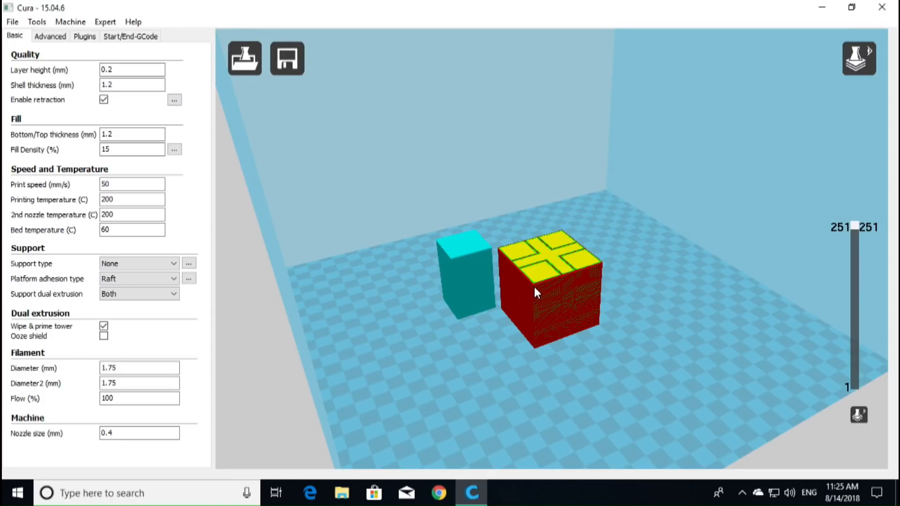
{"action": "mouse_move", "coordinate": [595, 321]}
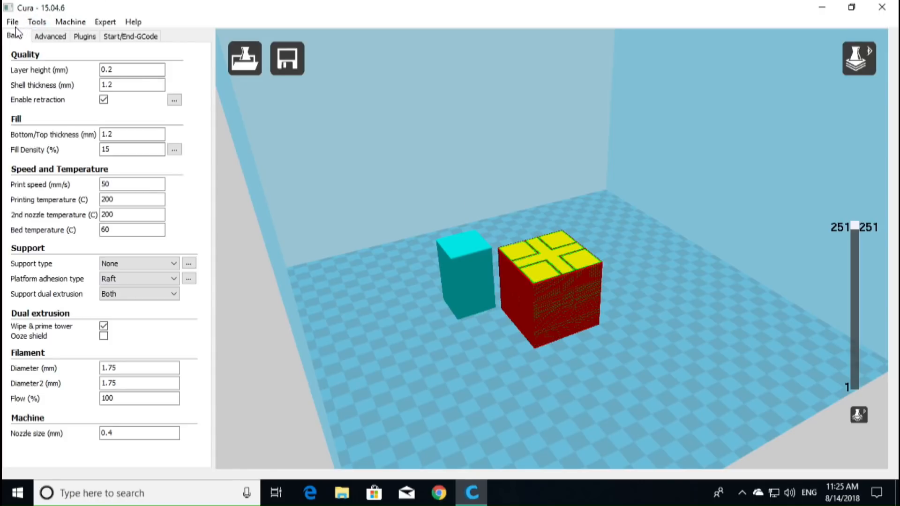
Load boat-1 and boat-2 from the 4.Modle > stl file > Boat folder.
{"action": "left_click", "coordinate": [11, 21]}
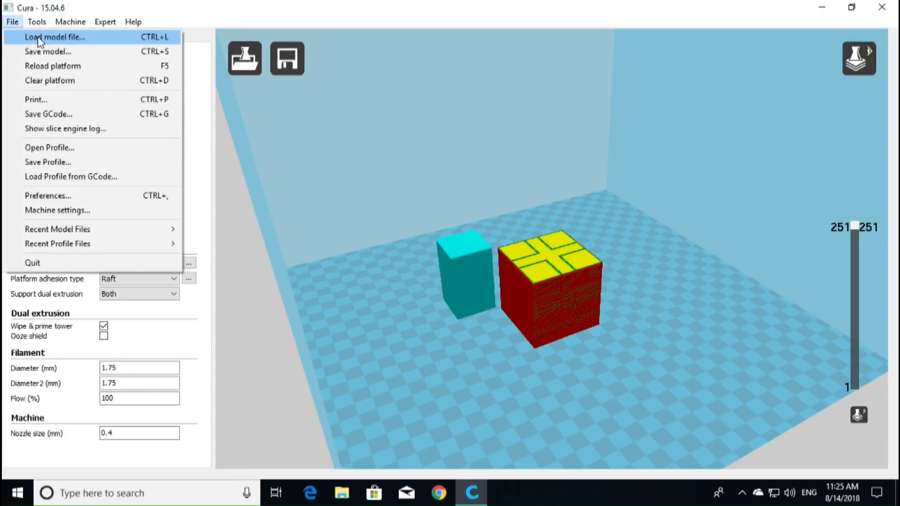
{"action": "left_click", "coordinate": [56, 37]}
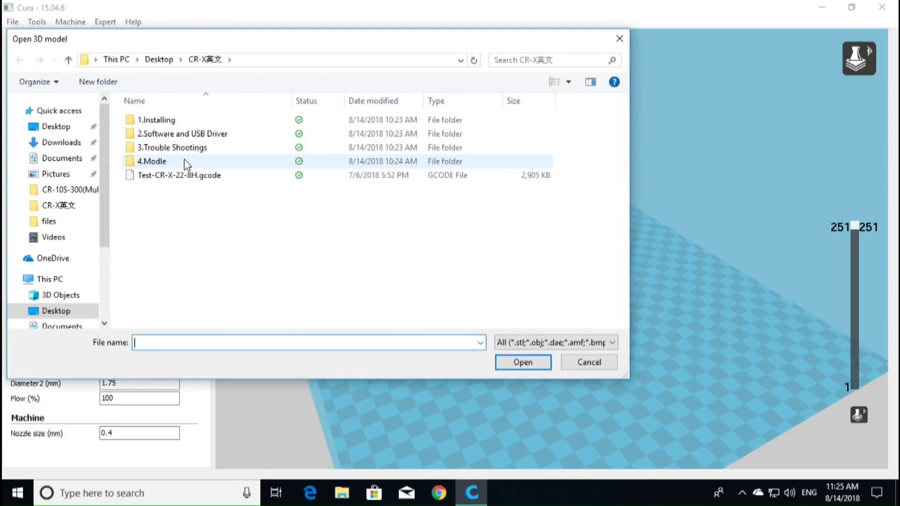
{"action": "double_click", "coordinate": [151, 160]}
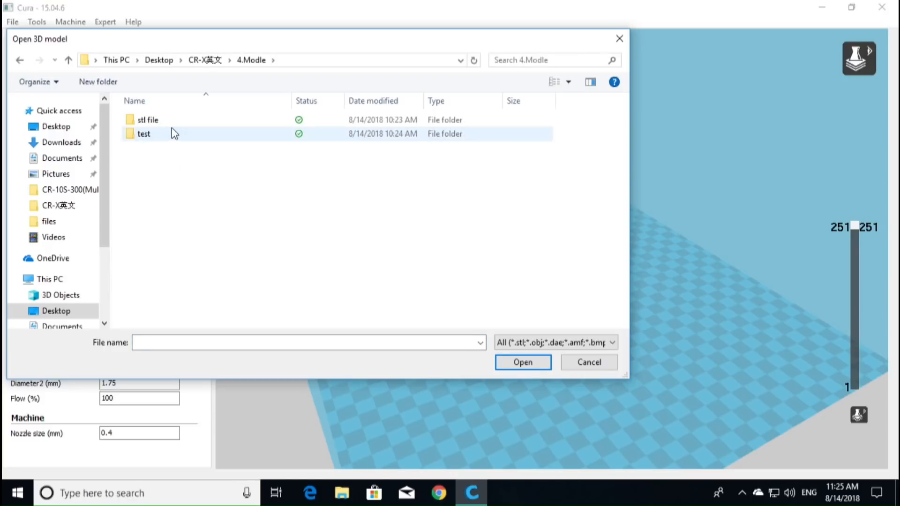
{"action": "double_click", "coordinate": [147, 119]}
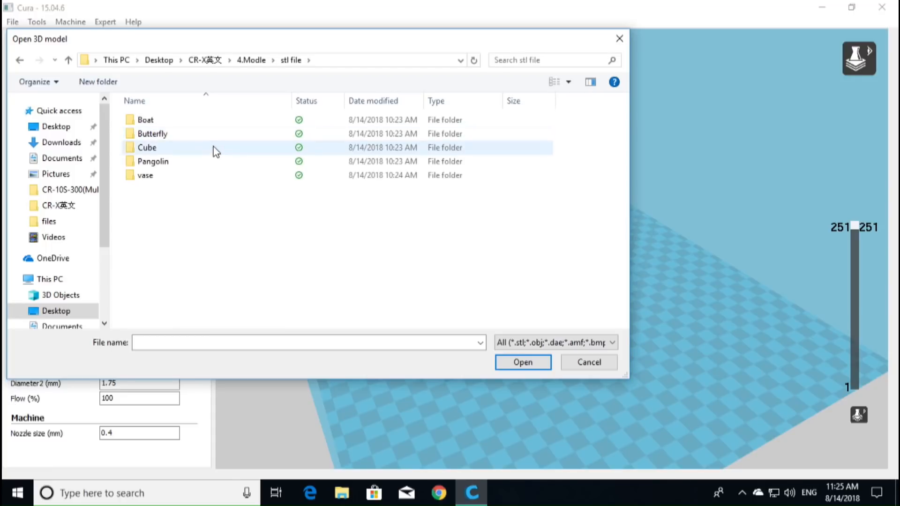
{"action": "left_click", "coordinate": [145, 175]}
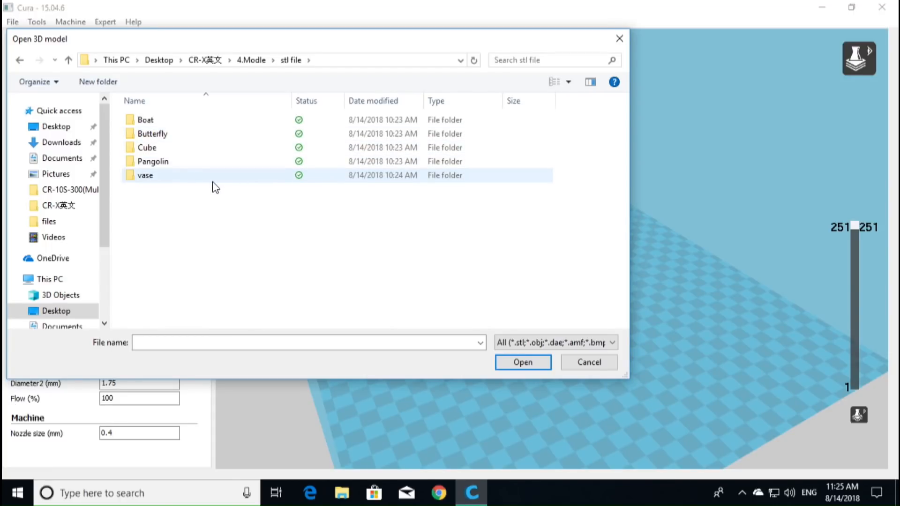
{"action": "left_click", "coordinate": [145, 120]}
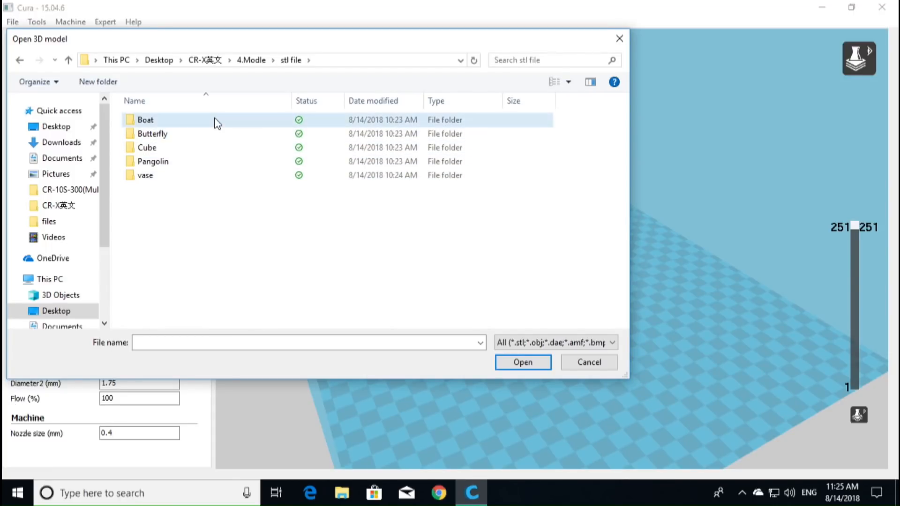
{"action": "double_click", "coordinate": [145, 119]}
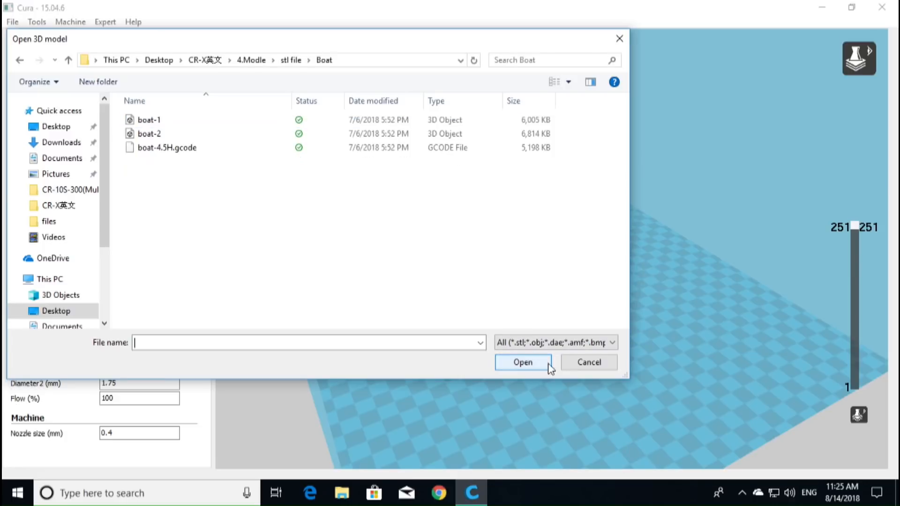
{"action": "left_click", "coordinate": [166, 147]}
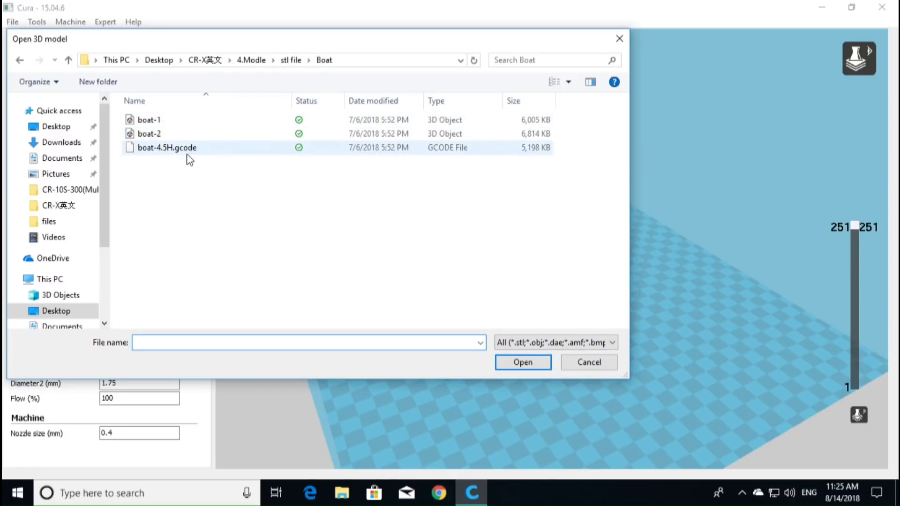
{"action": "mouse_move", "coordinate": [175, 157]}
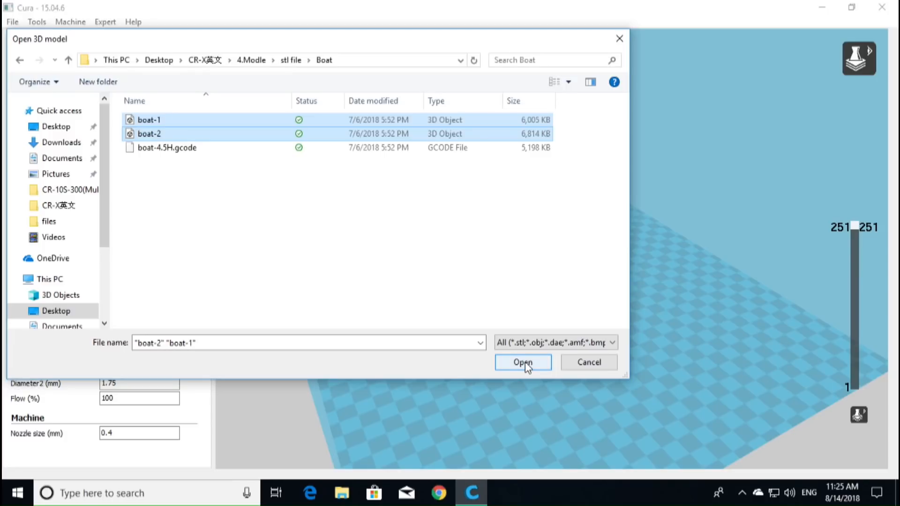
{"action": "left_click", "coordinate": [522, 362]}
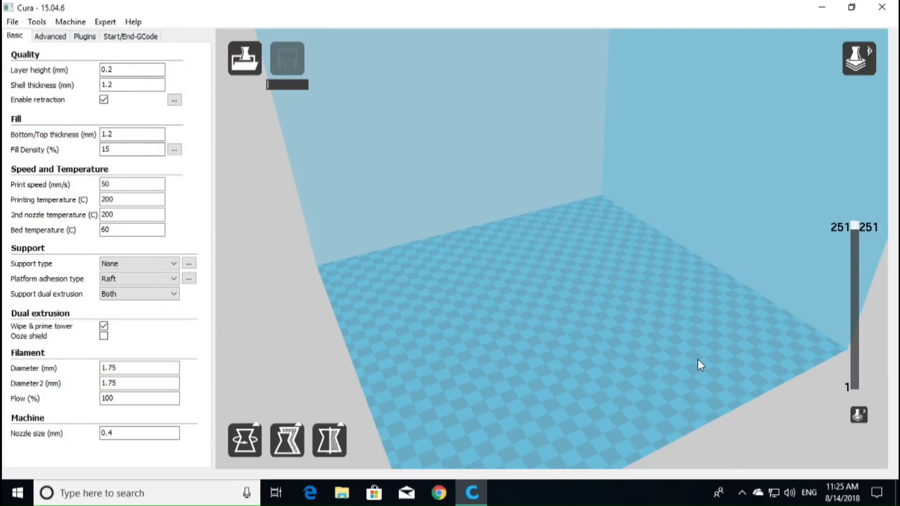
Dual-extrusion merge the two boat models into one red-and-yellow boat.
{"action": "left_click", "coordinate": [243, 58]}
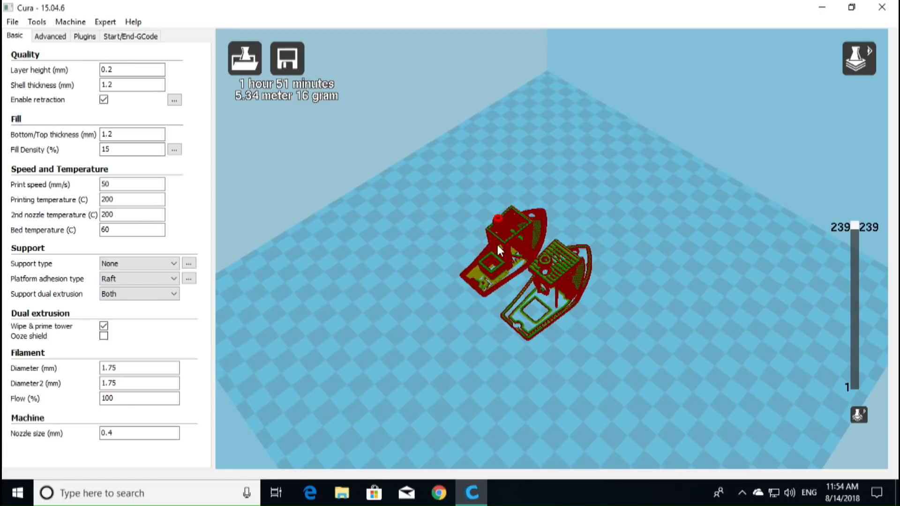
{"action": "right_click", "coordinate": [499, 251]}
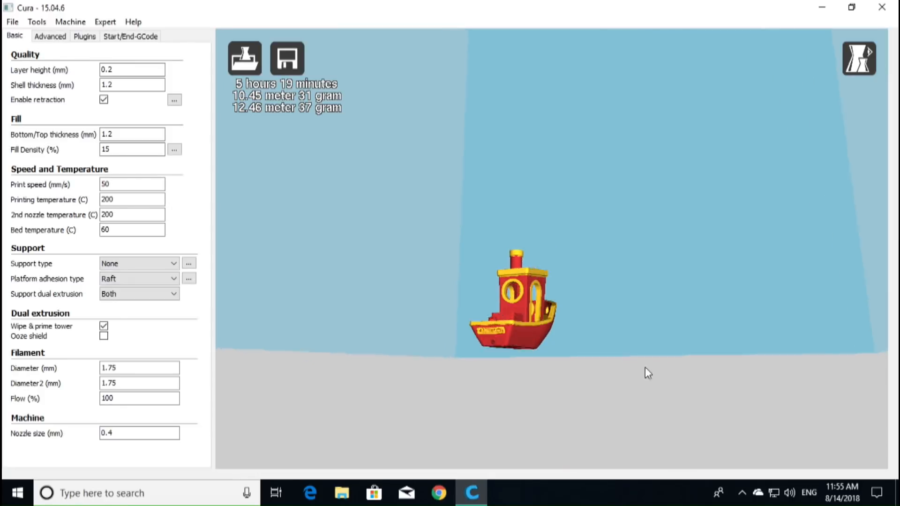
{"action": "left_click_drag", "start_coordinate": [647, 373], "coordinate": [573, 393]}
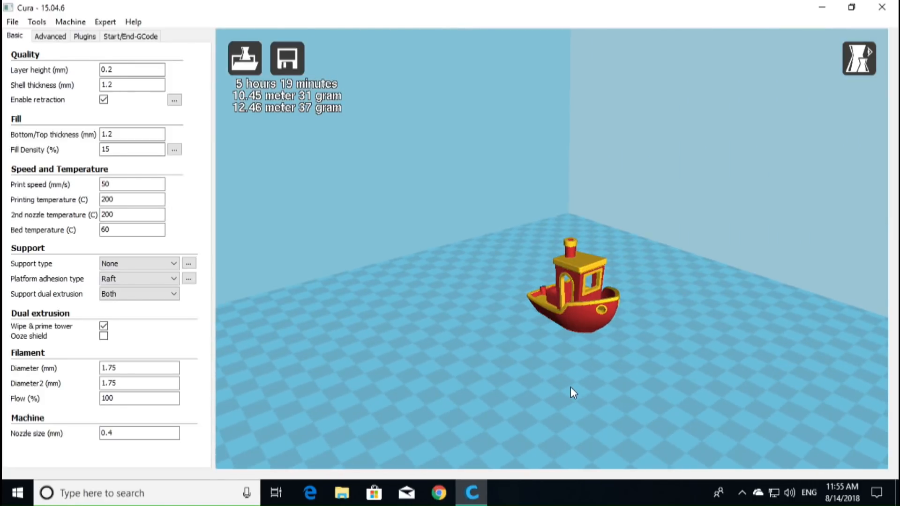
{"action": "mouse_move", "coordinate": [697, 273]}
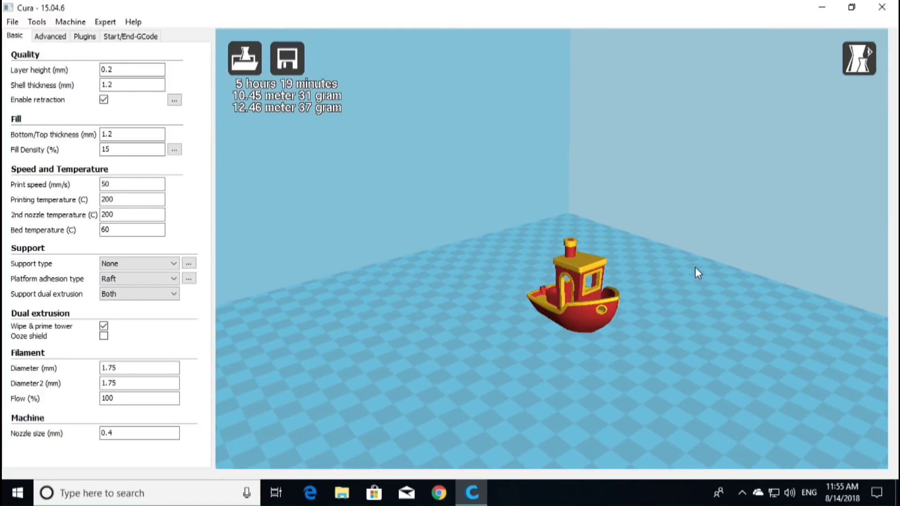
{"action": "mouse_move", "coordinate": [248, 111]}
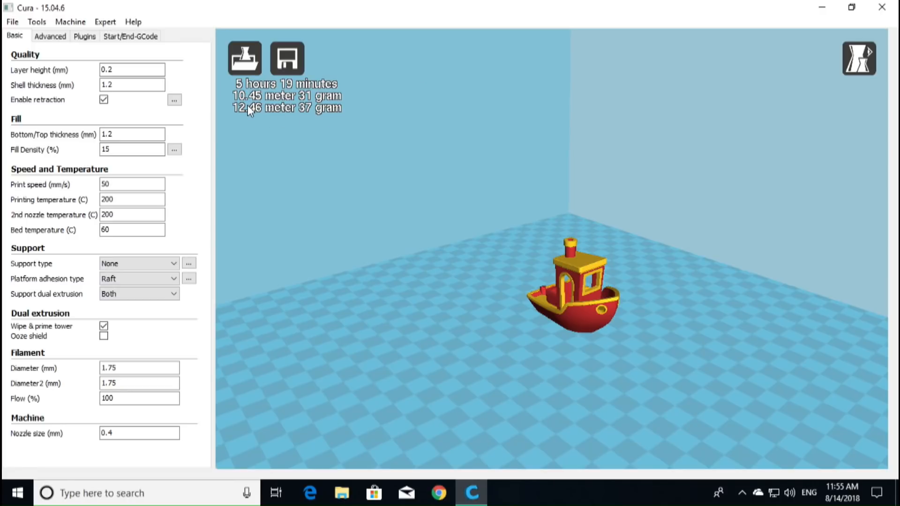
{"action": "mouse_move", "coordinate": [304, 112]}
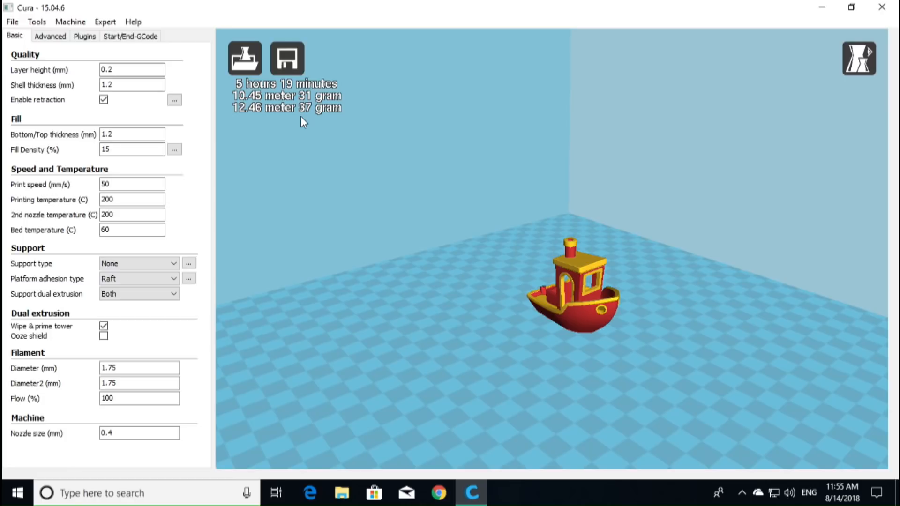
{"action": "mouse_move", "coordinate": [244, 59]}
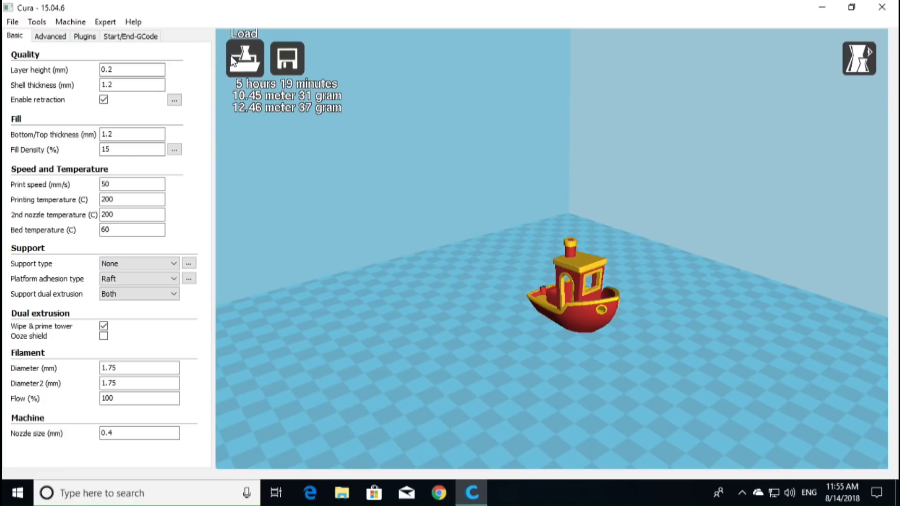
{"action": "mouse_move", "coordinate": [233, 62]}
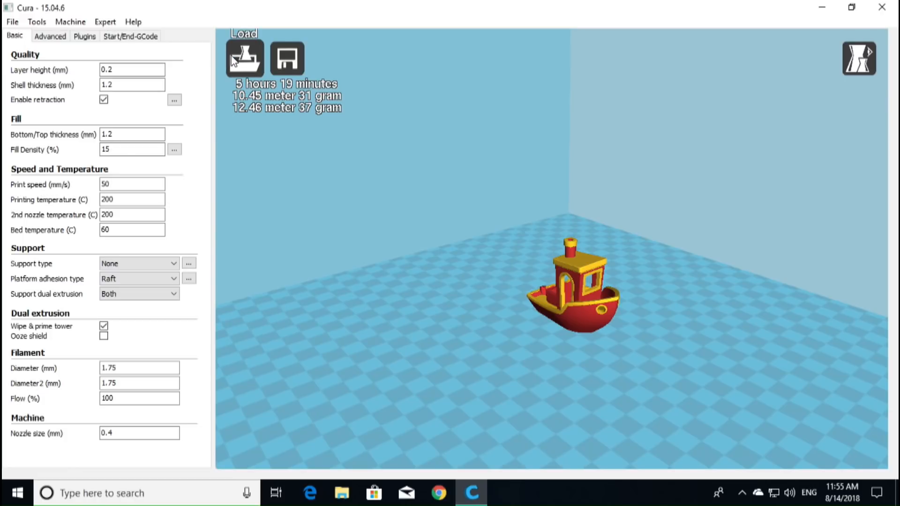
{"action": "mouse_move", "coordinate": [286, 58]}
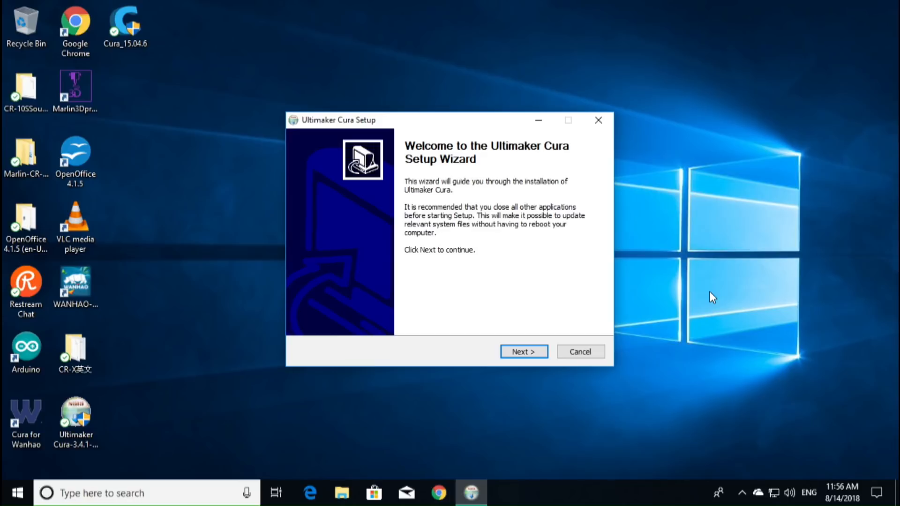
{"action": "mouse_move", "coordinate": [646, 325]}
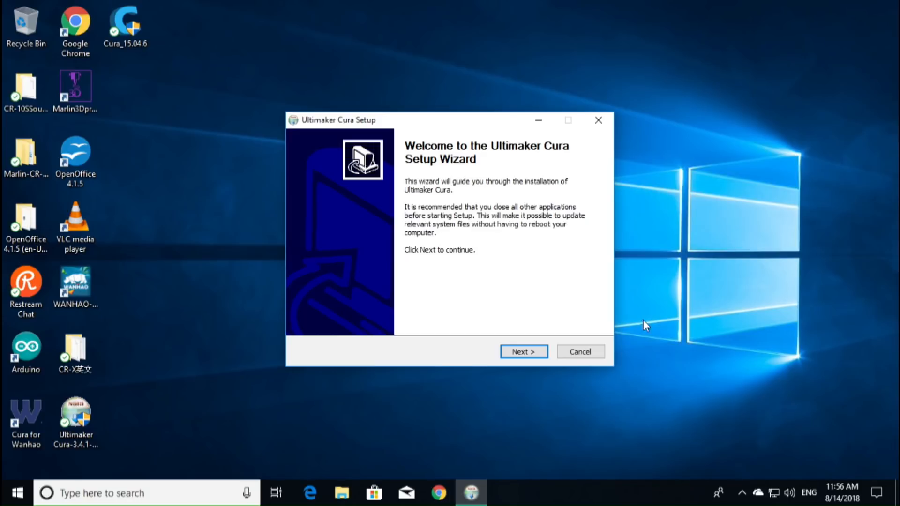
Run the Cura 3.4 installer with default folder, adding 3MF and OBJ file associations, then install.
{"action": "left_click", "coordinate": [522, 351]}
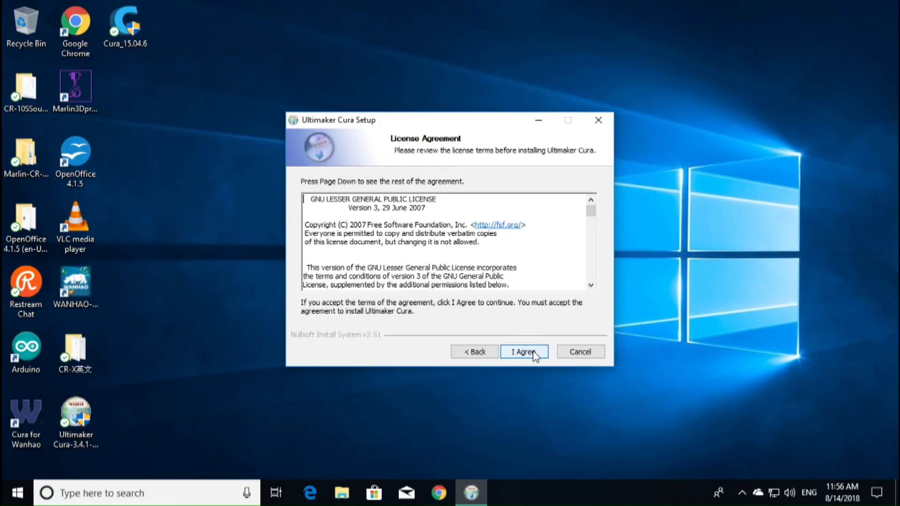
{"action": "left_click", "coordinate": [523, 351]}
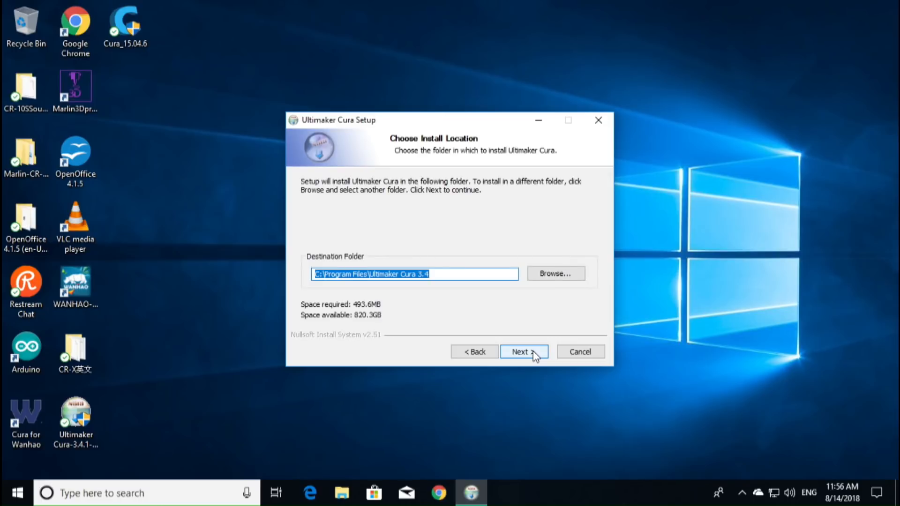
{"action": "left_click", "coordinate": [523, 352]}
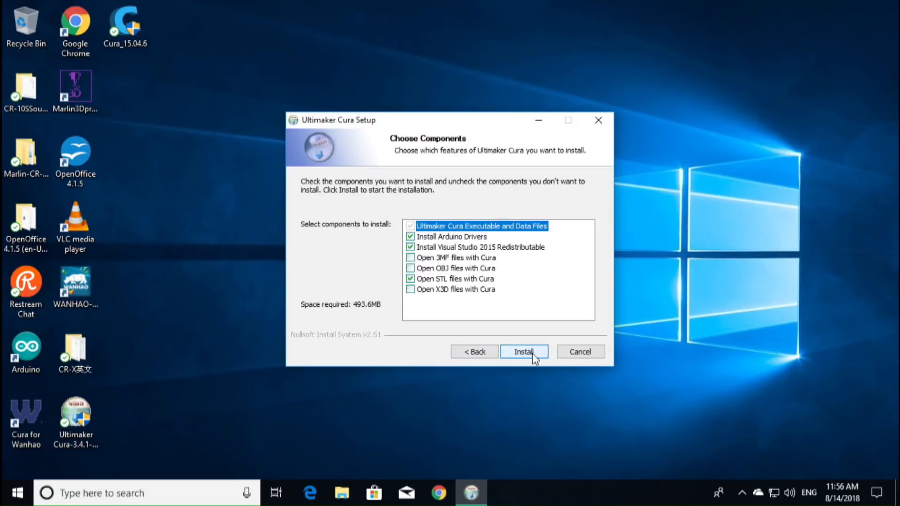
{"action": "left_click", "coordinate": [410, 257]}
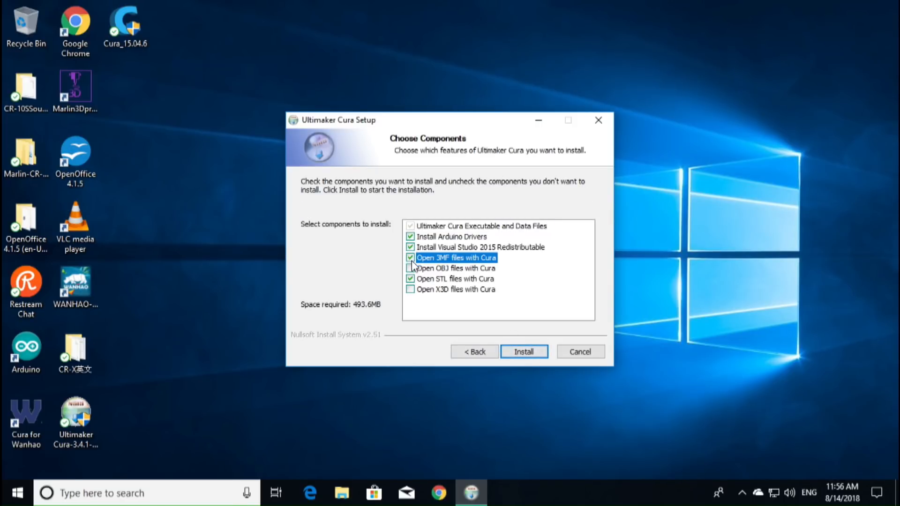
{"action": "left_click", "coordinate": [410, 268]}
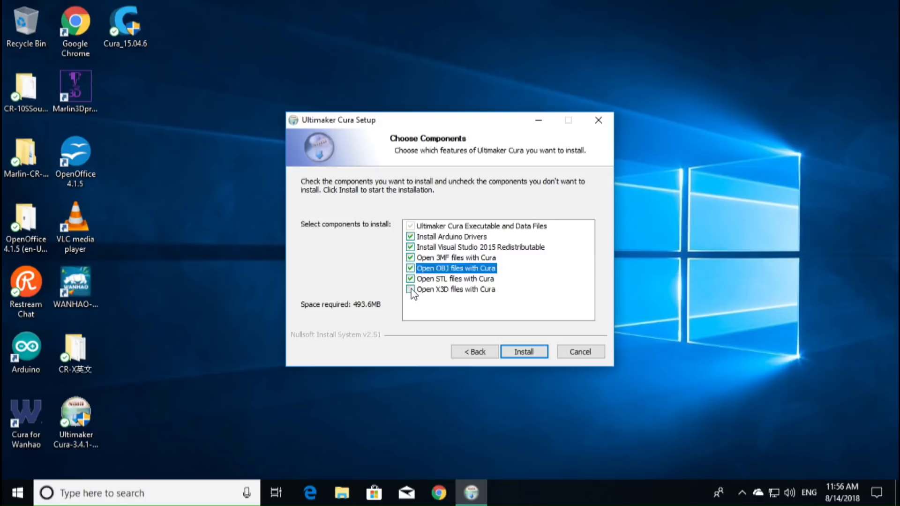
{"action": "left_click", "coordinate": [522, 352]}
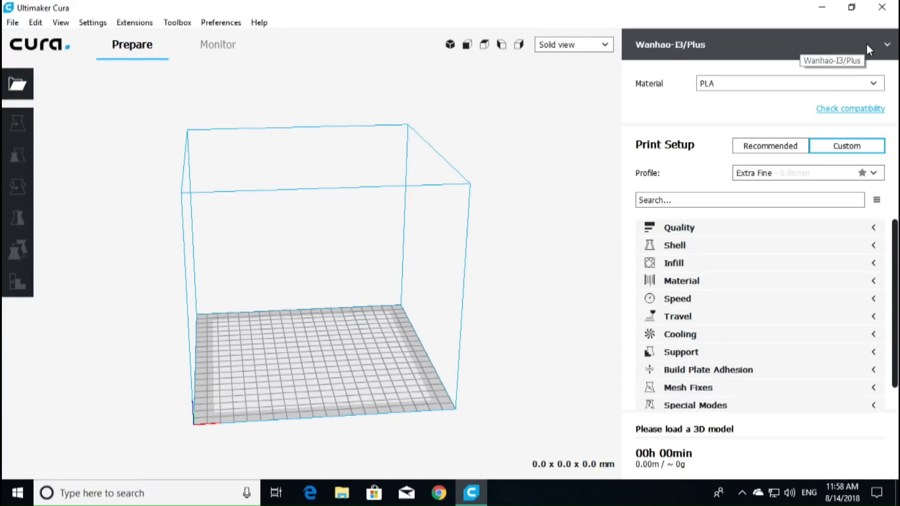
From the printer dropdown, start adding a new local printer.
{"action": "left_click", "coordinate": [885, 45]}
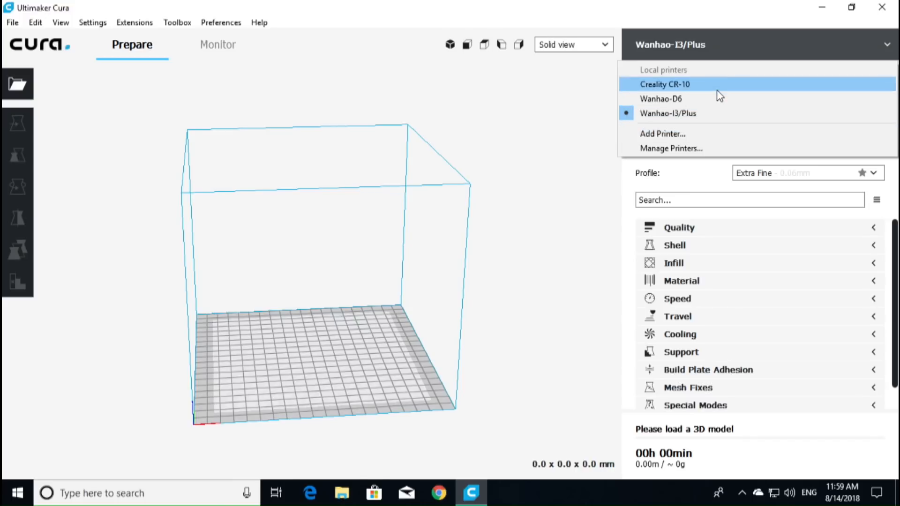
{"action": "mouse_move", "coordinate": [402, 86]}
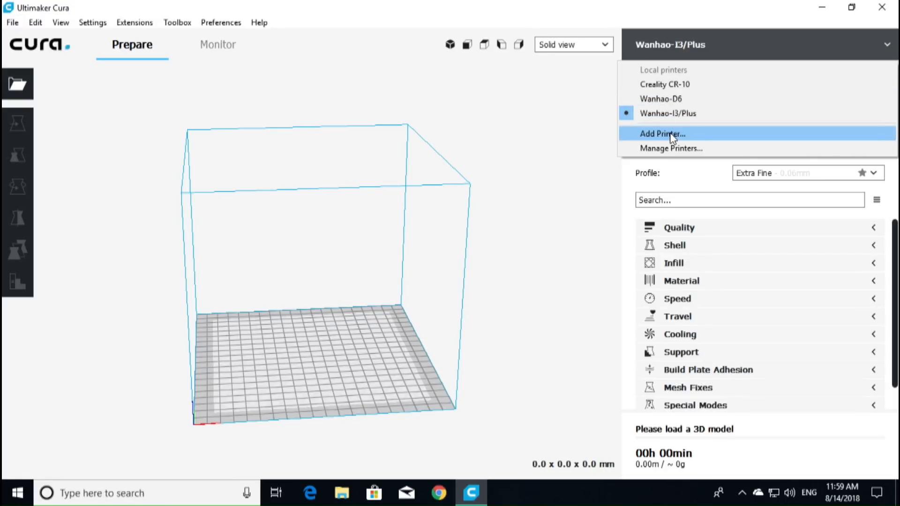
{"action": "left_click", "coordinate": [661, 134]}
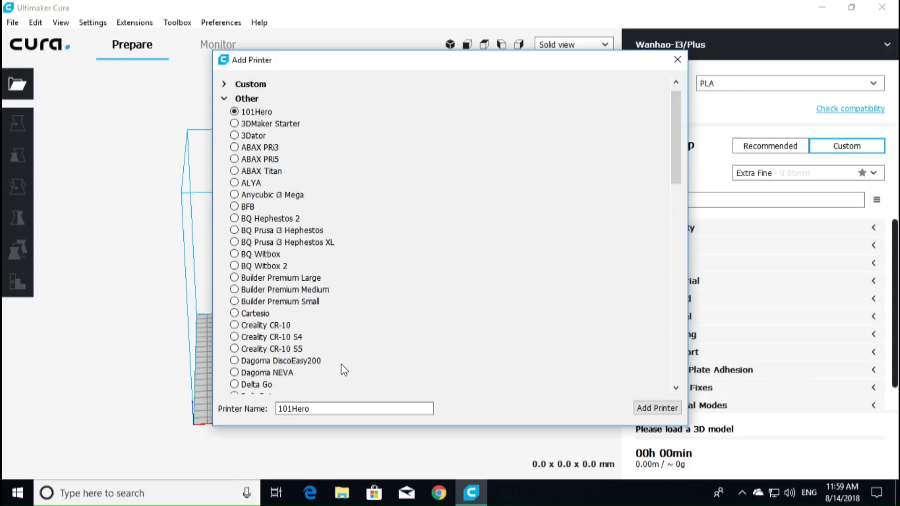
Choose Custom FDM printer in Add Printer and name it CR-X.
{"action": "scroll", "scroll_direction": "down", "scroll_amount": 3}
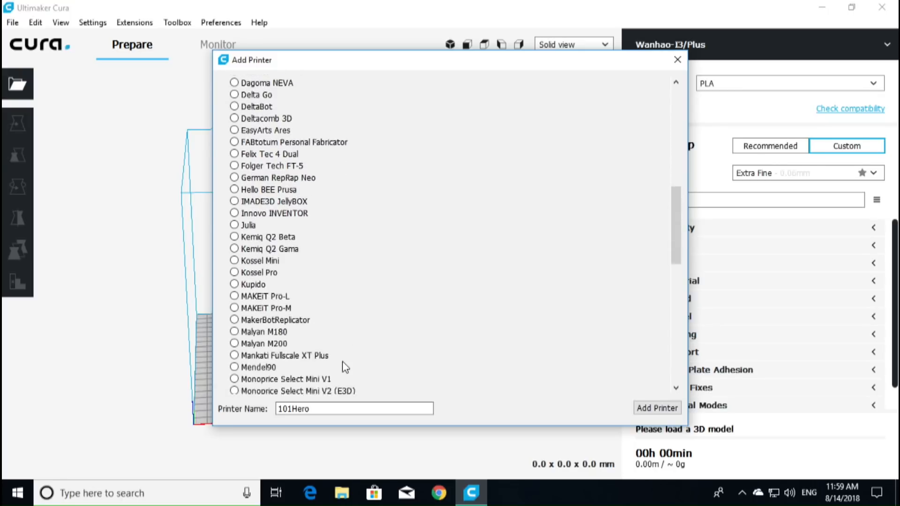
{"action": "scroll", "scroll_direction": "down", "scroll_amount": 3}
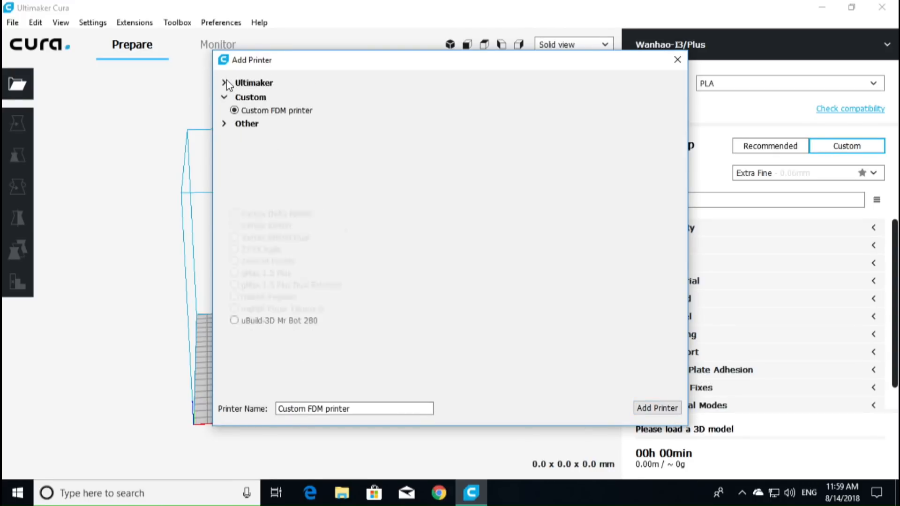
{"action": "left_click", "coordinate": [224, 82]}
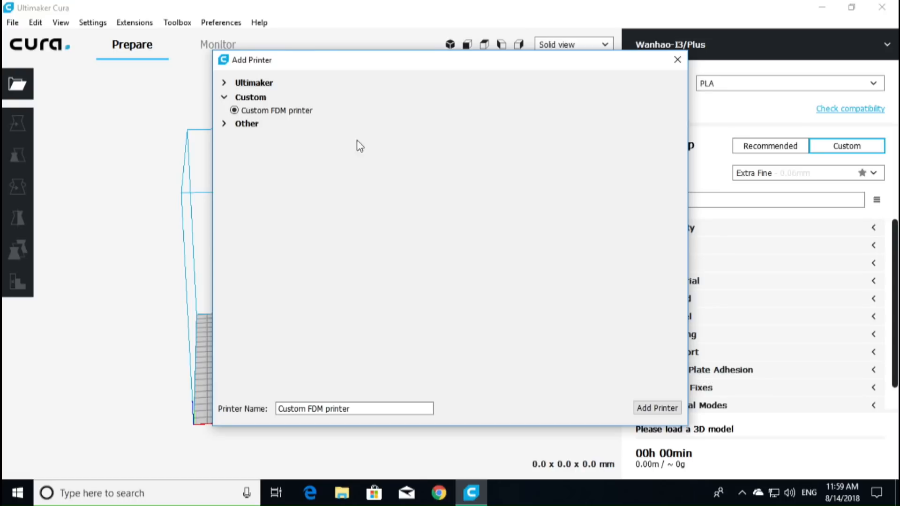
{"action": "left_click", "coordinate": [355, 408]}
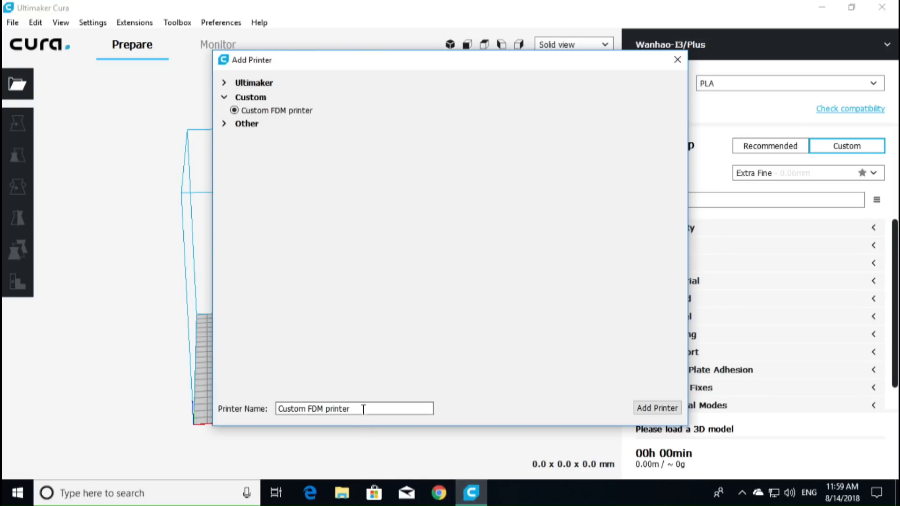
{"action": "triple_click", "coordinate": [314, 407]}
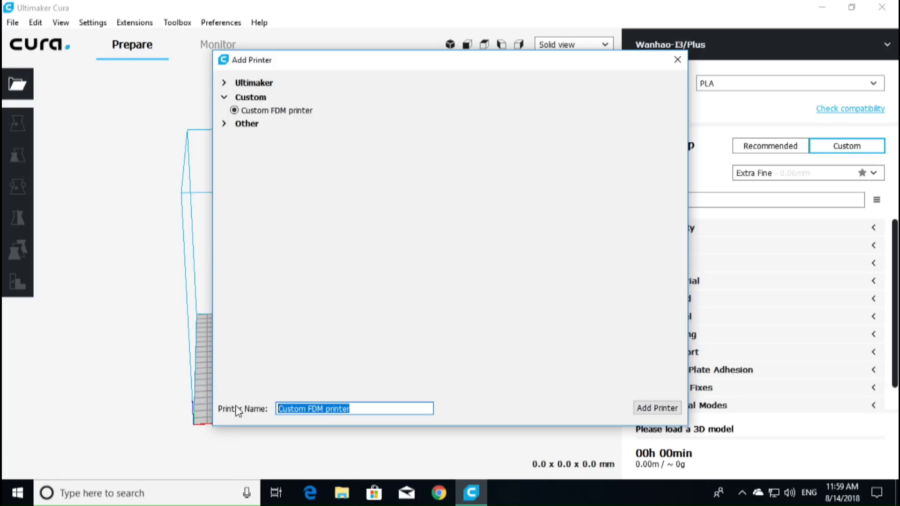
{"action": "type", "text": "c"}
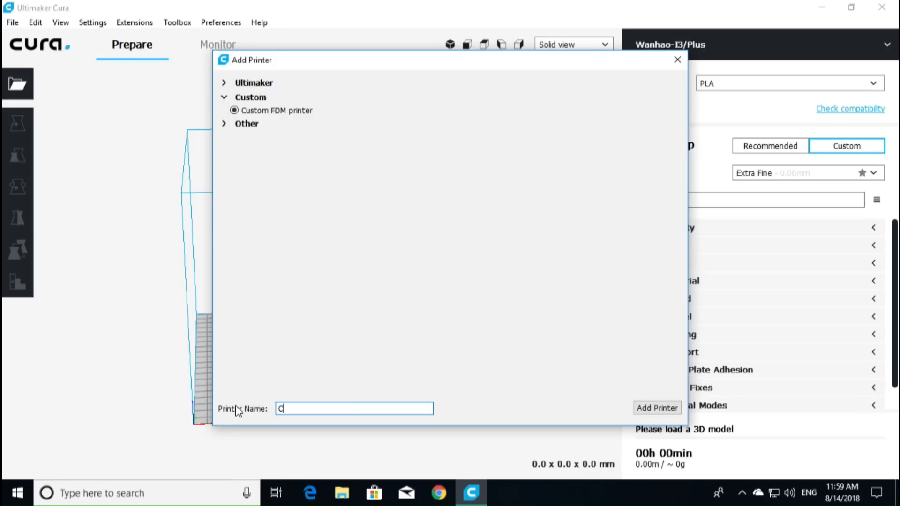
{"action": "type", "text": "CR-"}
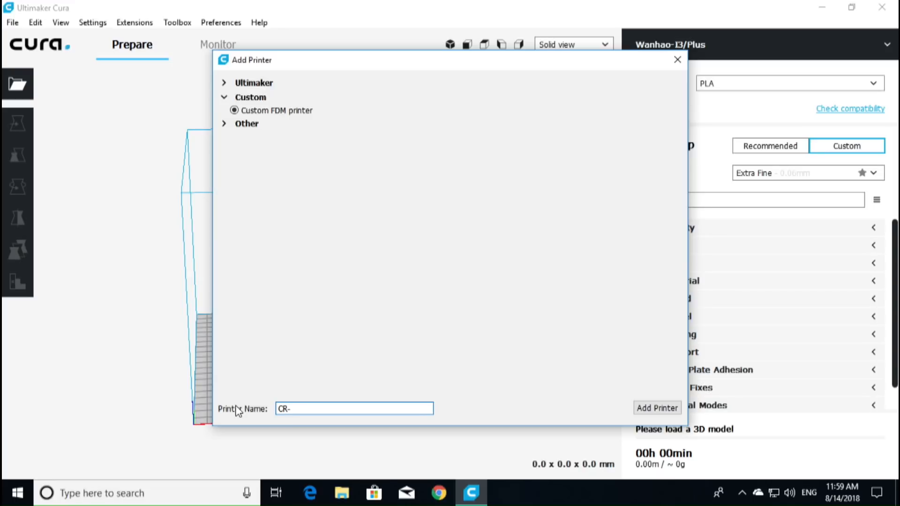
{"action": "type", "text": "c"}
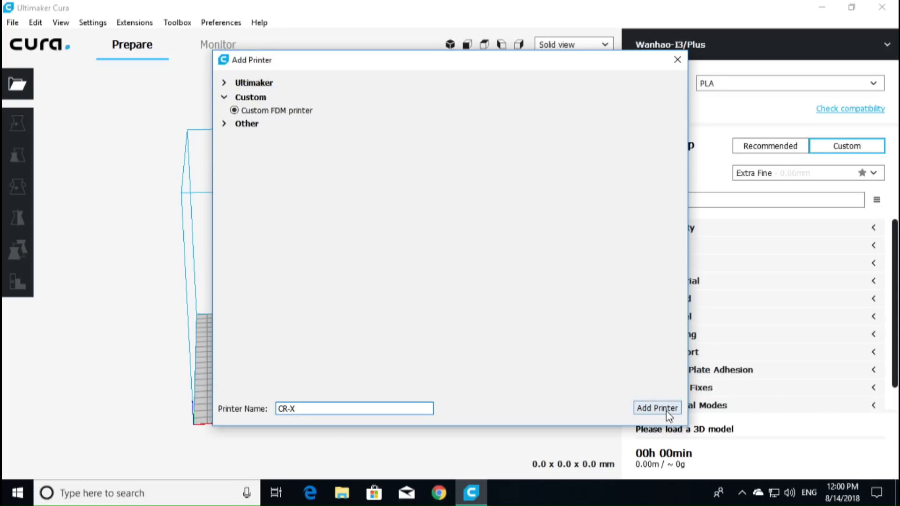
Add CR-X with 305 × 305 mm plate, two extruders and 1.75 mm filament diameter, then finish.
{"action": "left_click", "coordinate": [656, 408]}
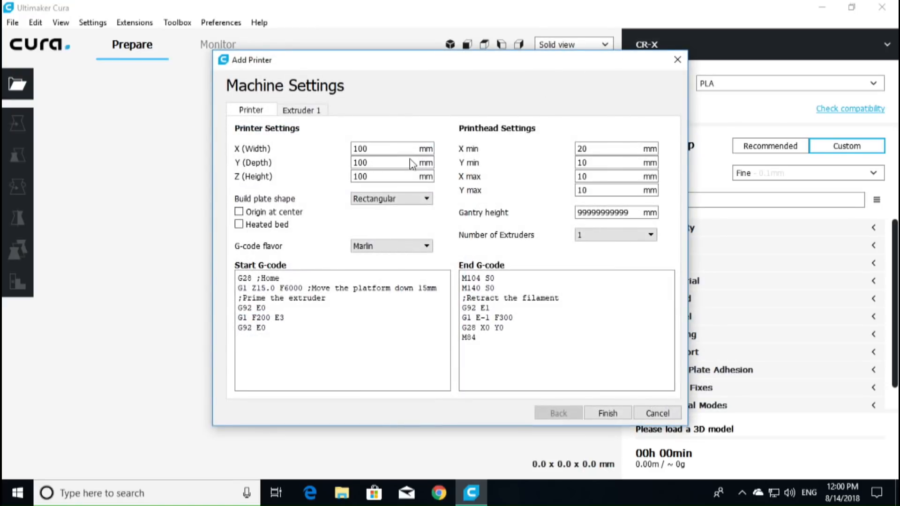
{"action": "mouse_move", "coordinate": [391, 149]}
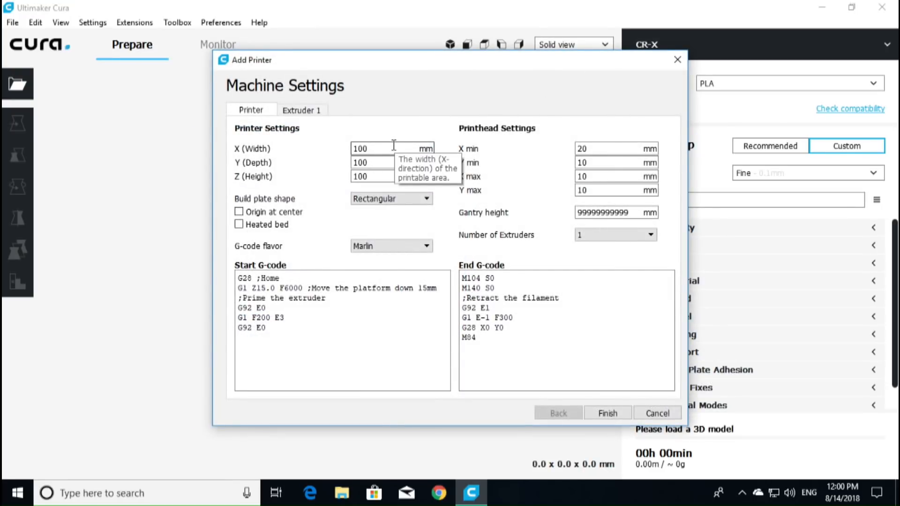
{"action": "left_click", "coordinate": [392, 149]}
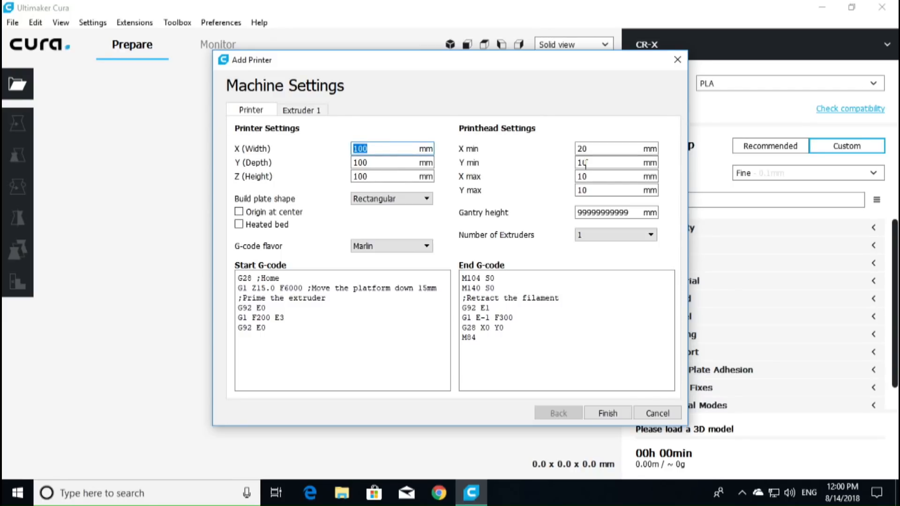
{"action": "type", "text": "305"}
{"action": "left_click", "coordinate": [392, 176]}
{"action": "type", "text": "4"}
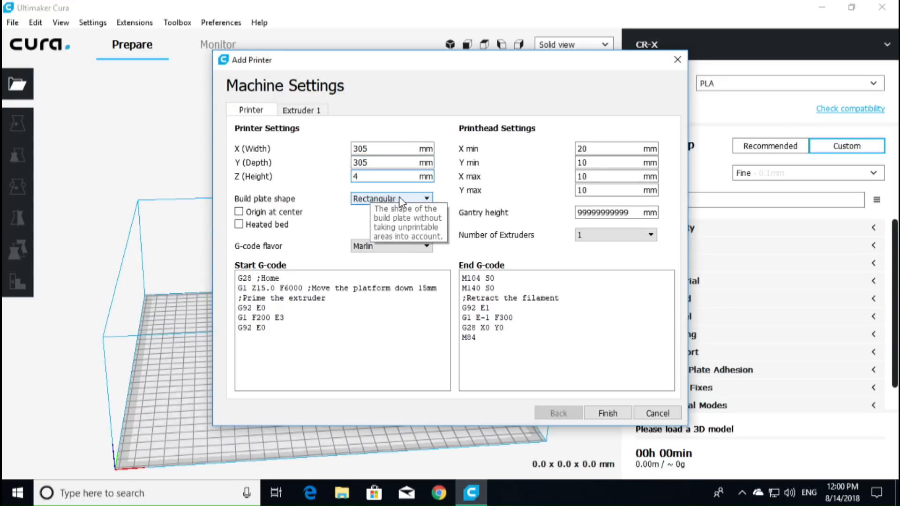
{"action": "type", "text": "05"}
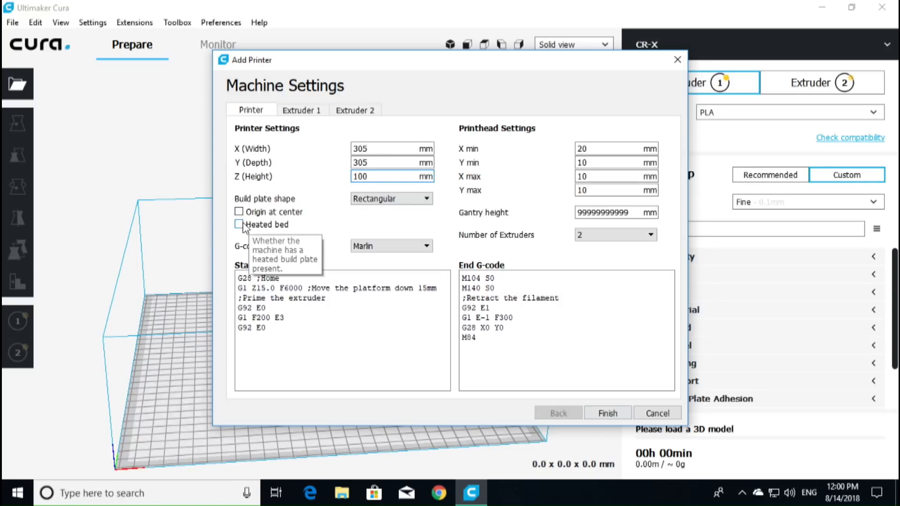
{"action": "left_click", "coordinate": [301, 109]}
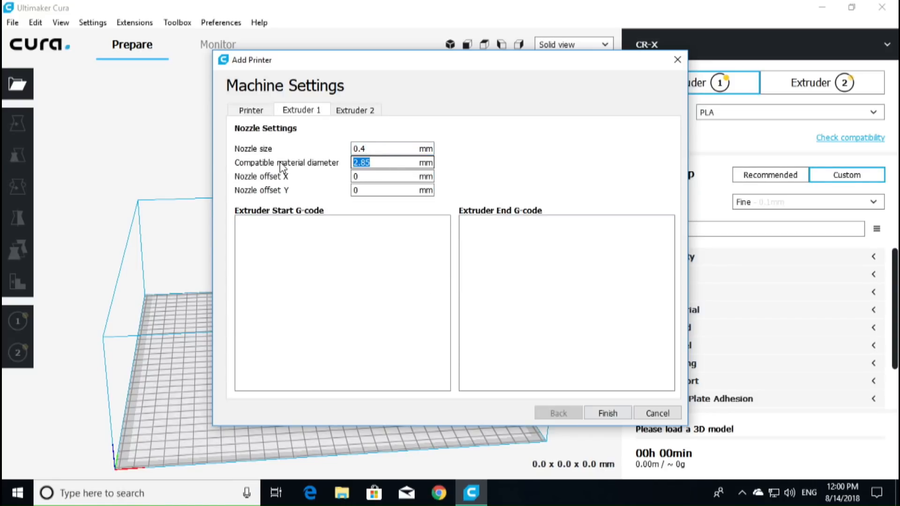
{"action": "type", "text": "1.75"}
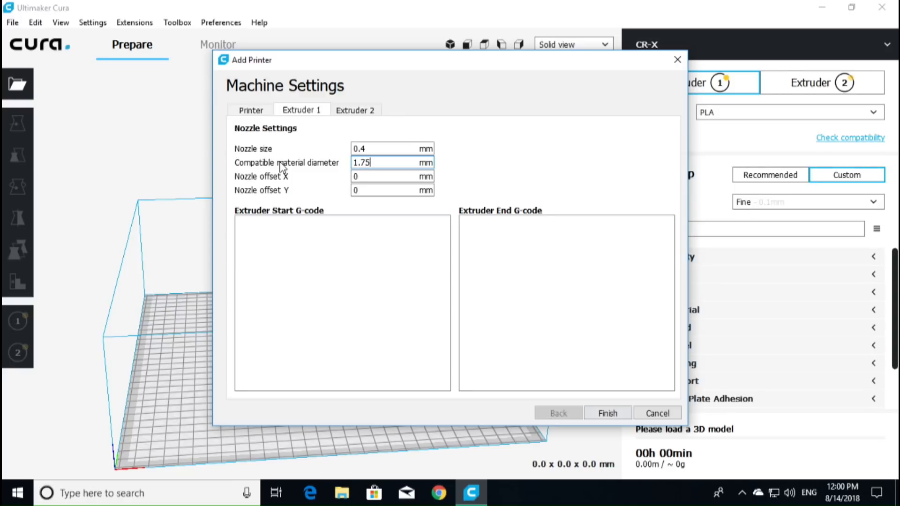
{"action": "left_click", "coordinate": [354, 110]}
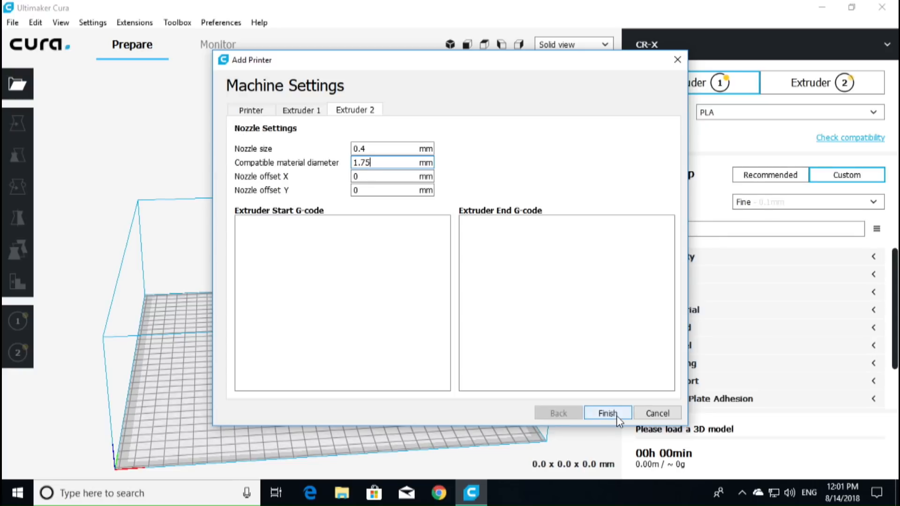
{"action": "left_click", "coordinate": [607, 413]}
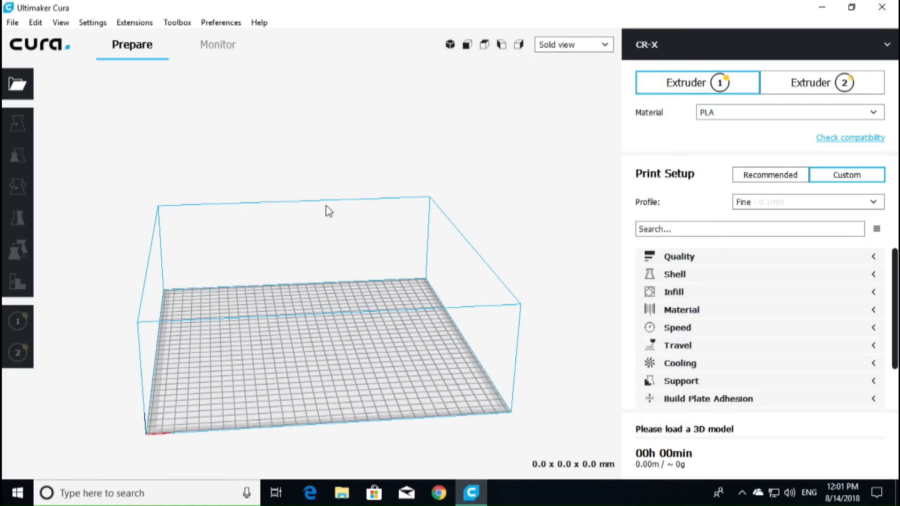
Reach the configured printers list through Preferences > Configure Cura.
{"action": "left_click", "coordinate": [221, 23]}
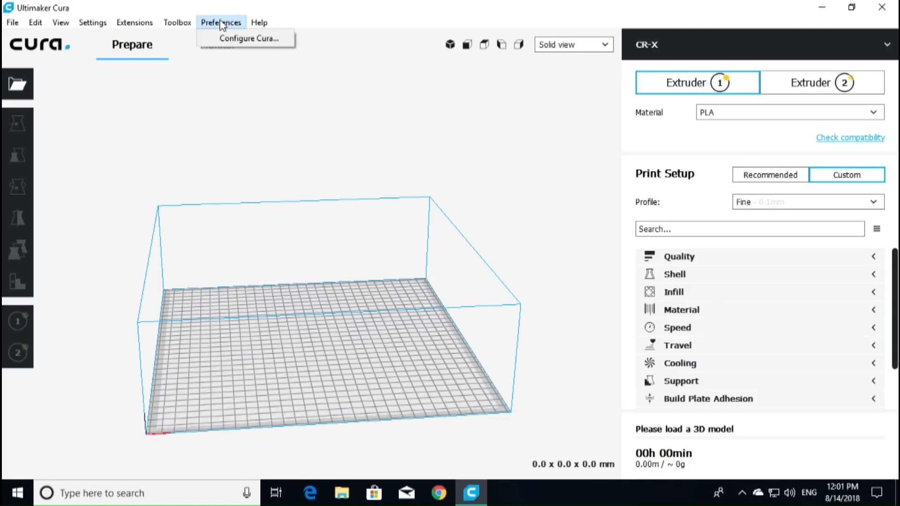
{"action": "left_click", "coordinate": [134, 23]}
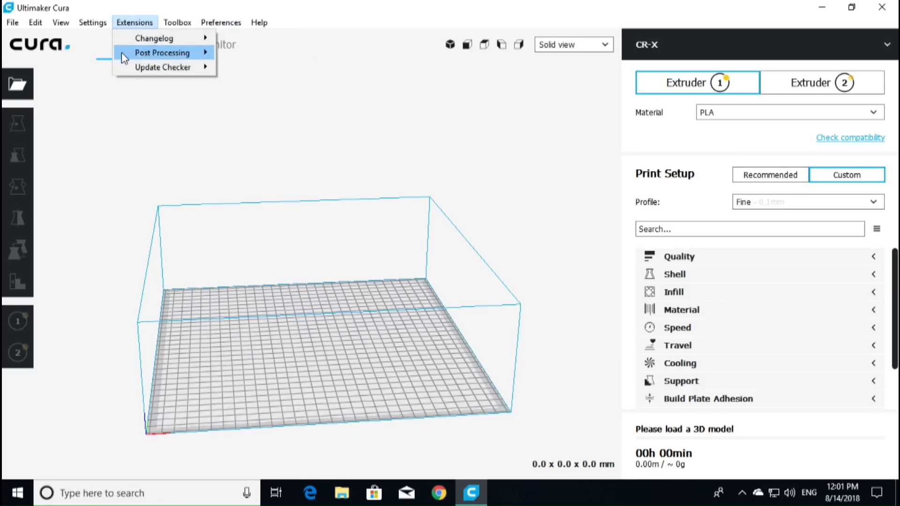
{"action": "left_click", "coordinate": [92, 23]}
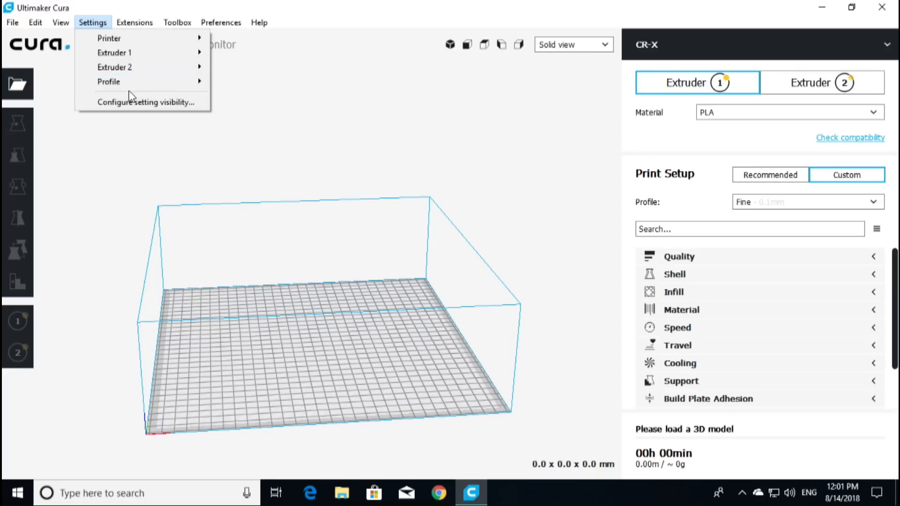
{"action": "mouse_move", "coordinate": [108, 81]}
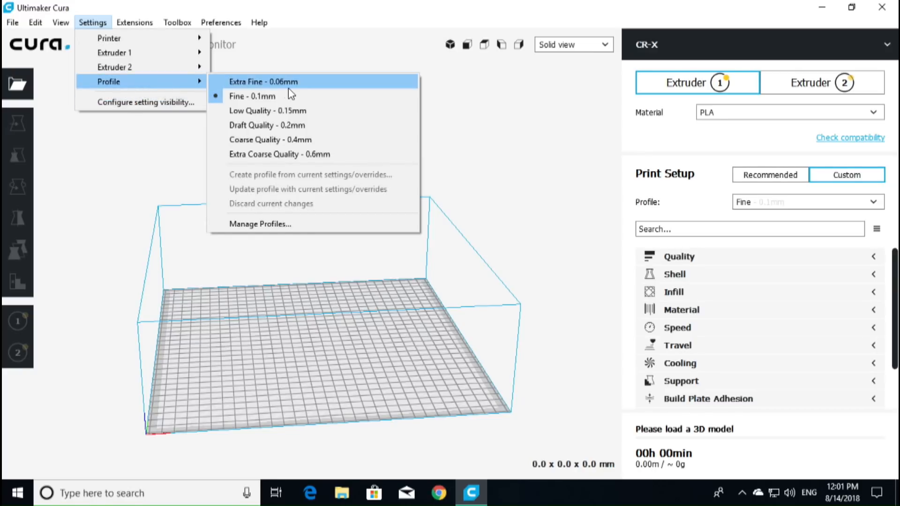
{"action": "mouse_move", "coordinate": [292, 224]}
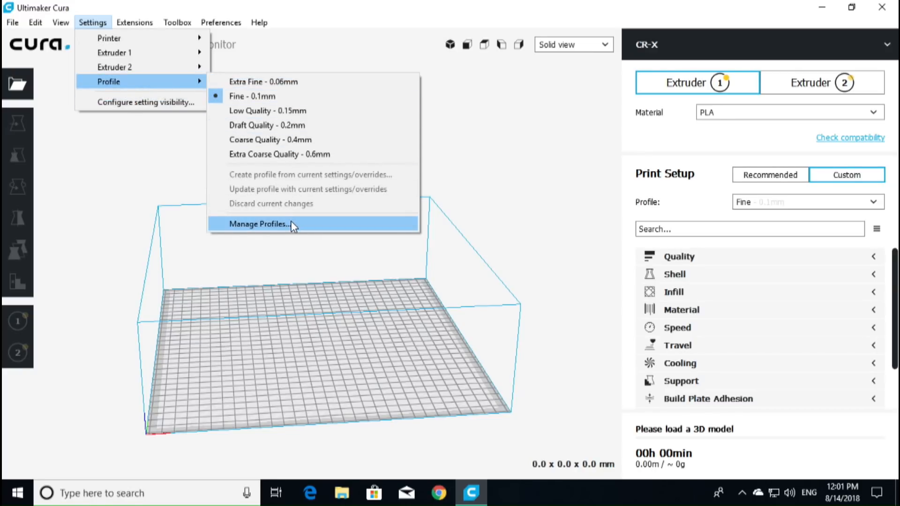
{"action": "left_click", "coordinate": [258, 224]}
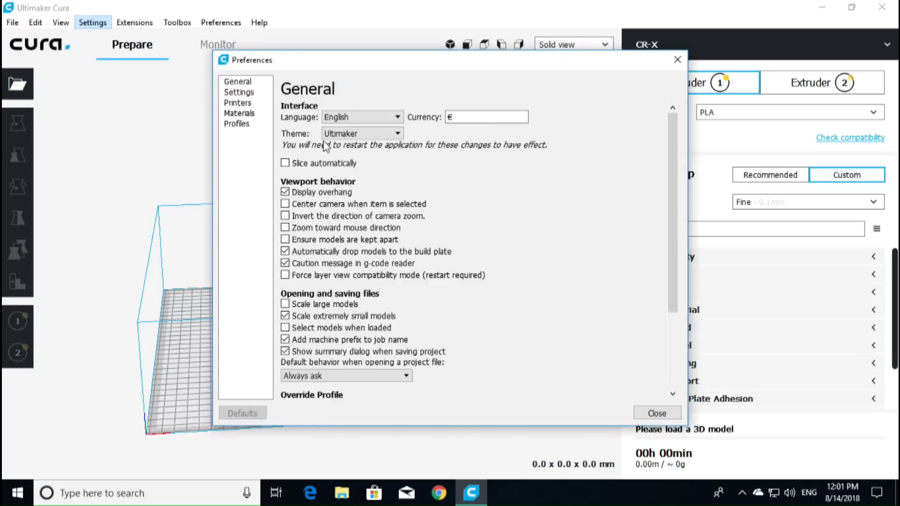
{"action": "left_click", "coordinate": [236, 124]}
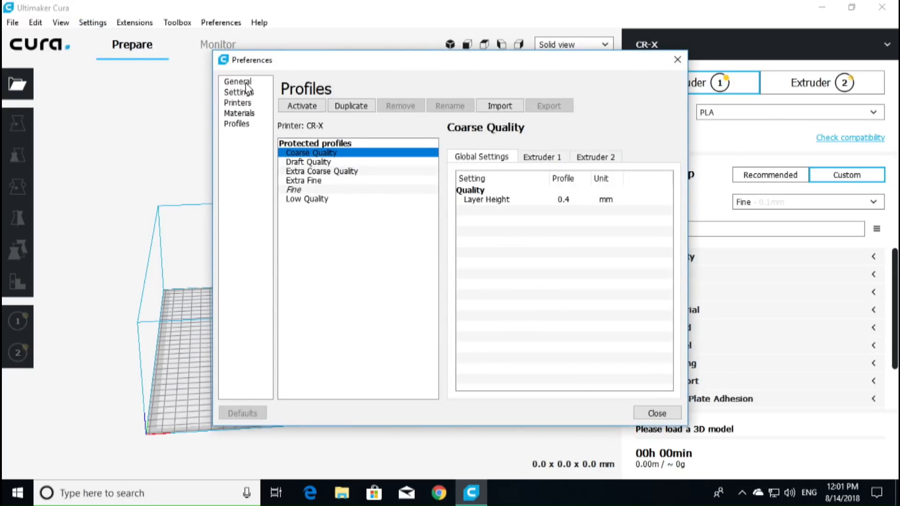
{"action": "mouse_move", "coordinate": [239, 113]}
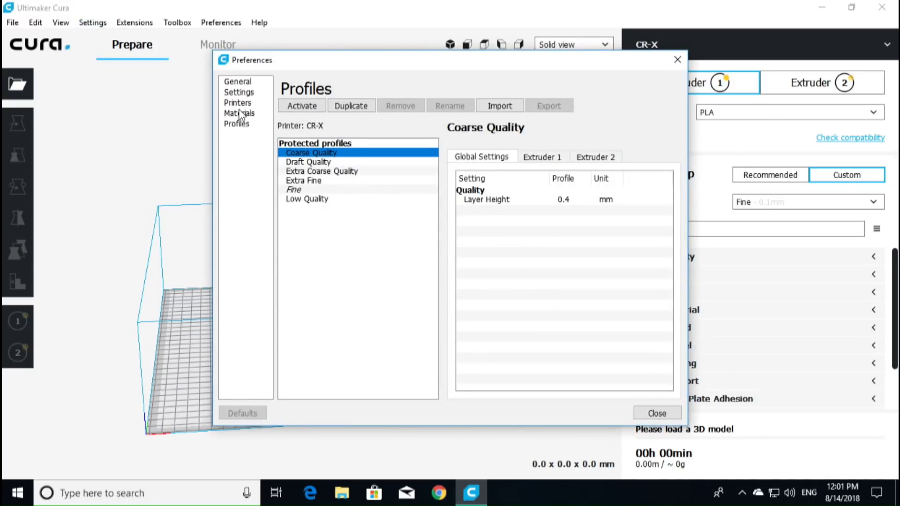
{"action": "left_click", "coordinate": [237, 103]}
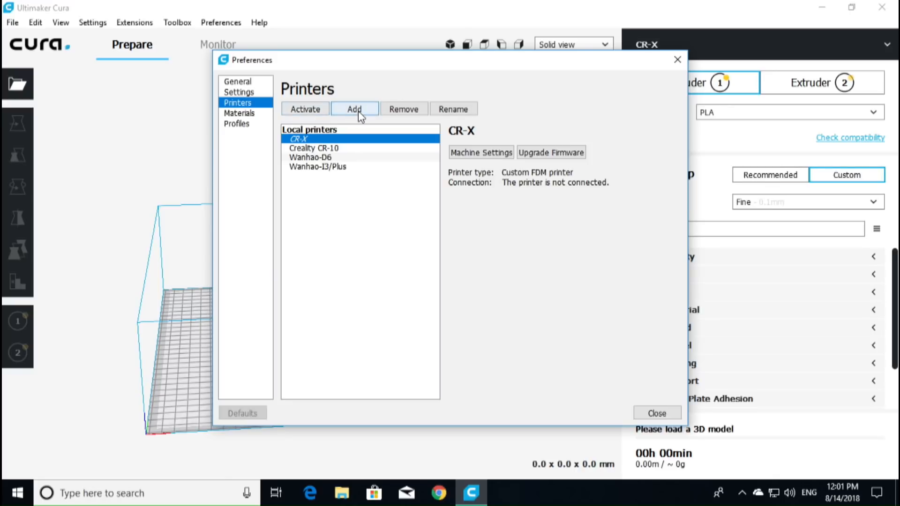
In CR-X's machine settings, set the Z build height to 405 mm.
{"action": "left_click", "coordinate": [481, 151]}
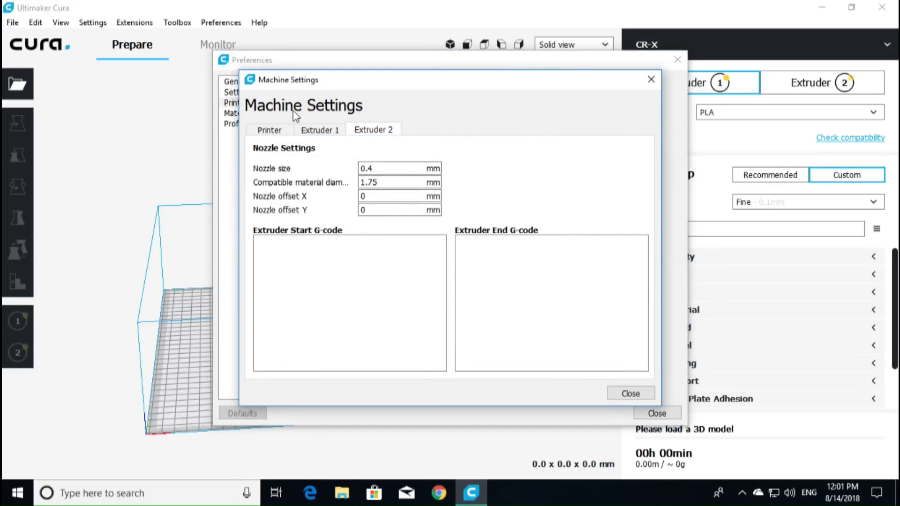
{"action": "left_click", "coordinate": [269, 130]}
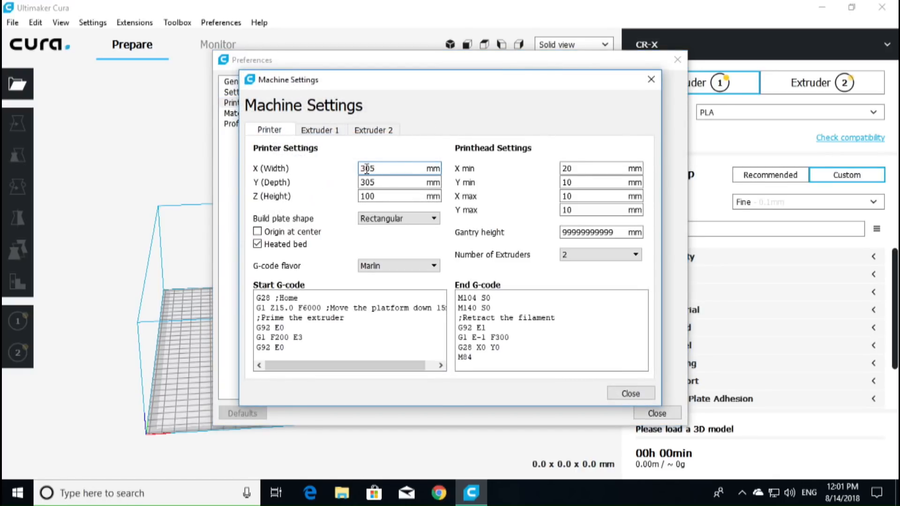
{"action": "left_click", "coordinate": [378, 195]}
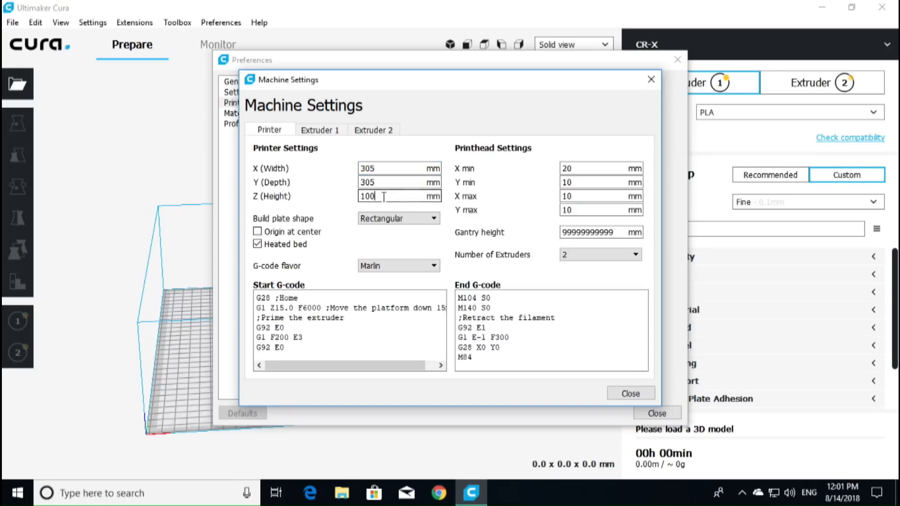
{"action": "type", "text": "4"}
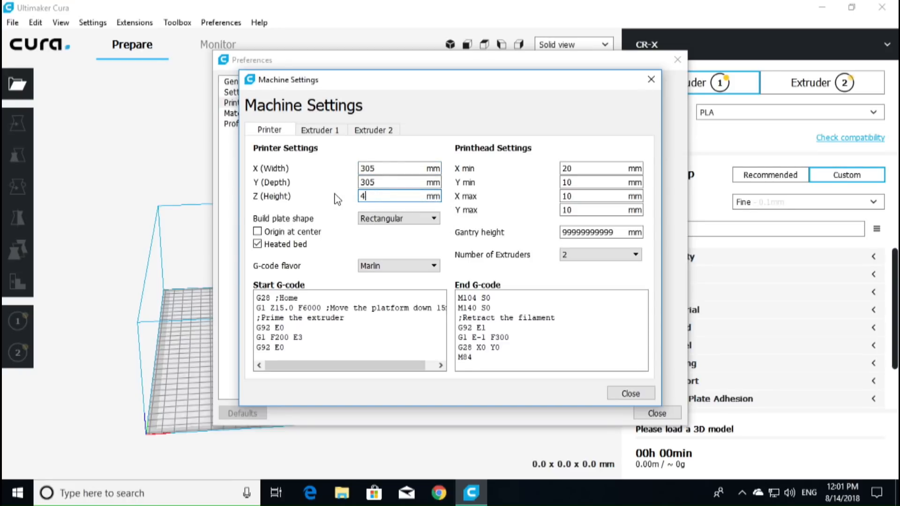
{"action": "type", "text": "05"}
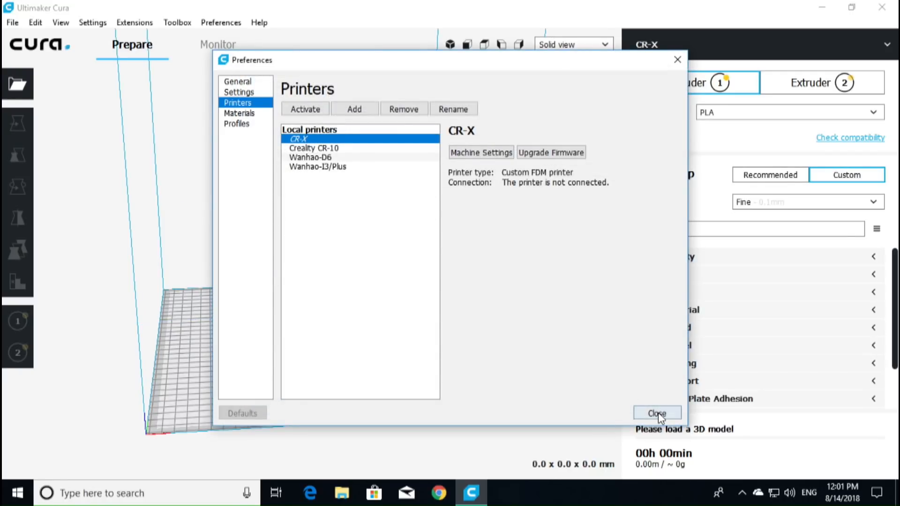
Close preferences and open boat-1 and boat-2 together onto the CR-X plate.
{"action": "left_click", "coordinate": [656, 413]}
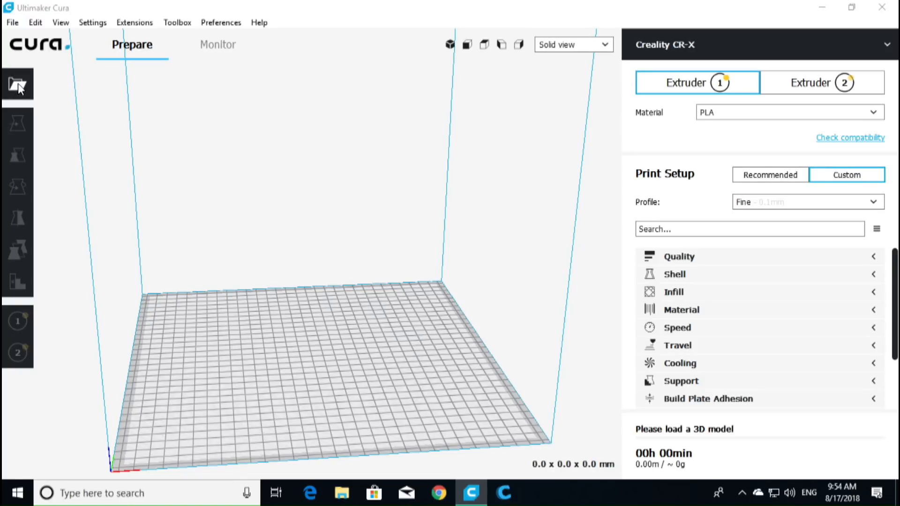
{"action": "left_click", "coordinate": [16, 83]}
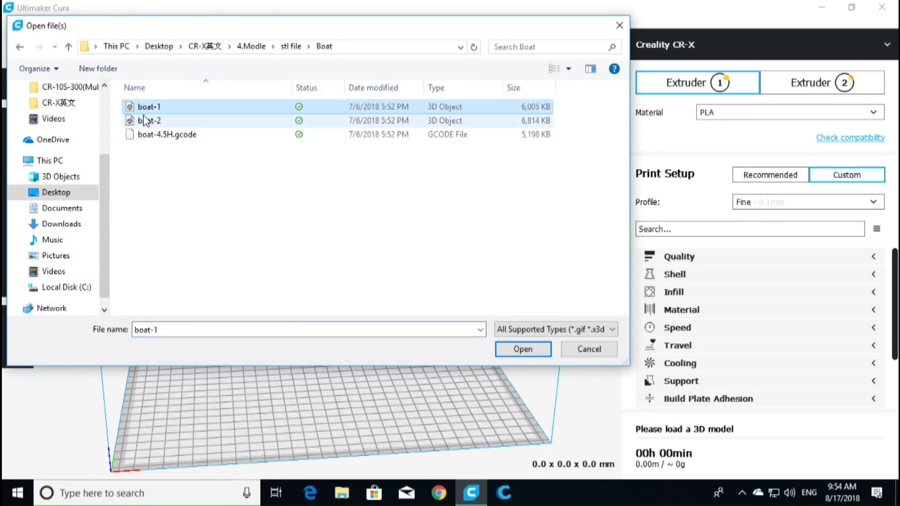
{"action": "left_click", "coordinate": [149, 121]}
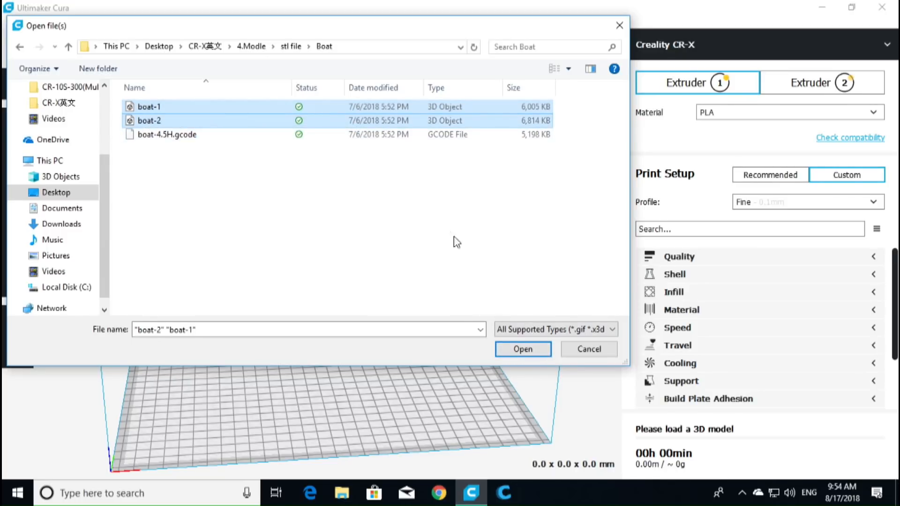
{"action": "left_click", "coordinate": [522, 349]}
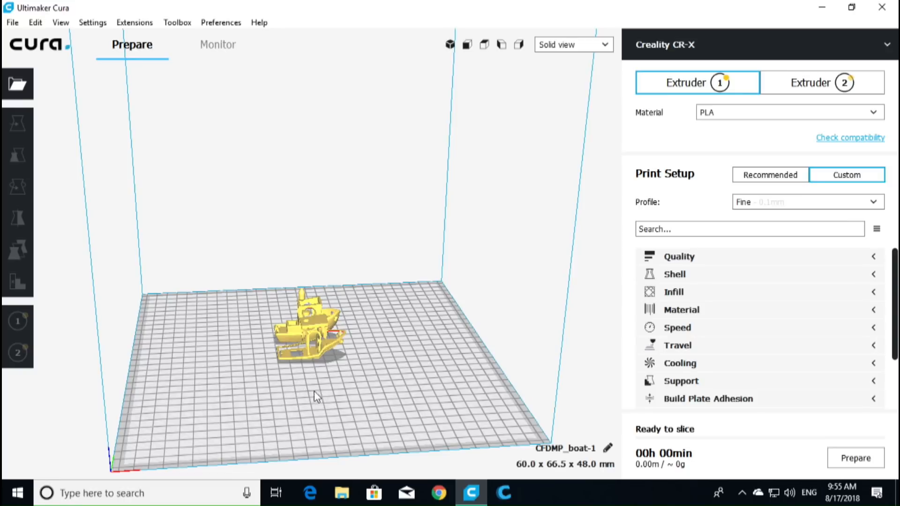
{"action": "left_click_drag", "start_coordinate": [316, 395], "coordinate": [381, 373]}
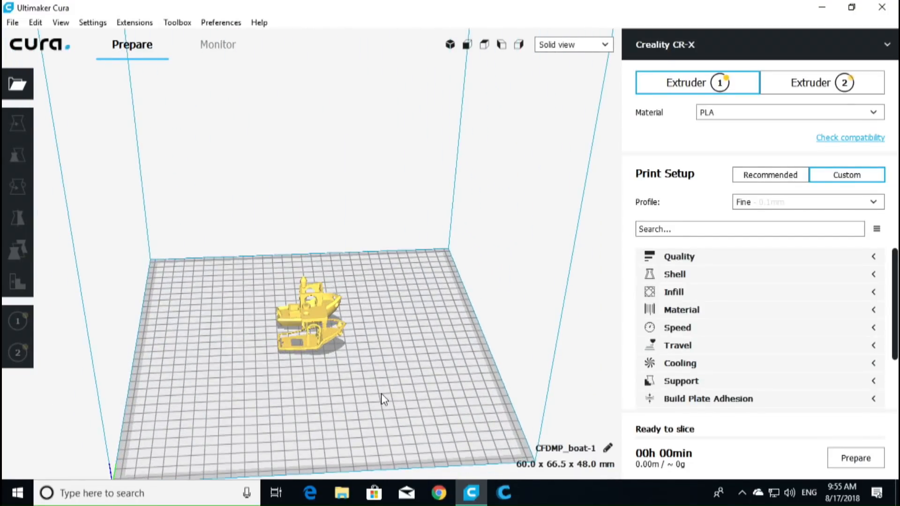
{"action": "left_click_drag", "start_coordinate": [384, 400], "coordinate": [403, 396]}
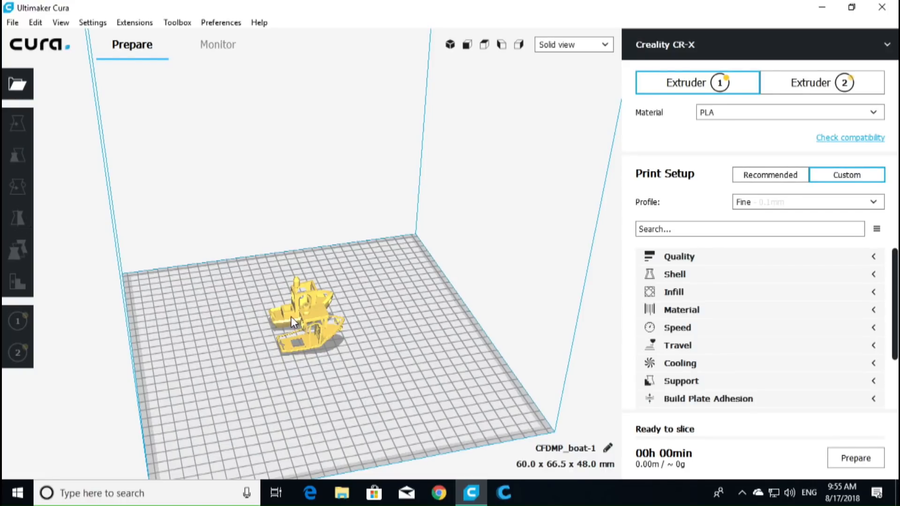
{"action": "left_click", "coordinate": [18, 123]}
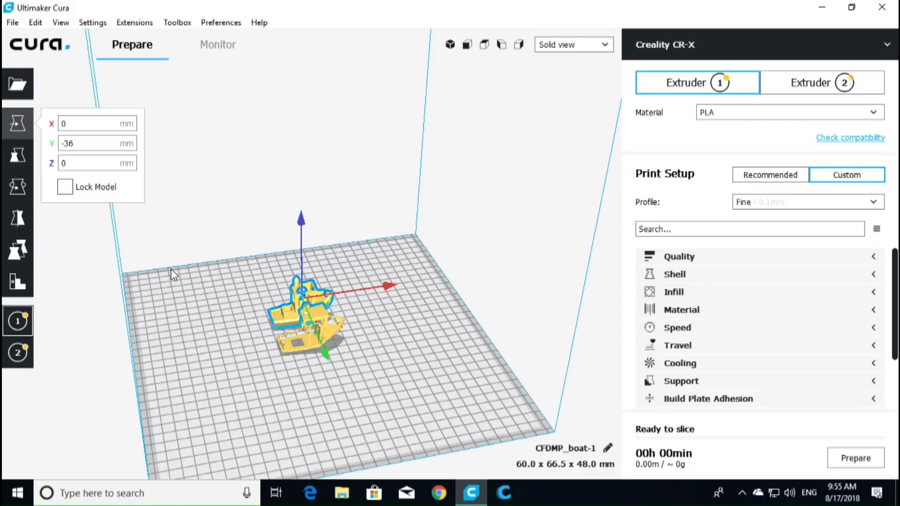
{"action": "mouse_move", "coordinate": [85, 254]}
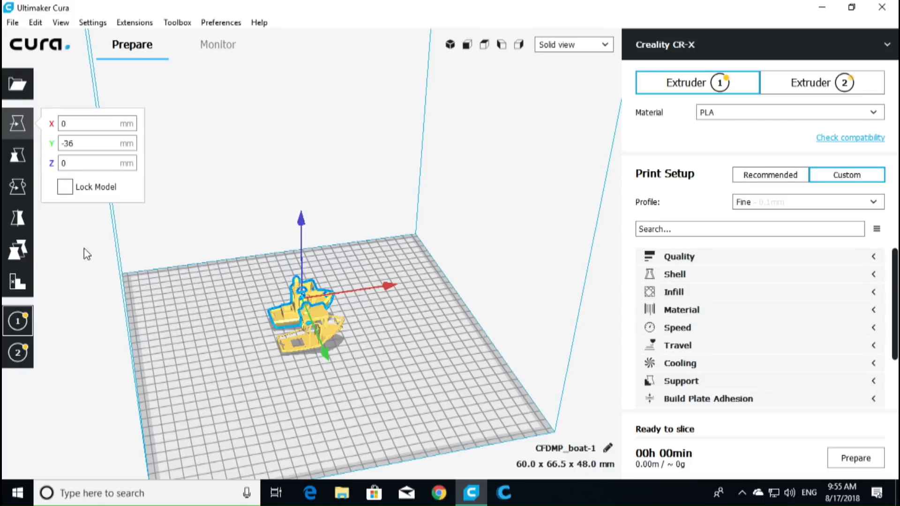
{"action": "mouse_move", "coordinate": [18, 251]}
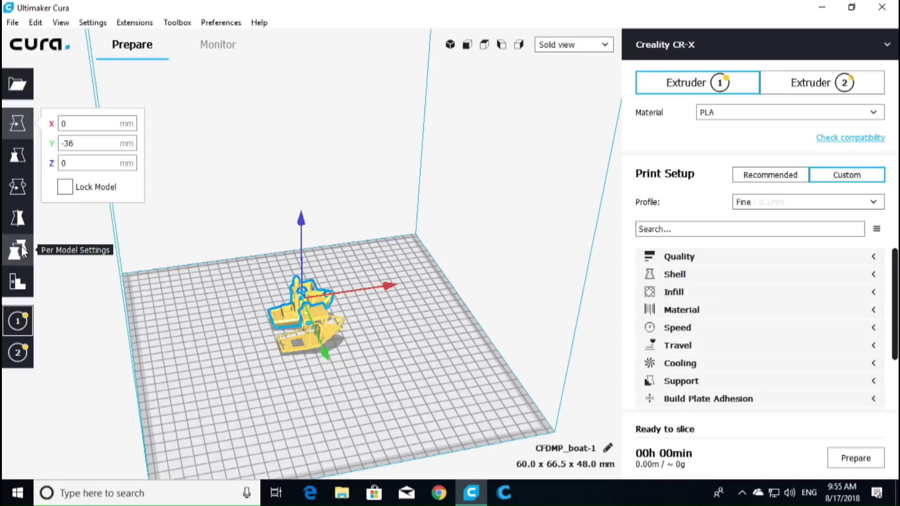
{"action": "left_click", "coordinate": [17, 252]}
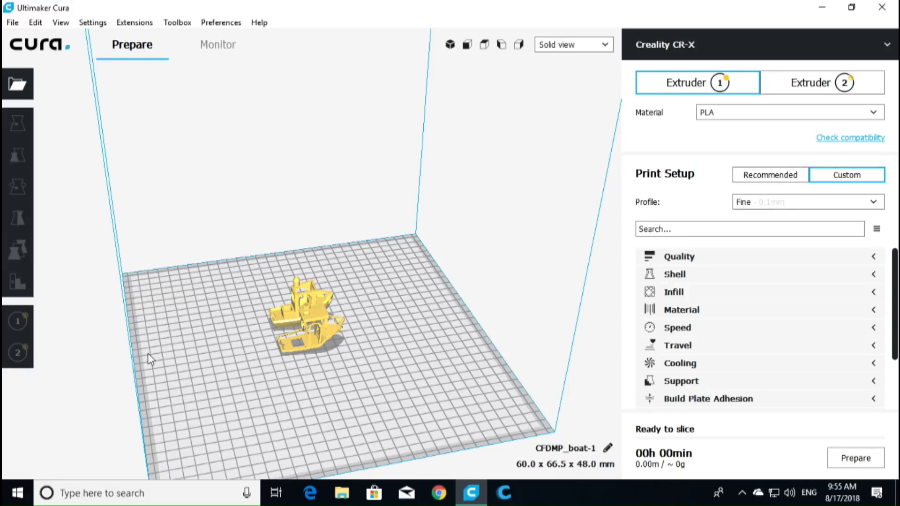
{"action": "left_click", "coordinate": [301, 310]}
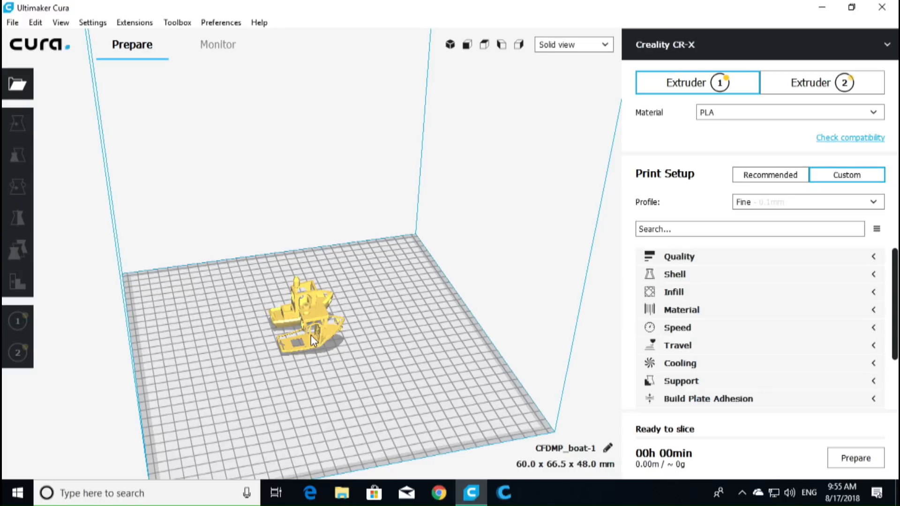
Select the boat hull so it can be assigned to extruder 2.
{"action": "left_click", "coordinate": [18, 249]}
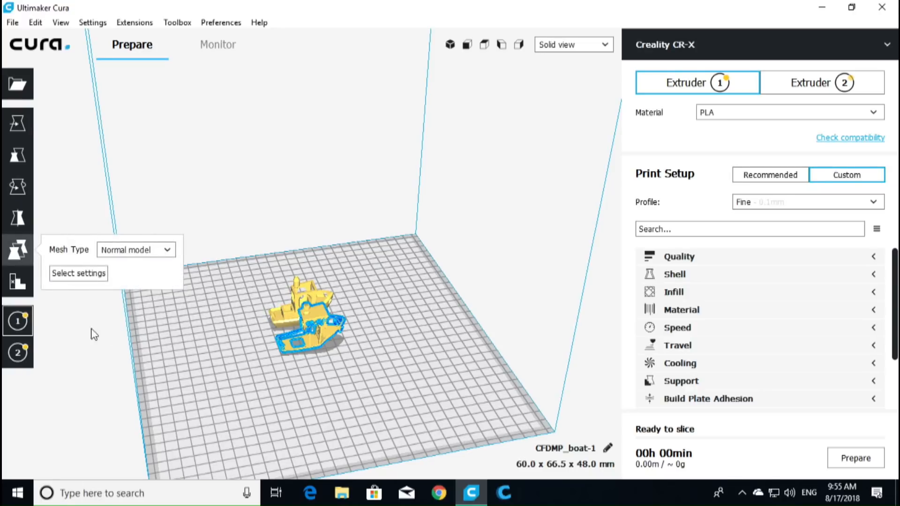
{"action": "mouse_move", "coordinate": [17, 353]}
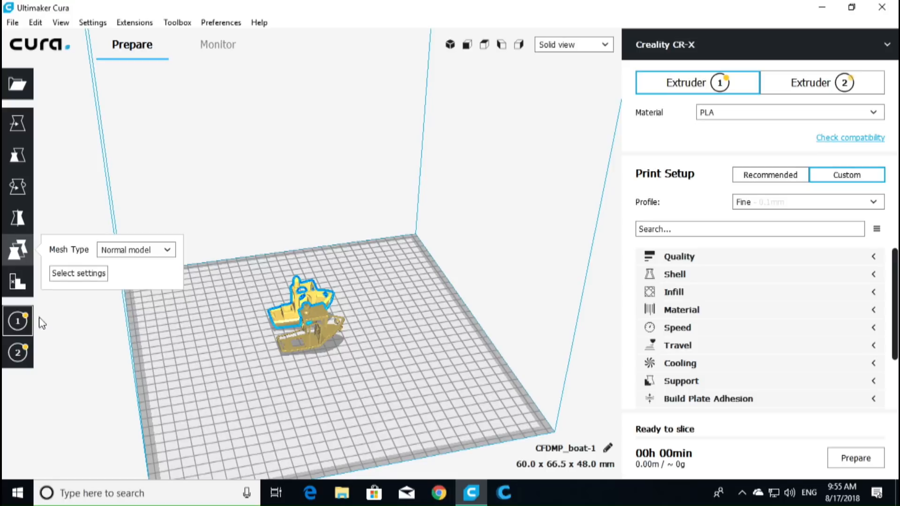
{"action": "mouse_move", "coordinate": [16, 321]}
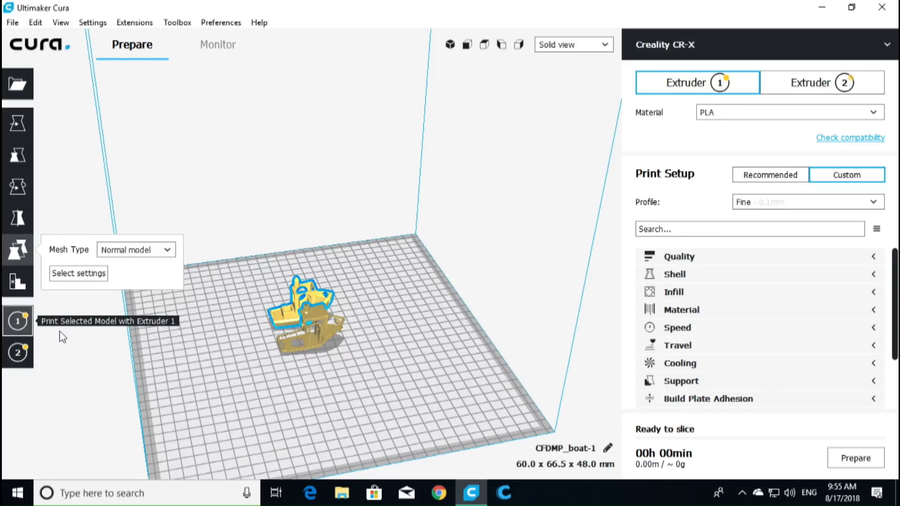
{"action": "mouse_move", "coordinate": [329, 340]}
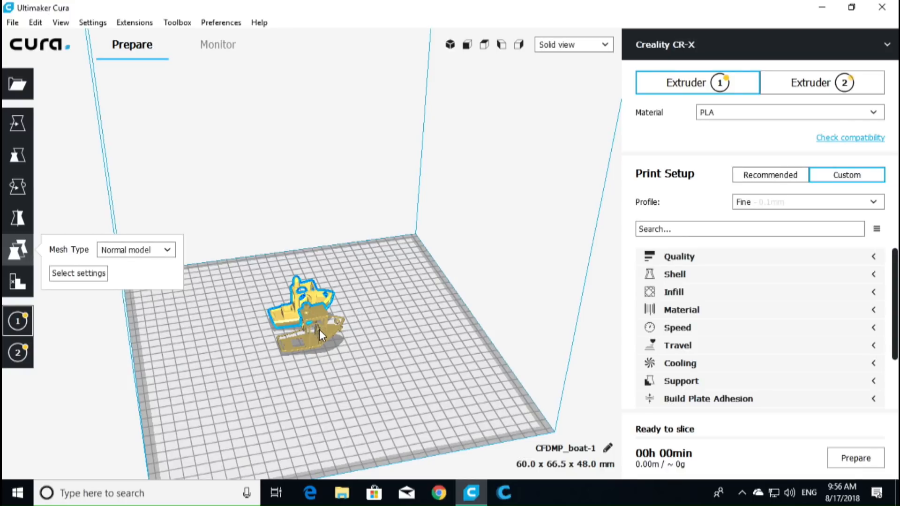
{"action": "mouse_move", "coordinate": [317, 341]}
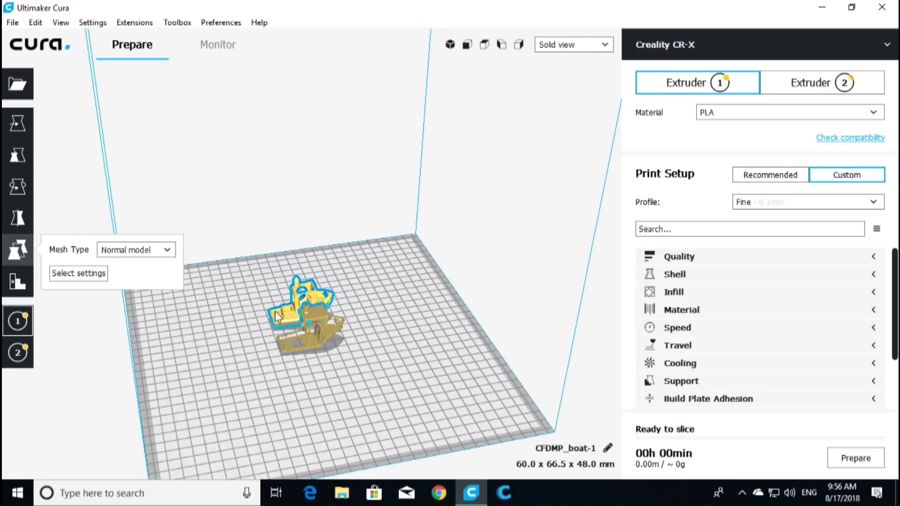
{"action": "mouse_move", "coordinate": [16, 320]}
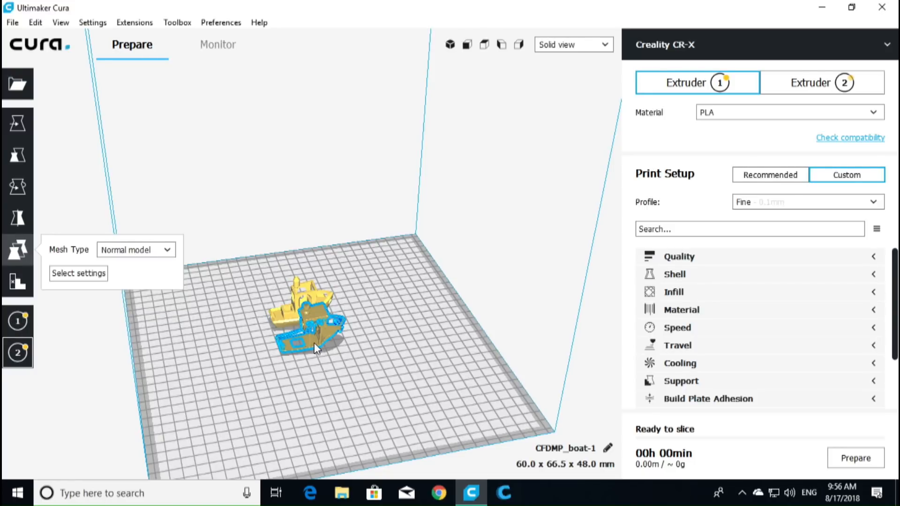
{"action": "mouse_move", "coordinate": [17, 353]}
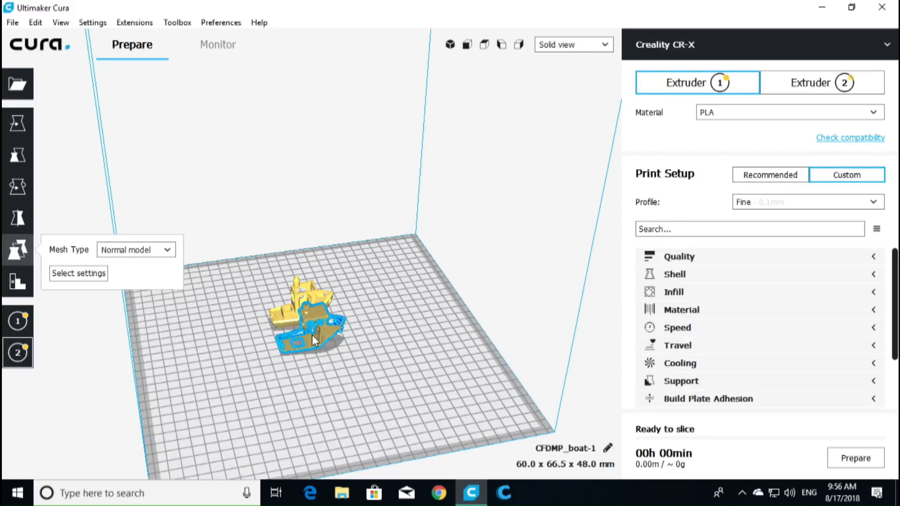
{"action": "mouse_move", "coordinate": [318, 343]}
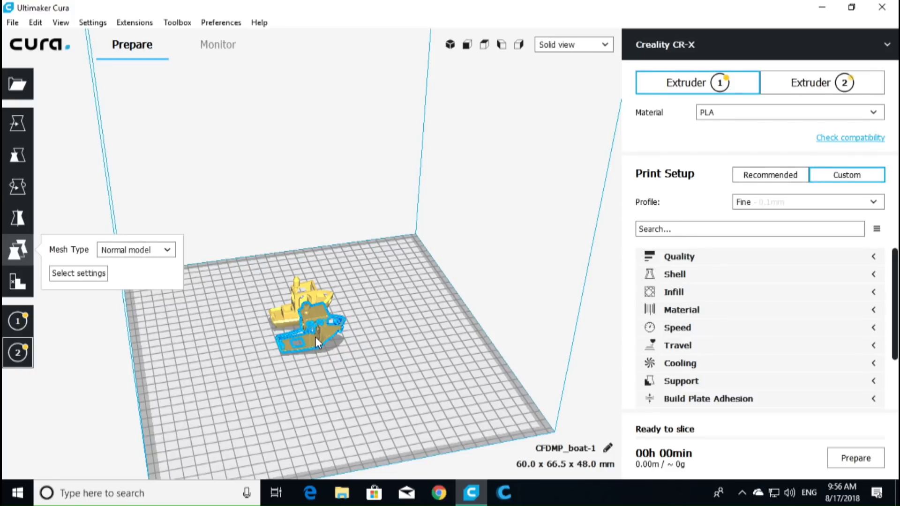
Merge both boat parts into one 60×31×48 mm benchy via Merge Models and inspect it.
{"action": "right_click", "coordinate": [315, 341]}
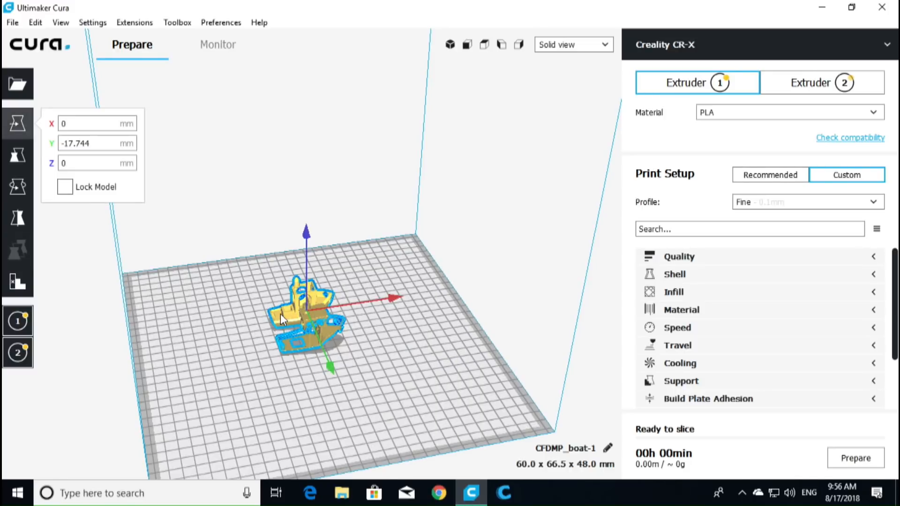
{"action": "right_click", "coordinate": [298, 321]}
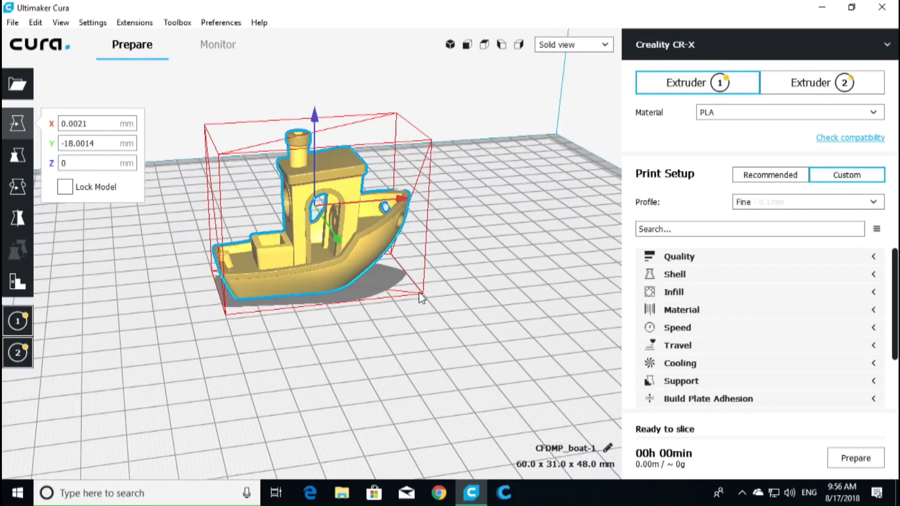
{"action": "left_click_drag", "start_coordinate": [421, 298], "coordinate": [273, 68]}
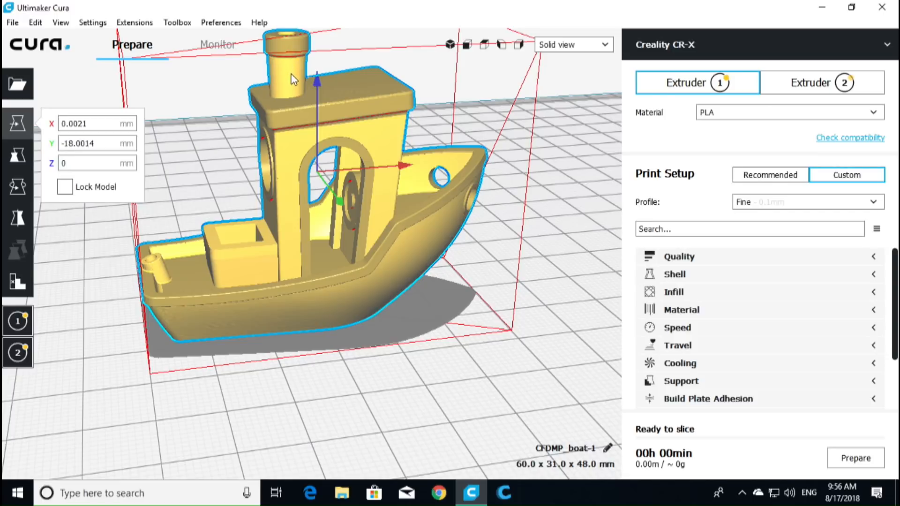
{"action": "mouse_move", "coordinate": [328, 216]}
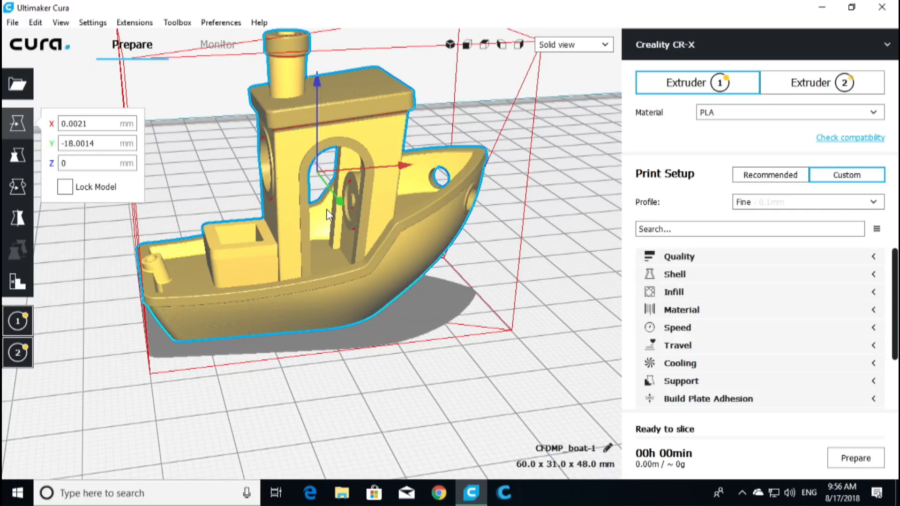
{"action": "mouse_move", "coordinate": [434, 401]}
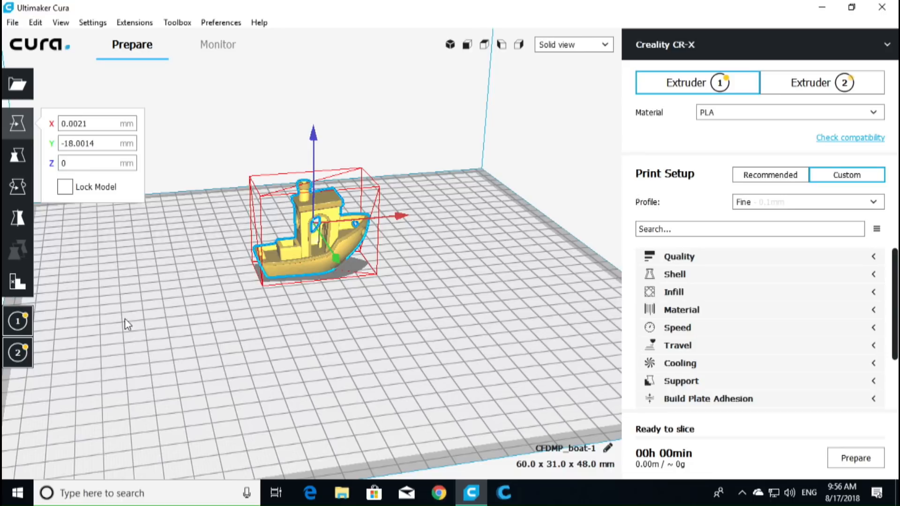
{"action": "mouse_move", "coordinate": [397, 316]}
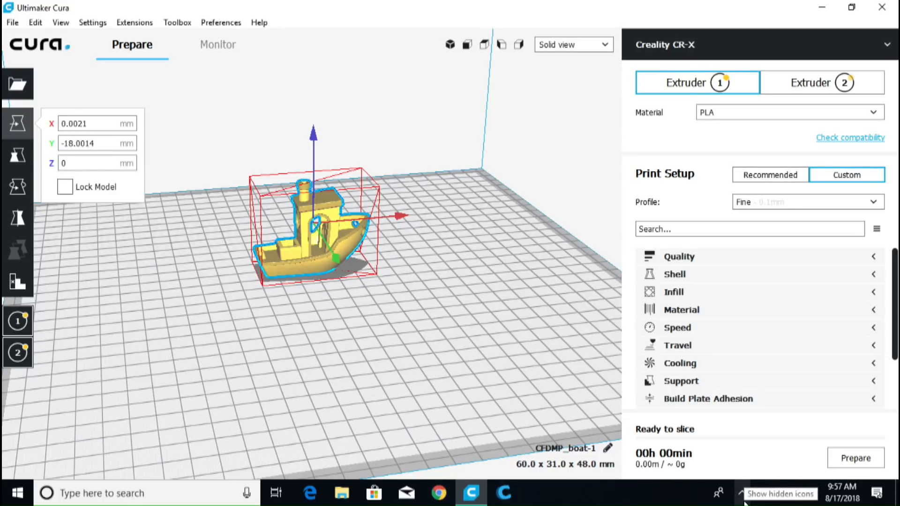
Slice the merged two-colour boat with the Prepare button.
{"action": "left_click", "coordinate": [854, 458]}
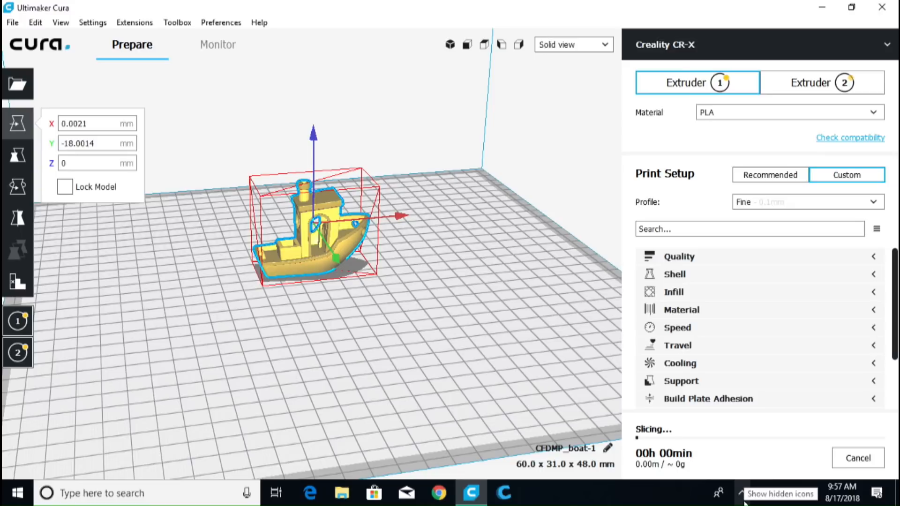